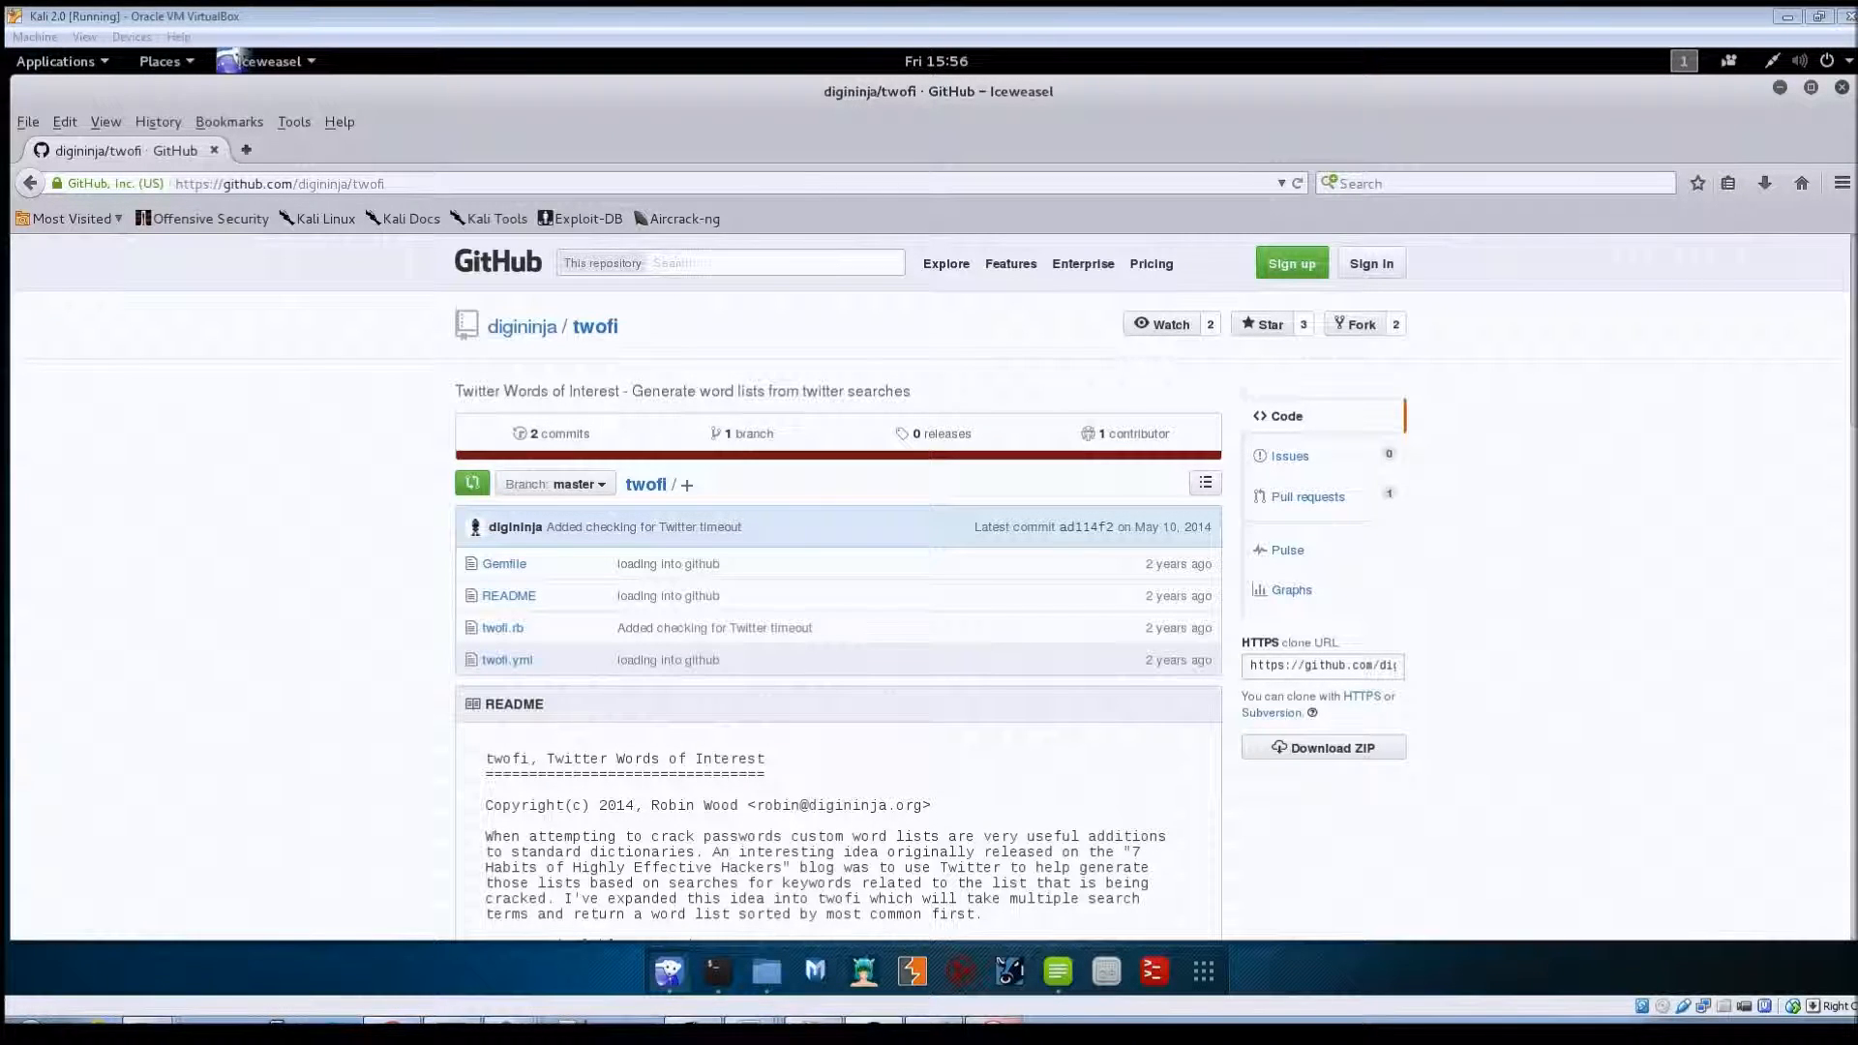
mouse_move(1056, 970)
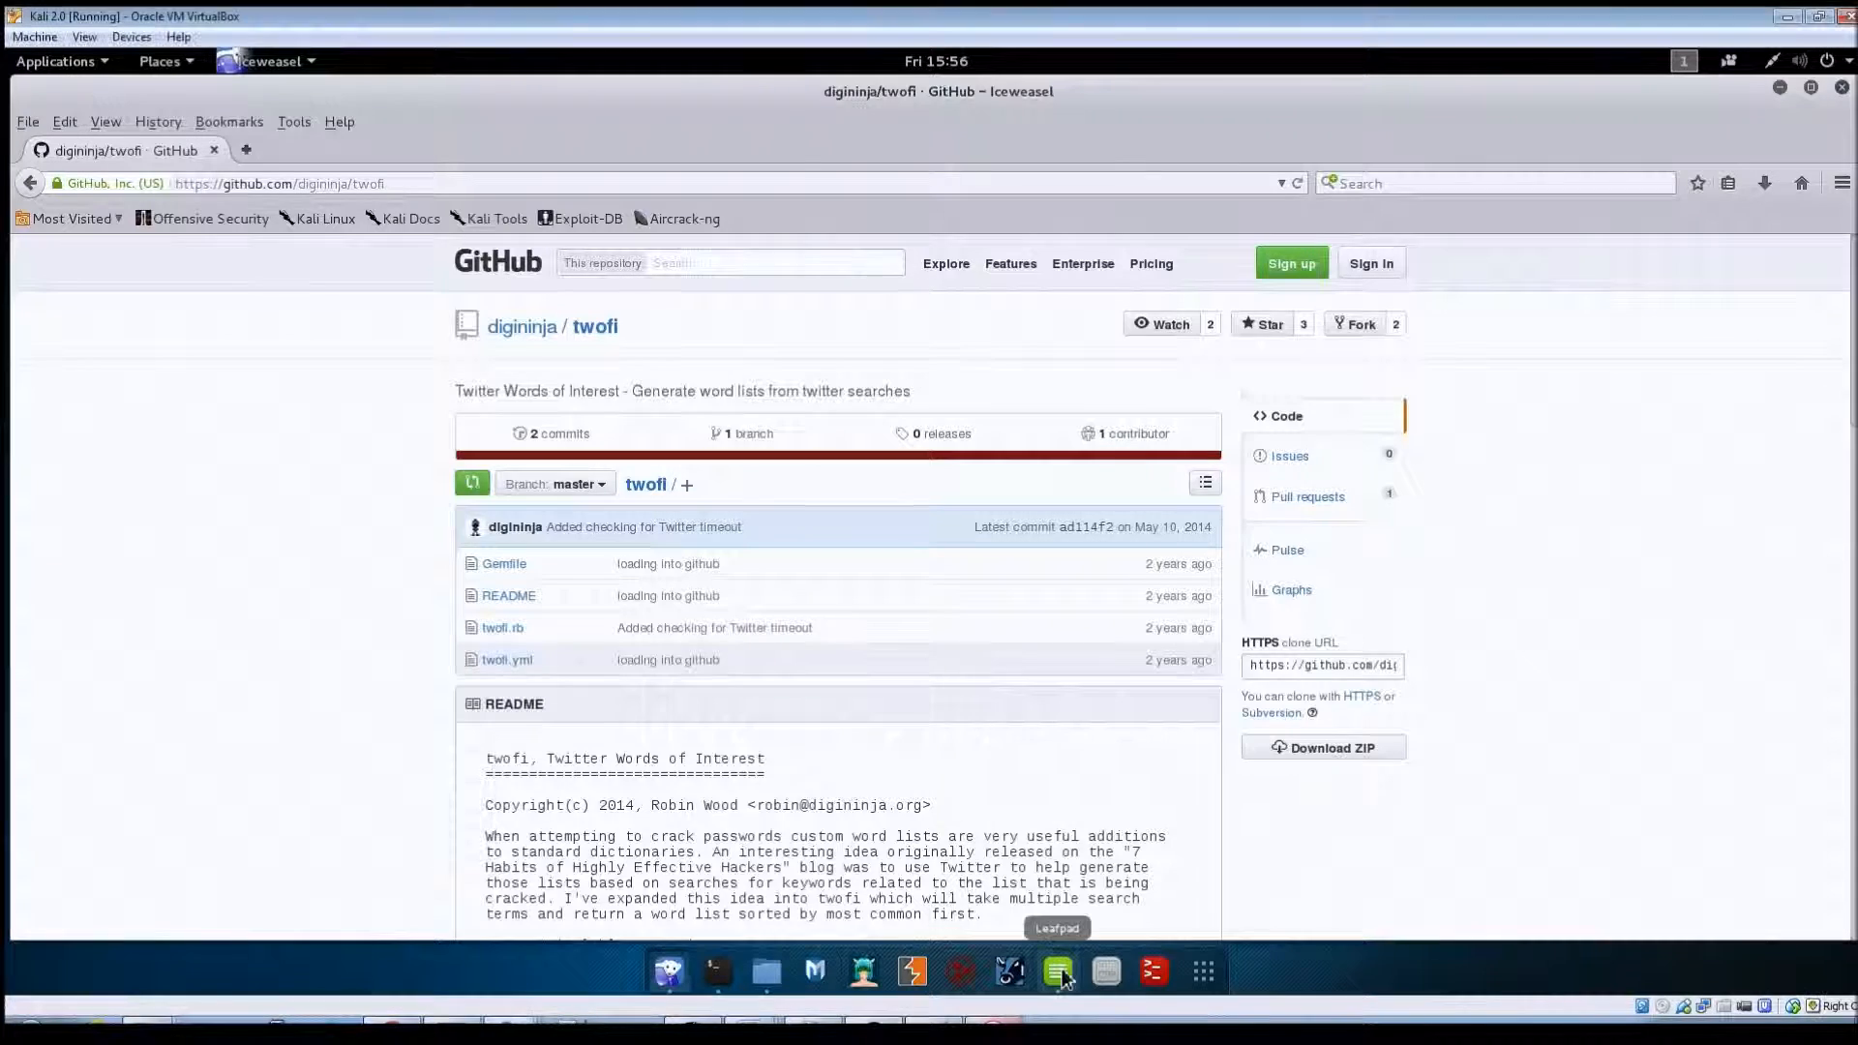
Review the TwoFi notes in Leafpad and select the GitHub project URL
click(1056, 971)
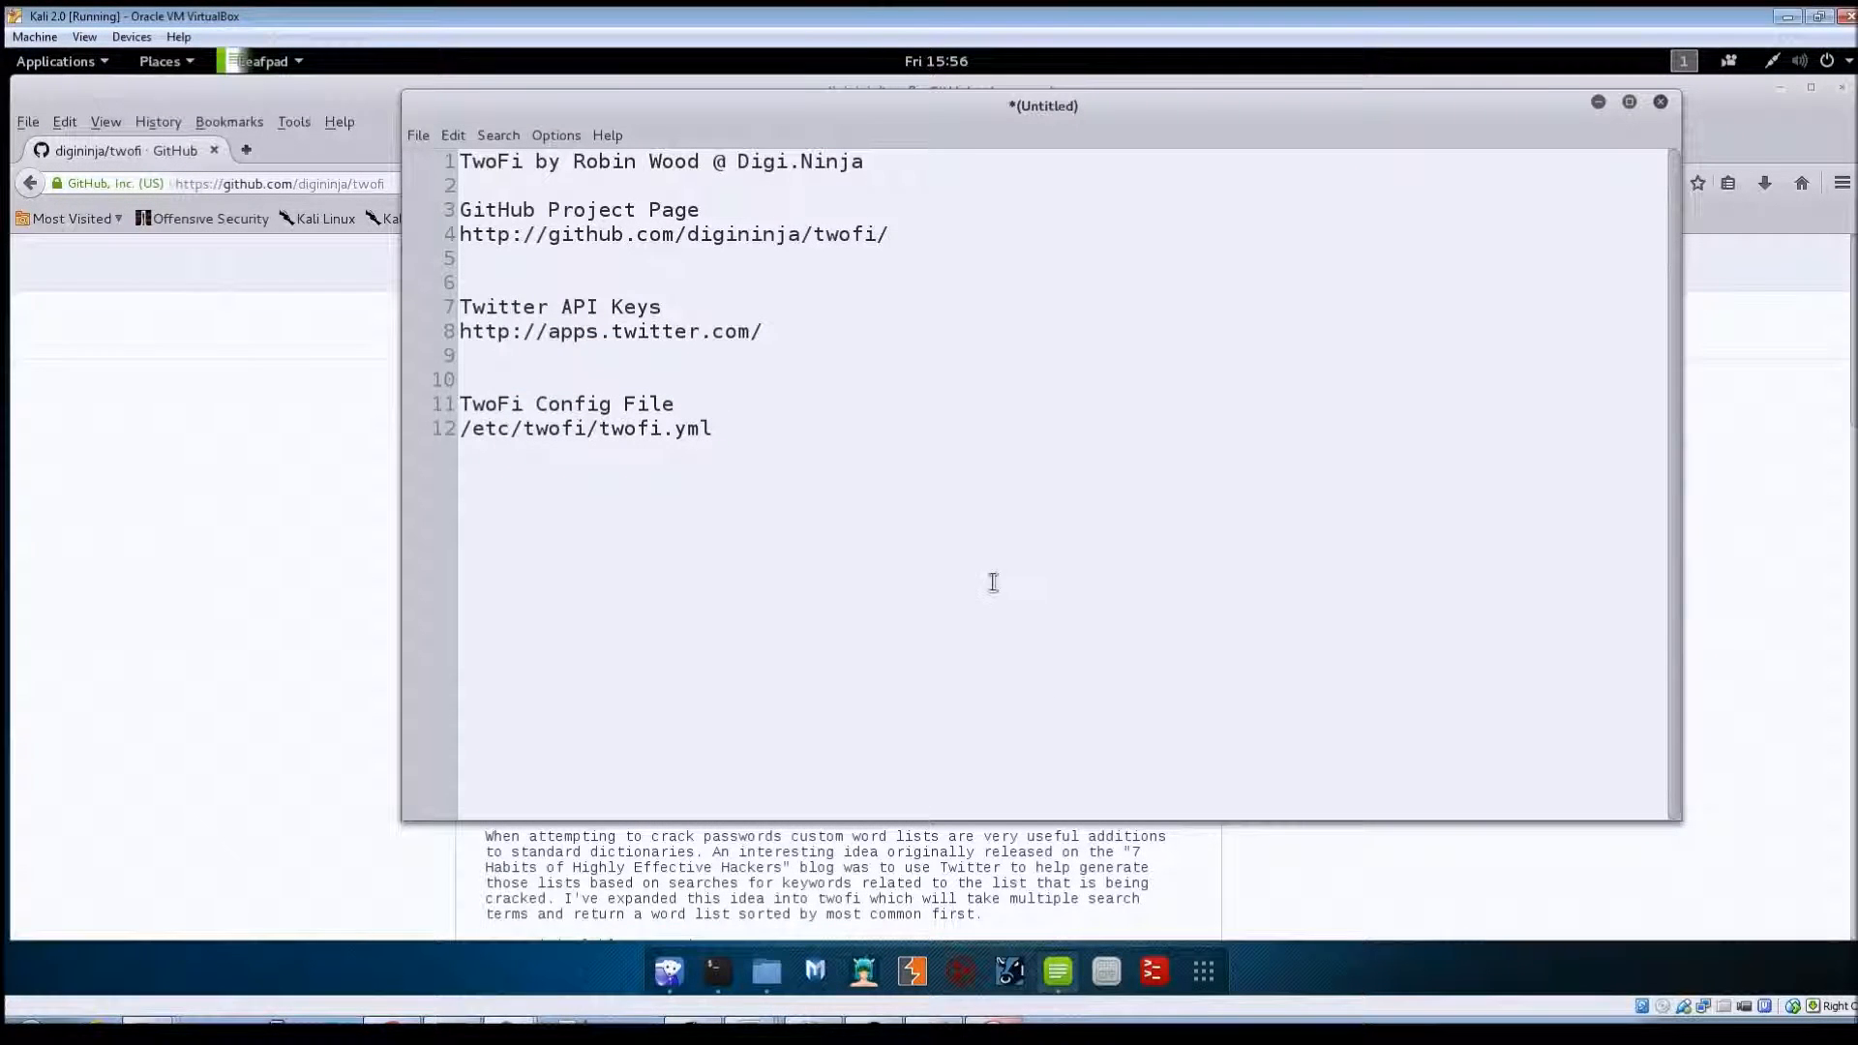
click(711, 428)
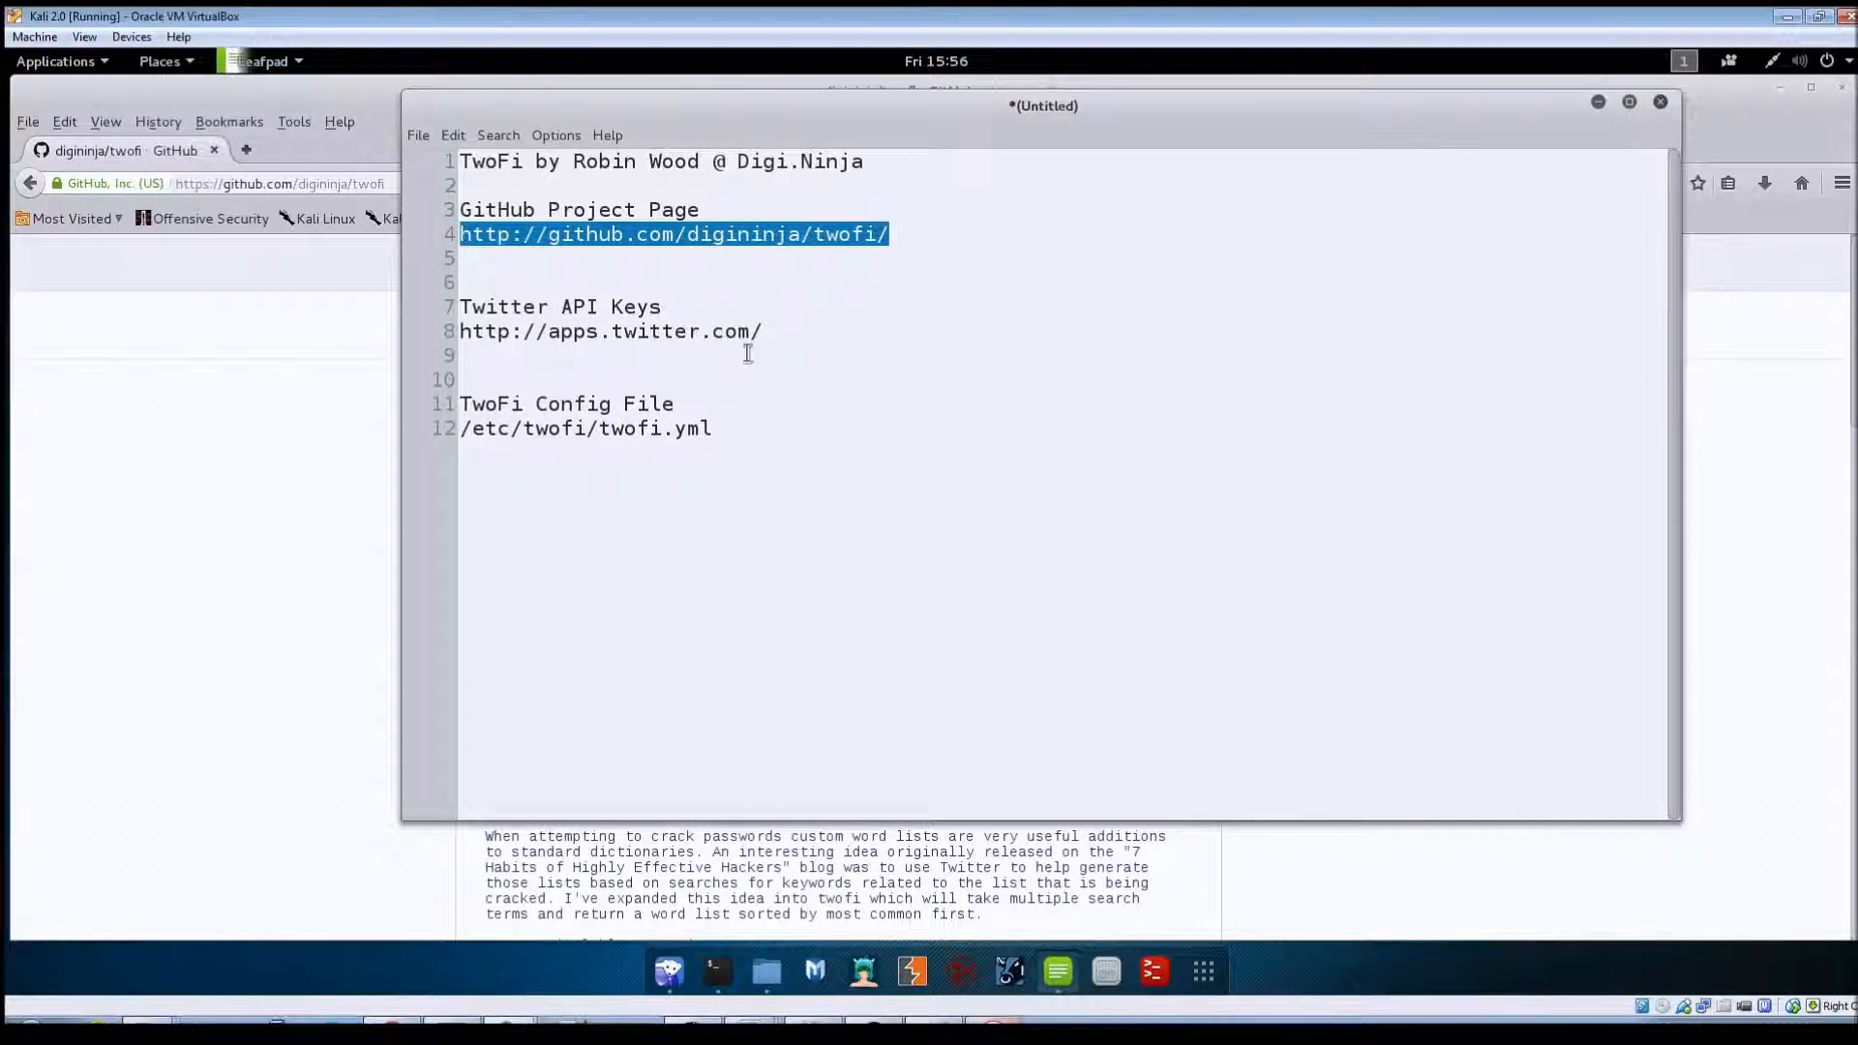
double_click(608, 331)
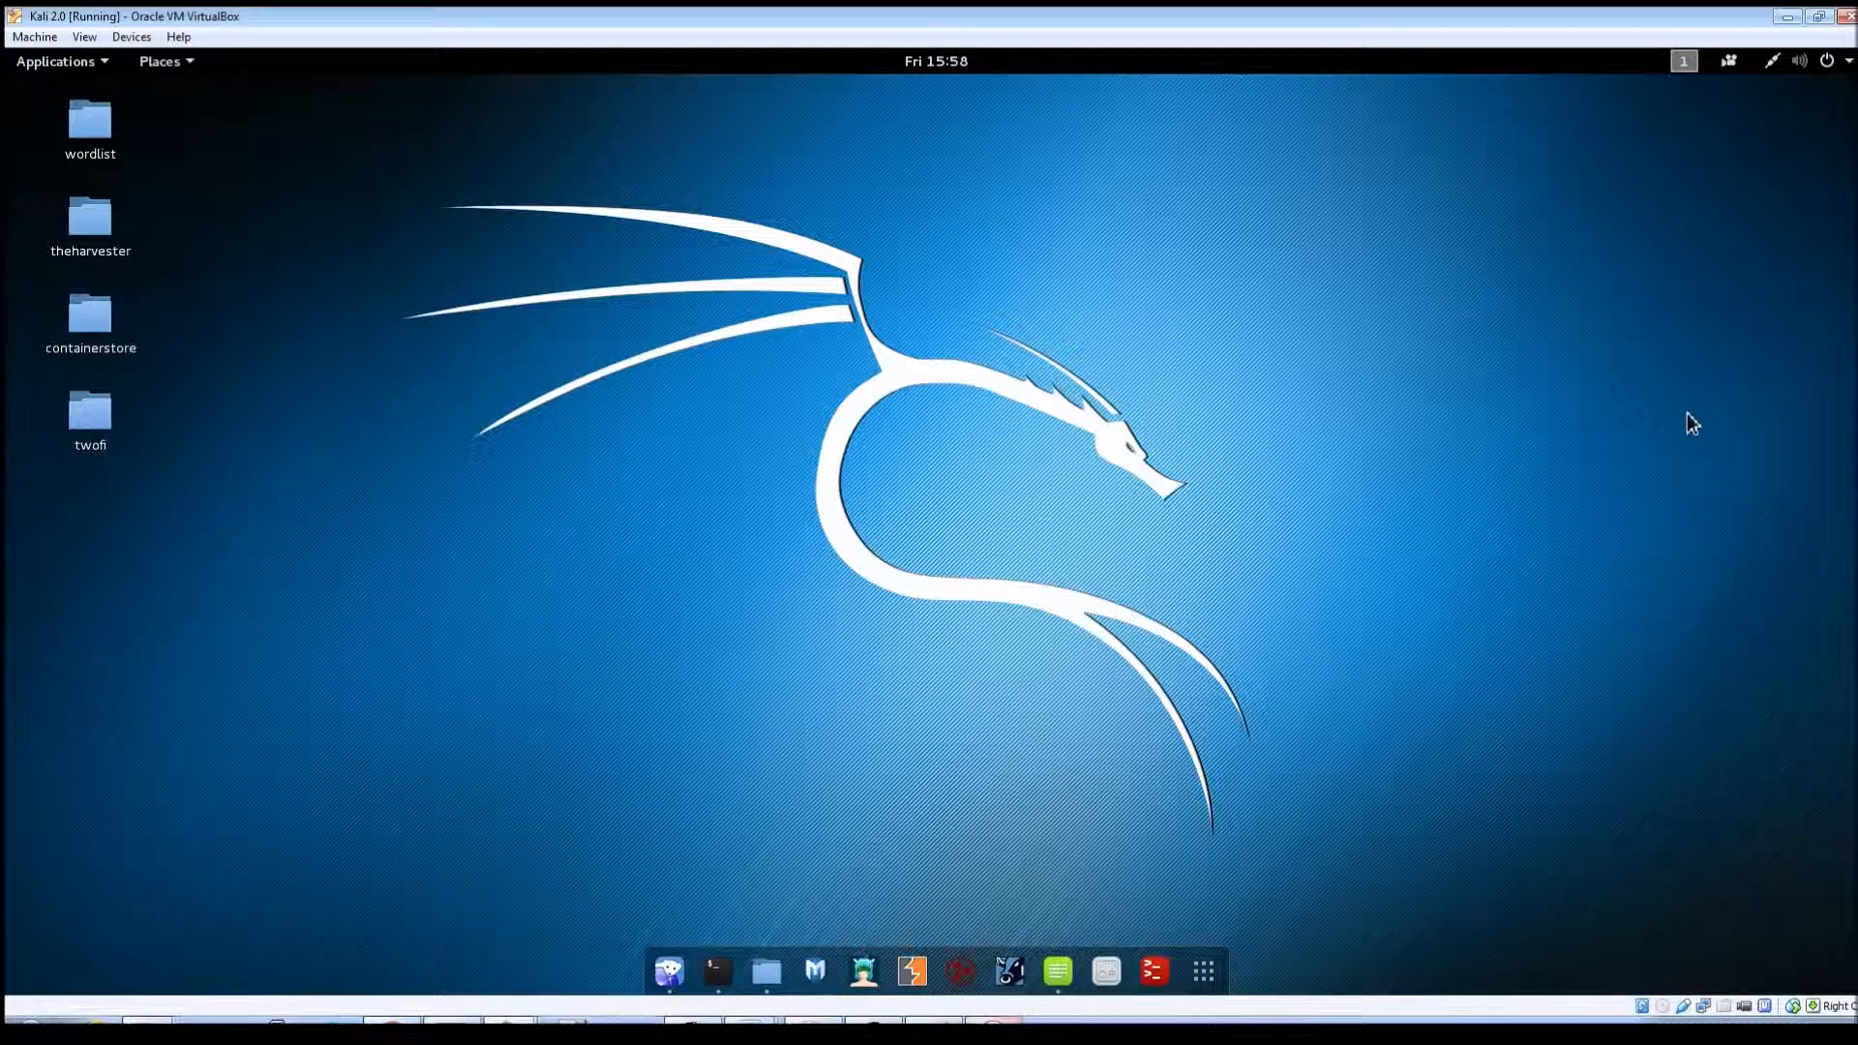
mouse_move(70, 74)
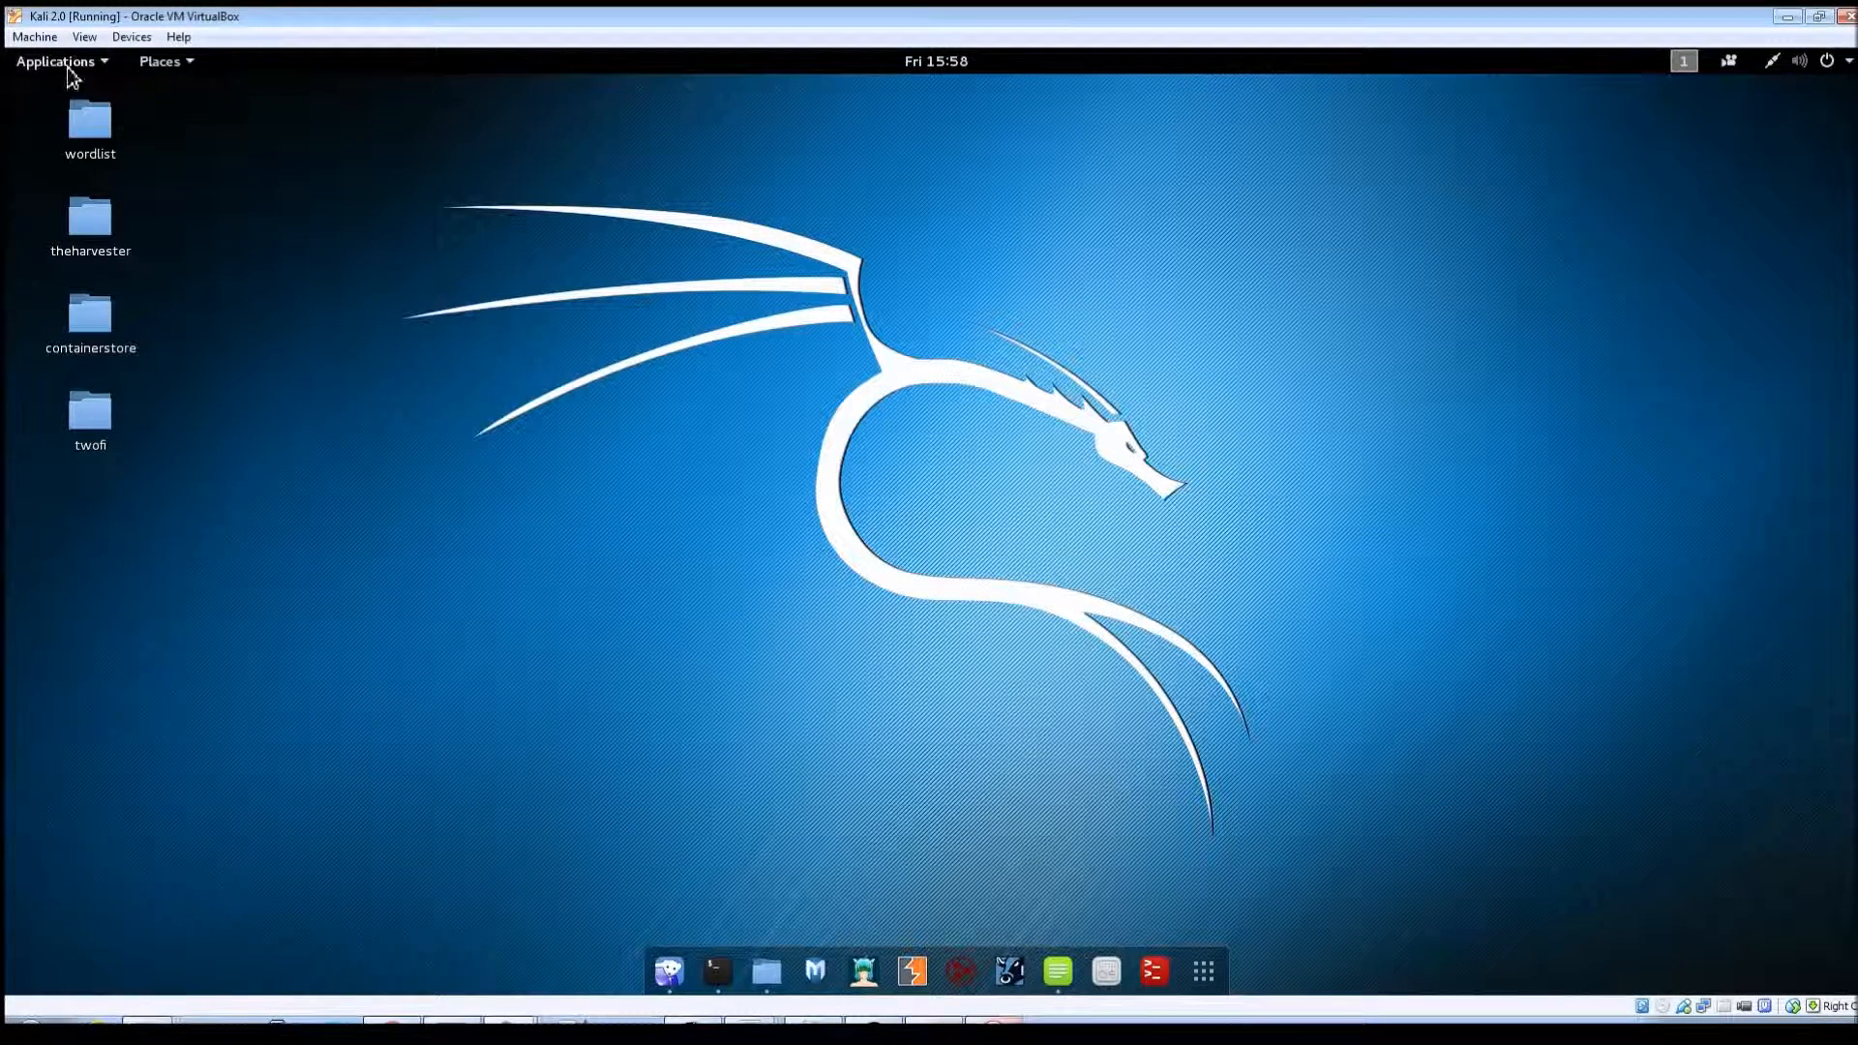
Open the Applications menu to the Information Gathering tool categories
click(56, 60)
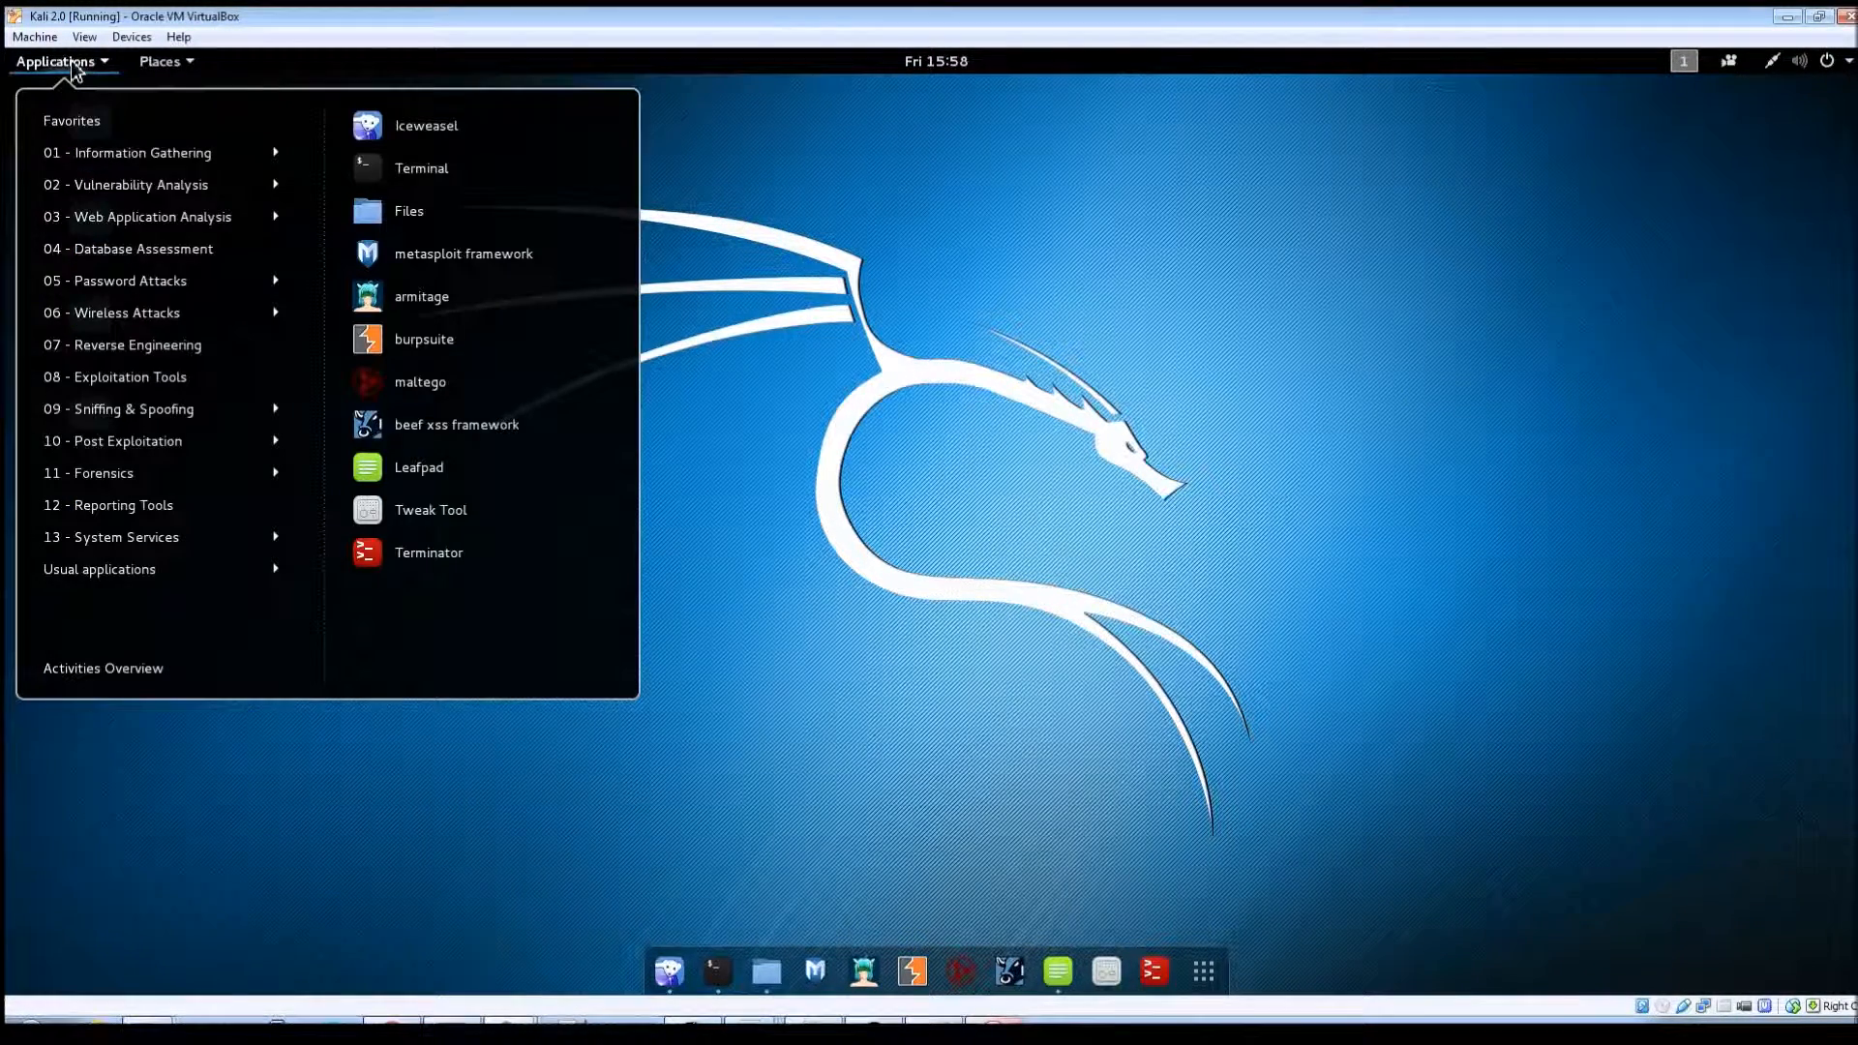
mouse_move(142, 152)
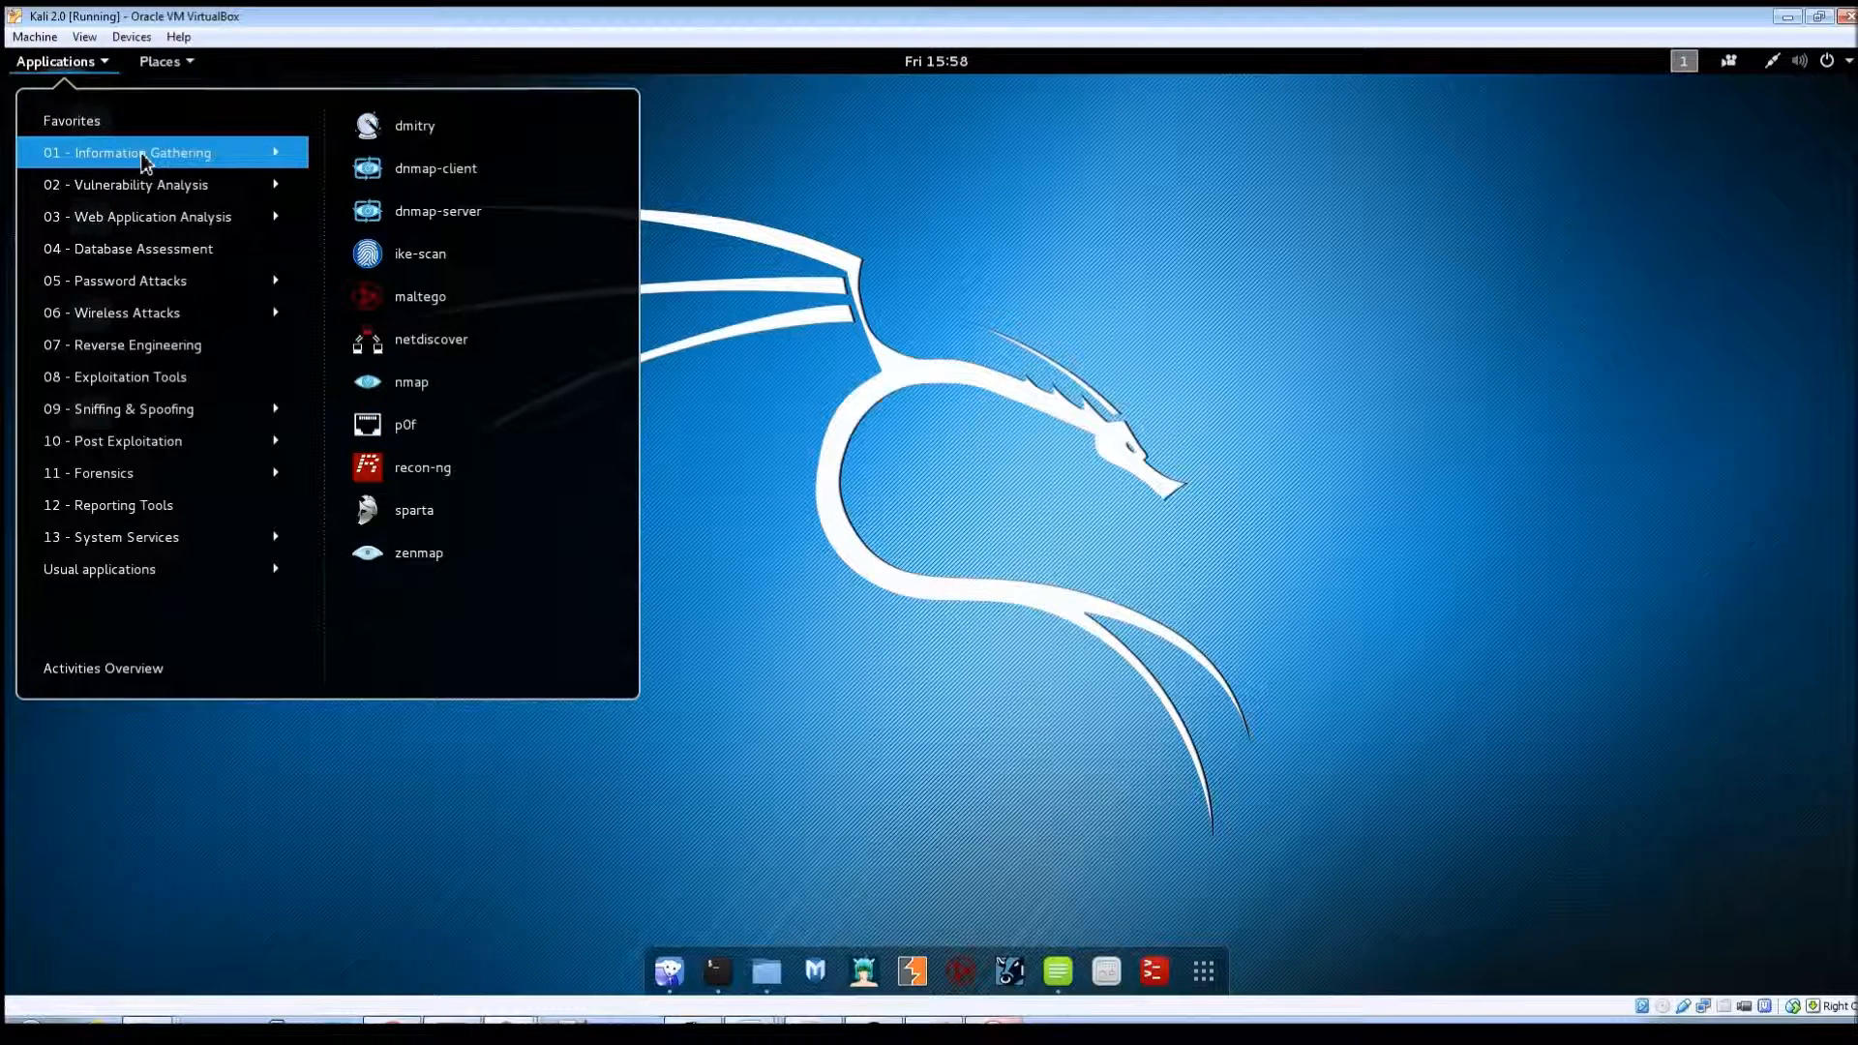
click(126, 152)
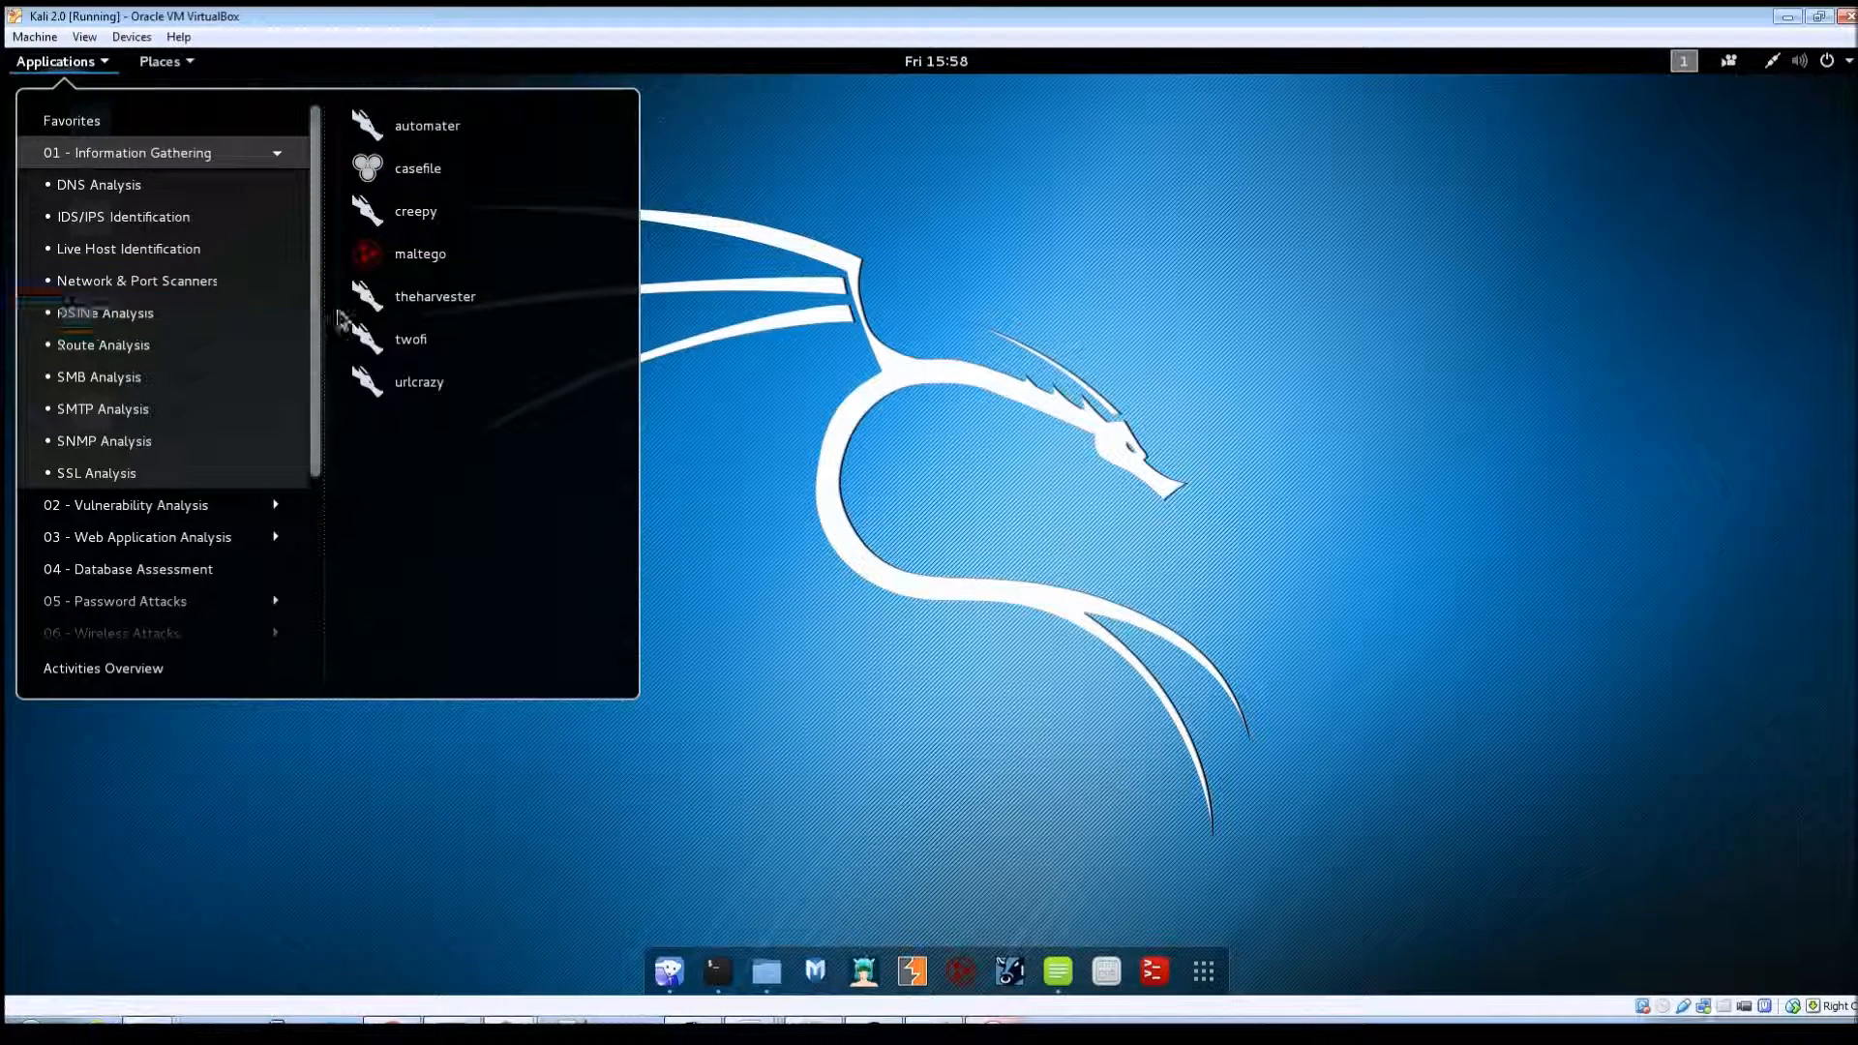
mouse_move(462, 344)
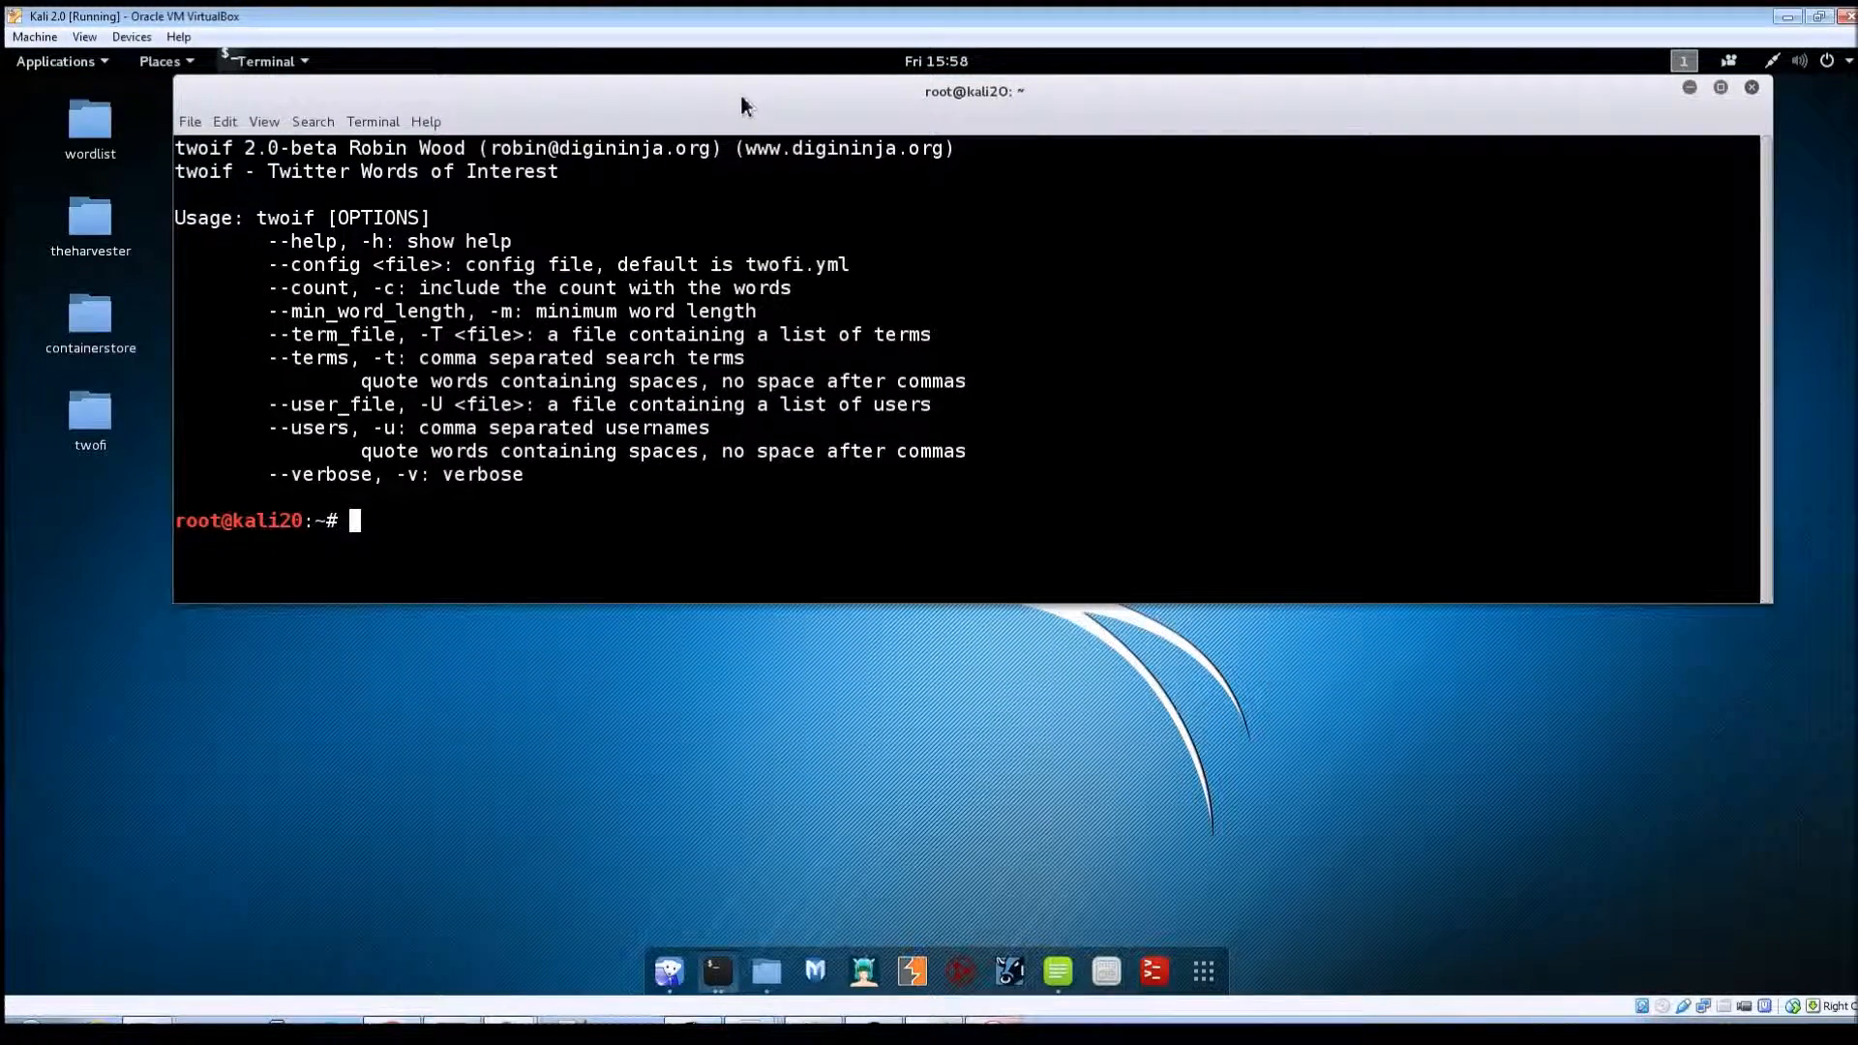
mouse_move(519, 322)
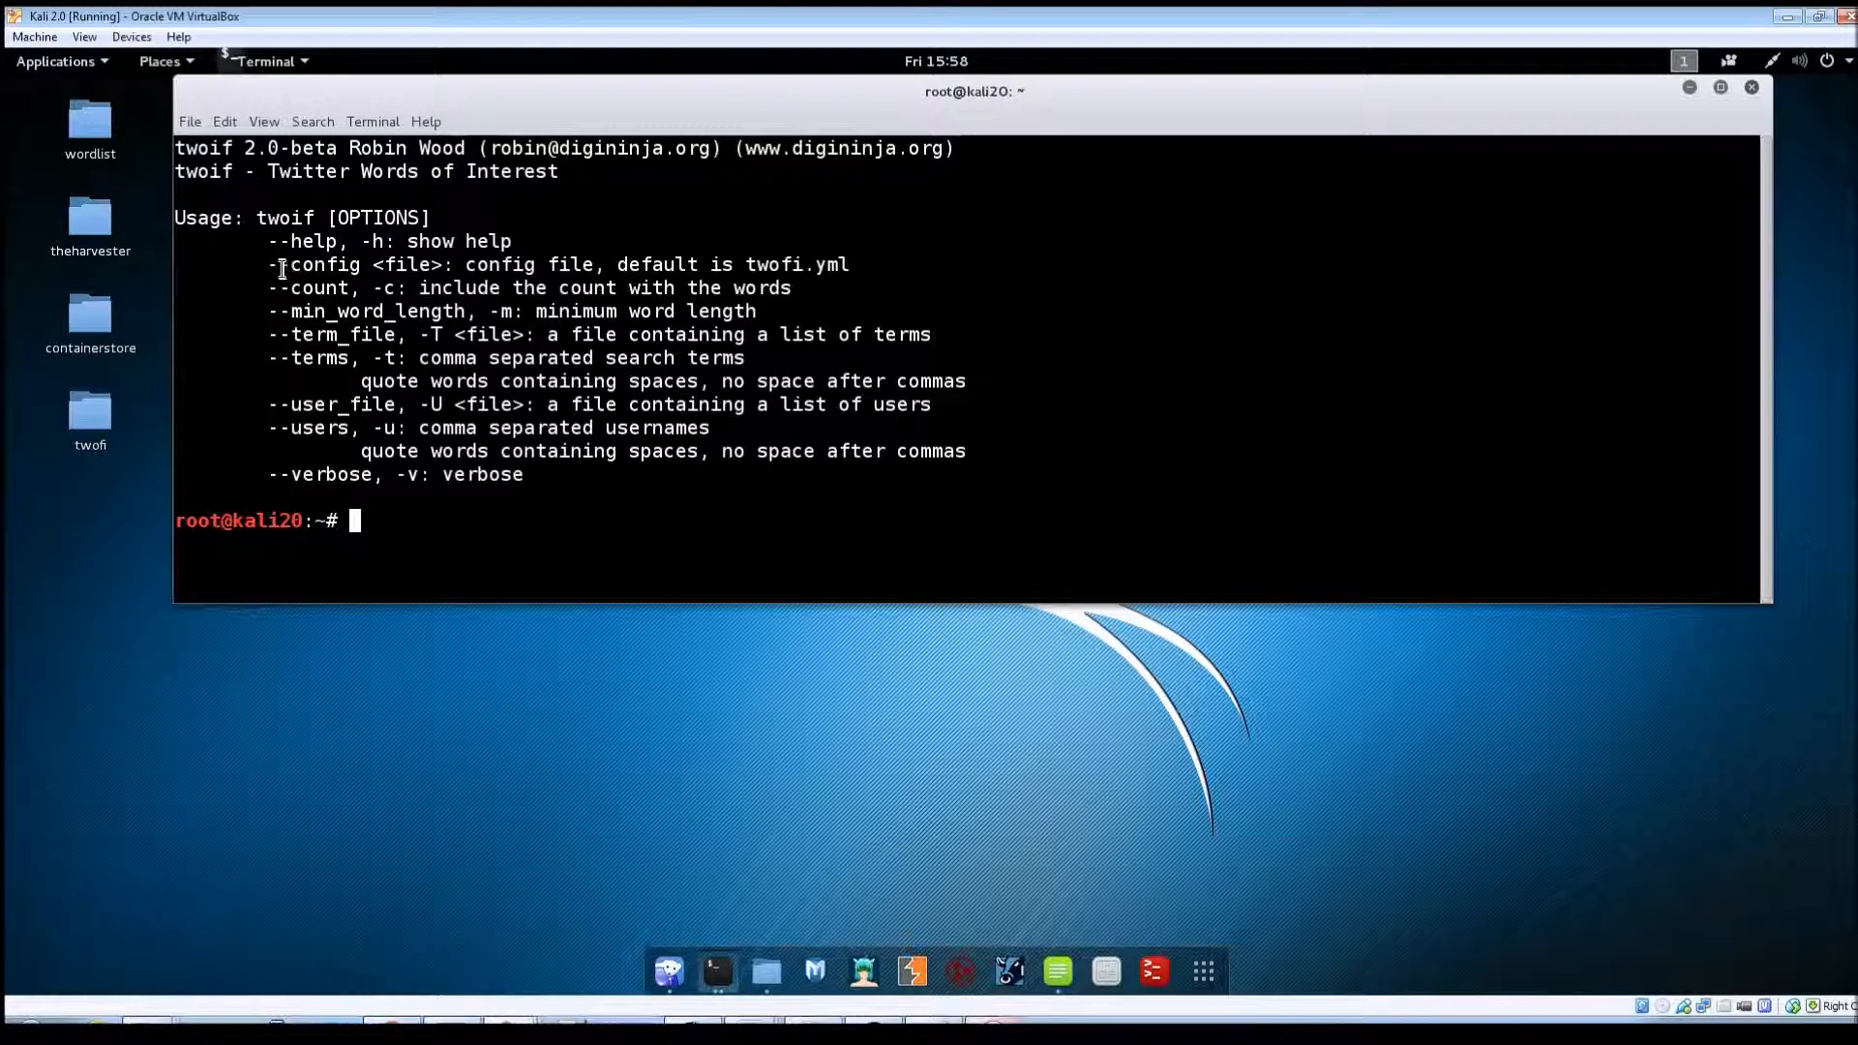
Highlight an option in twofi's usage help
double_click(322, 264)
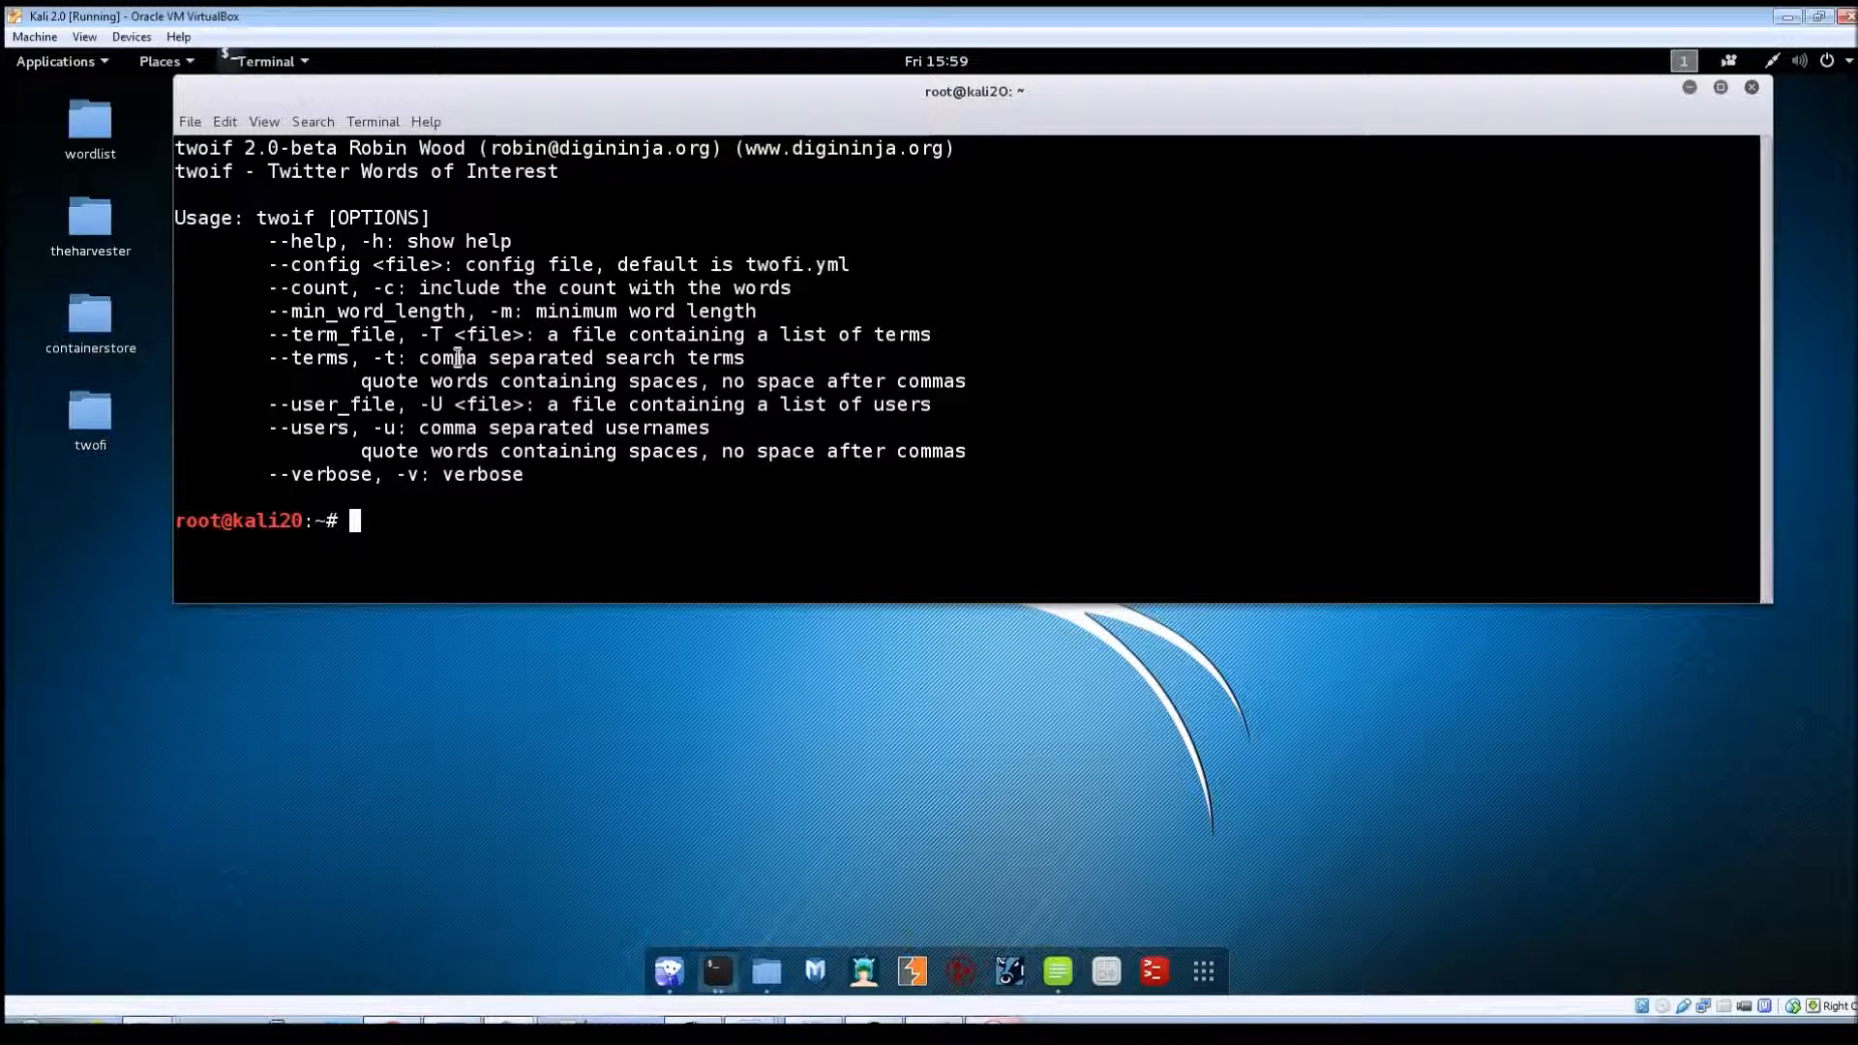
mouse_move(423, 344)
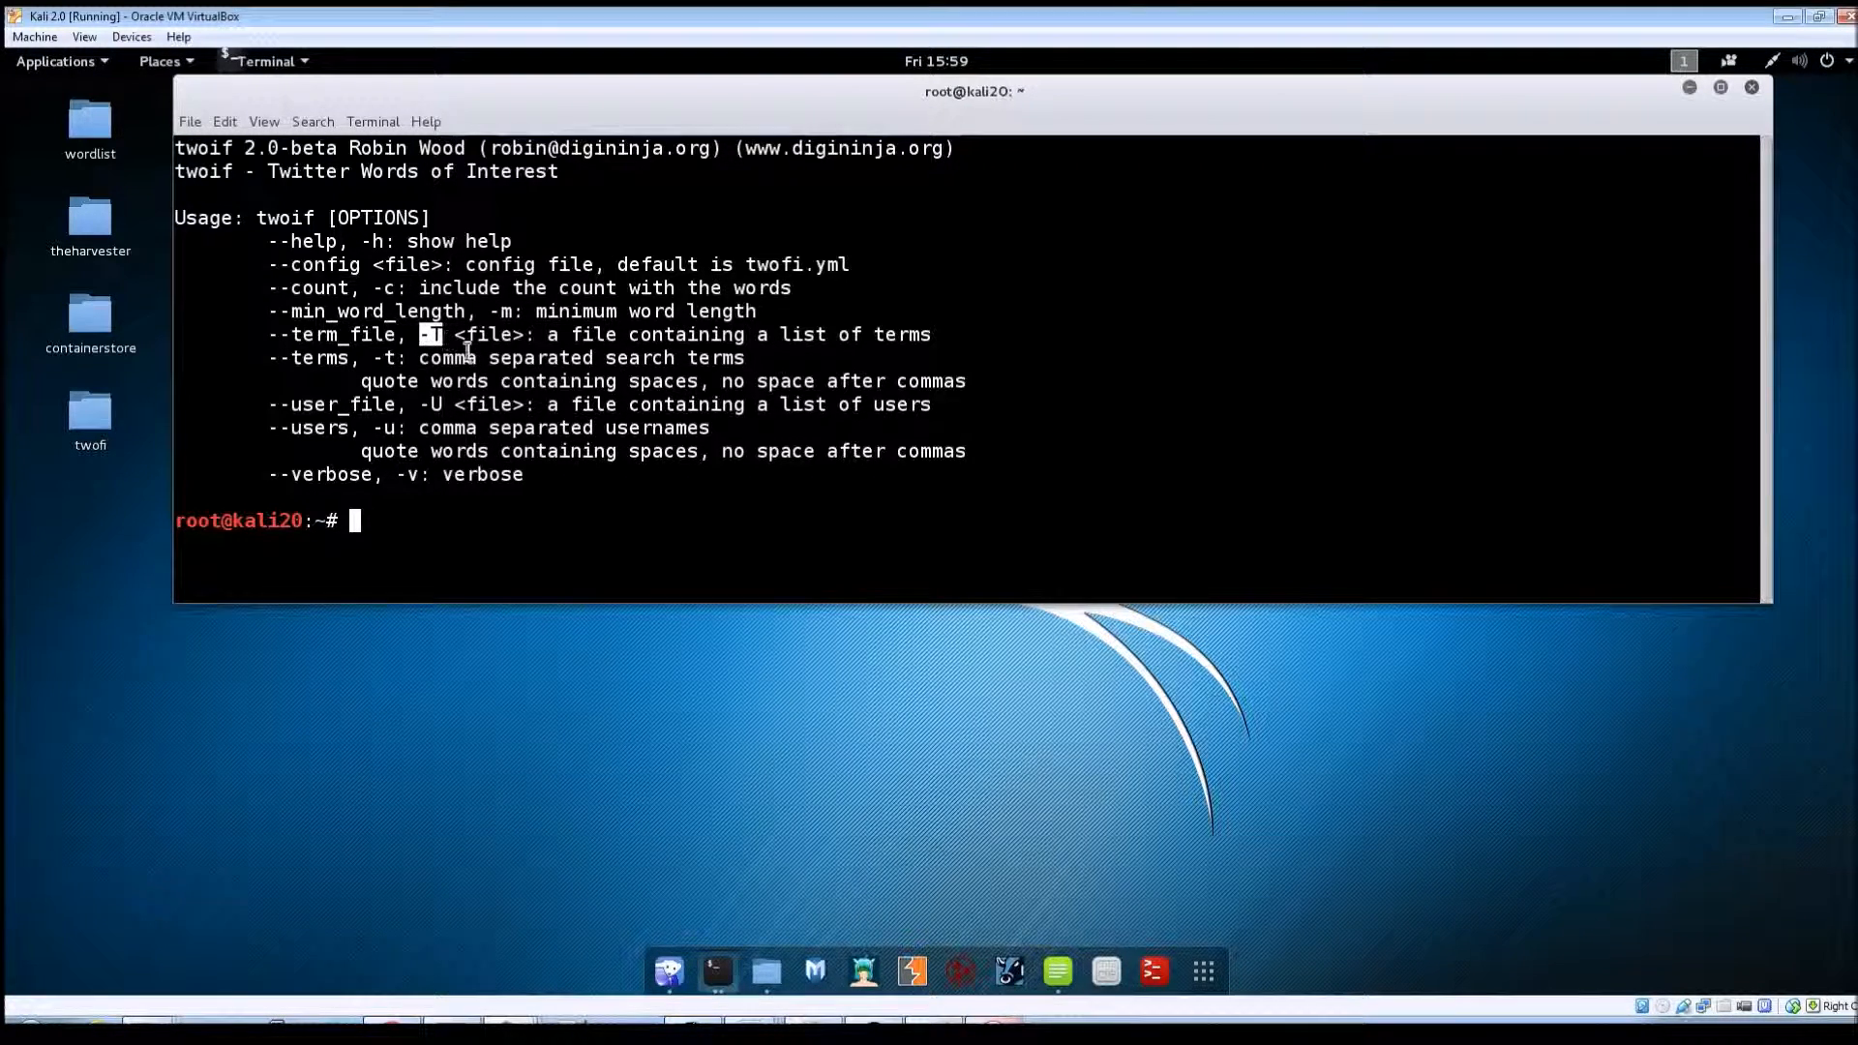
mouse_move(550, 340)
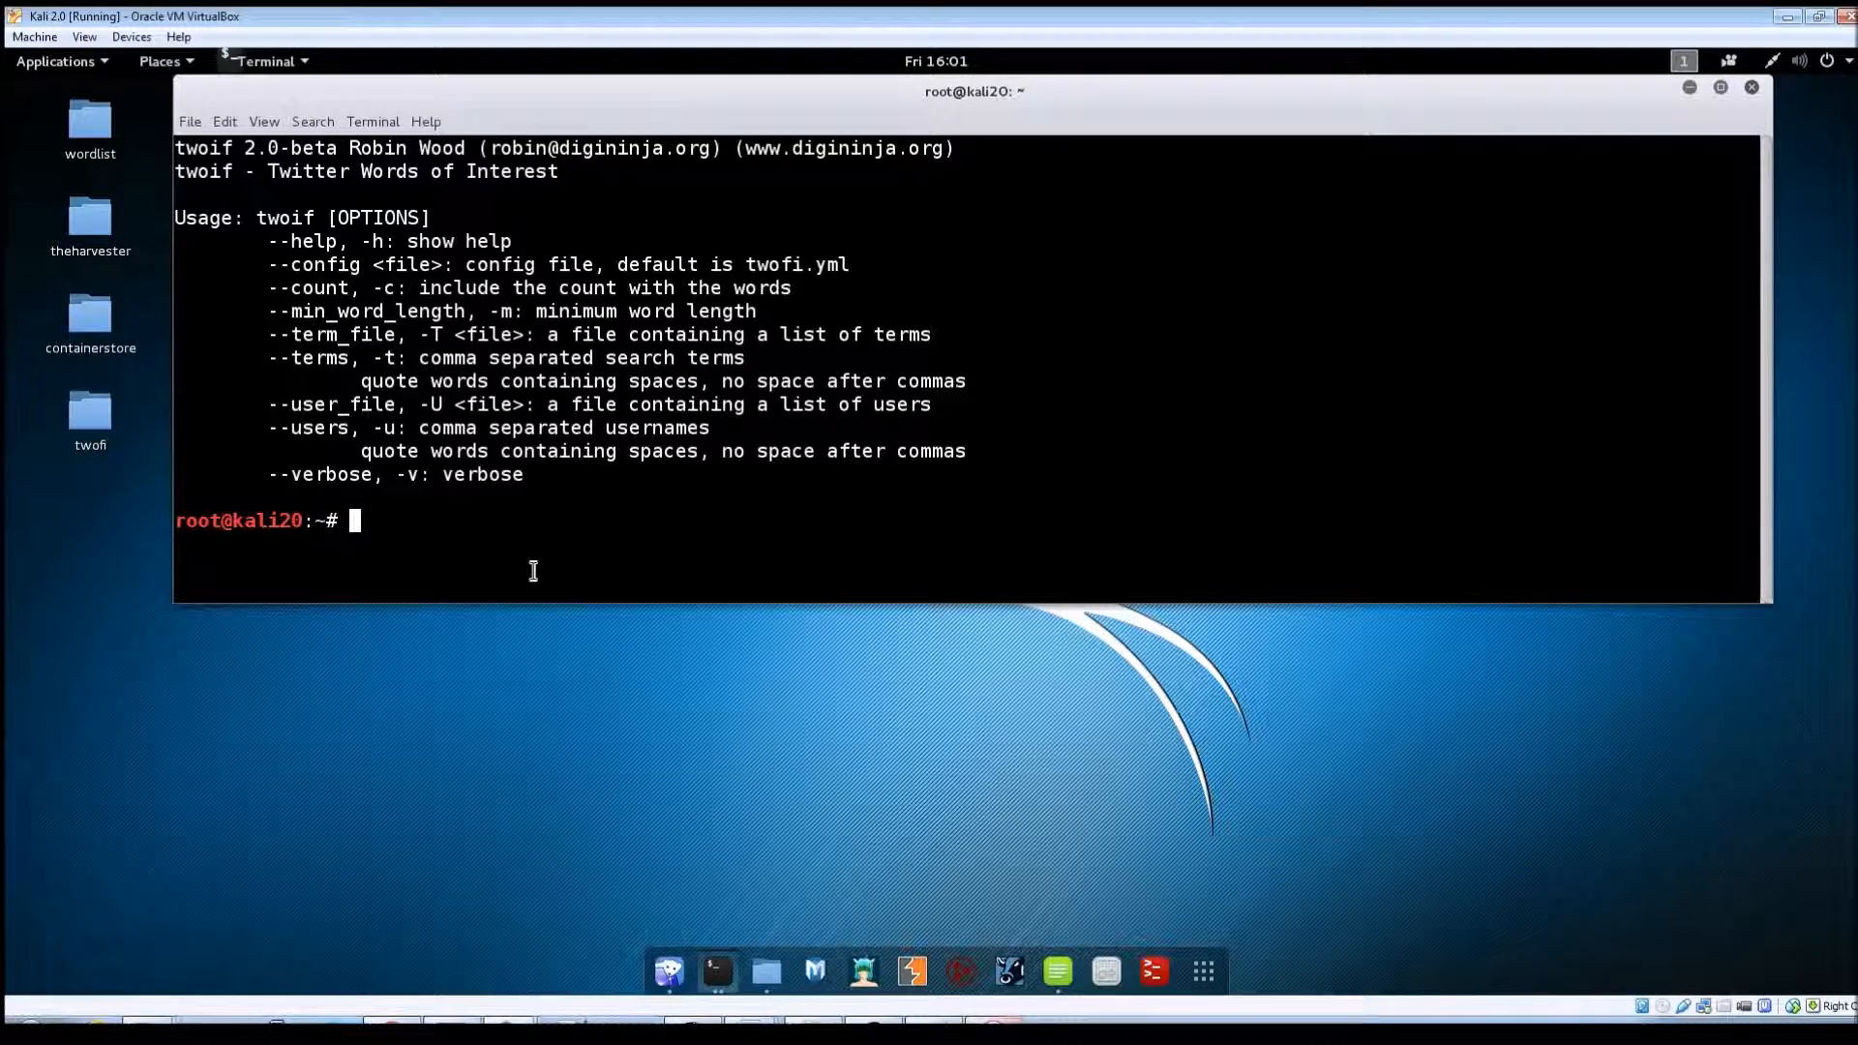
mouse_move(601, 613)
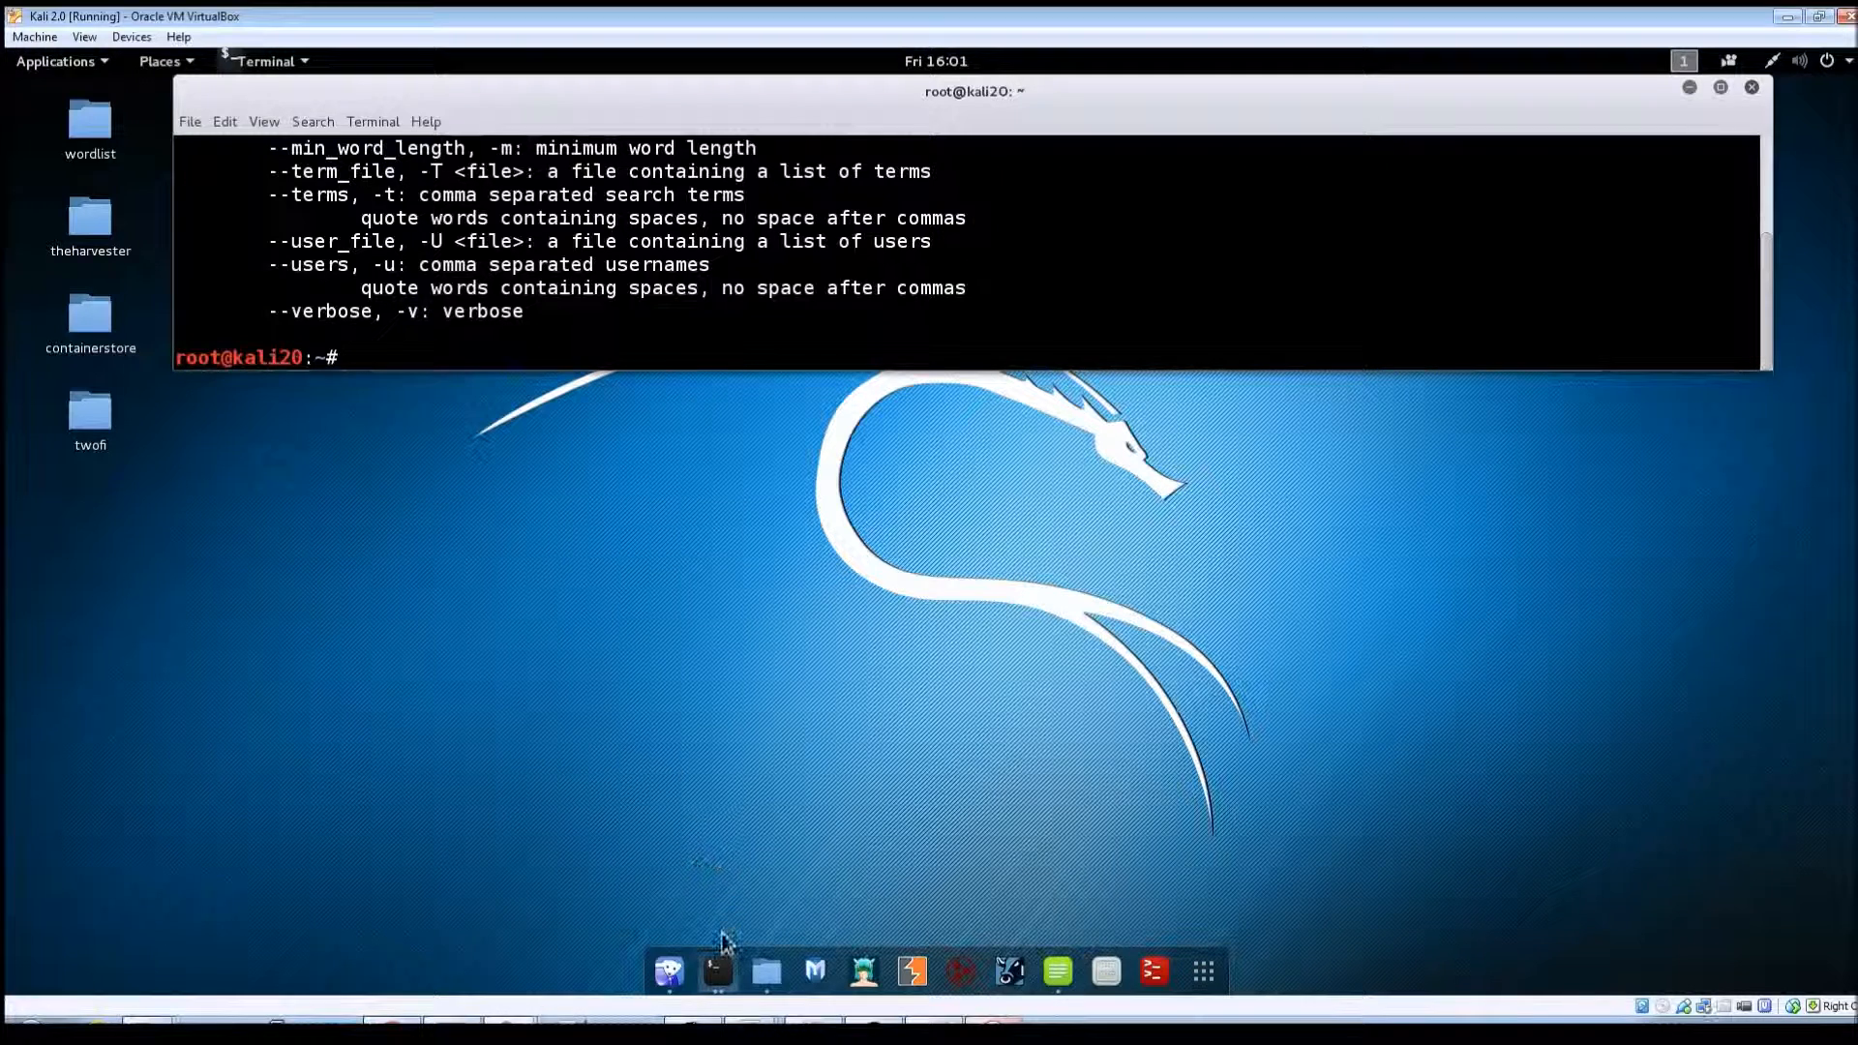
Open a second terminal and enter the command twofi -c -u starwars
right_click(717, 971)
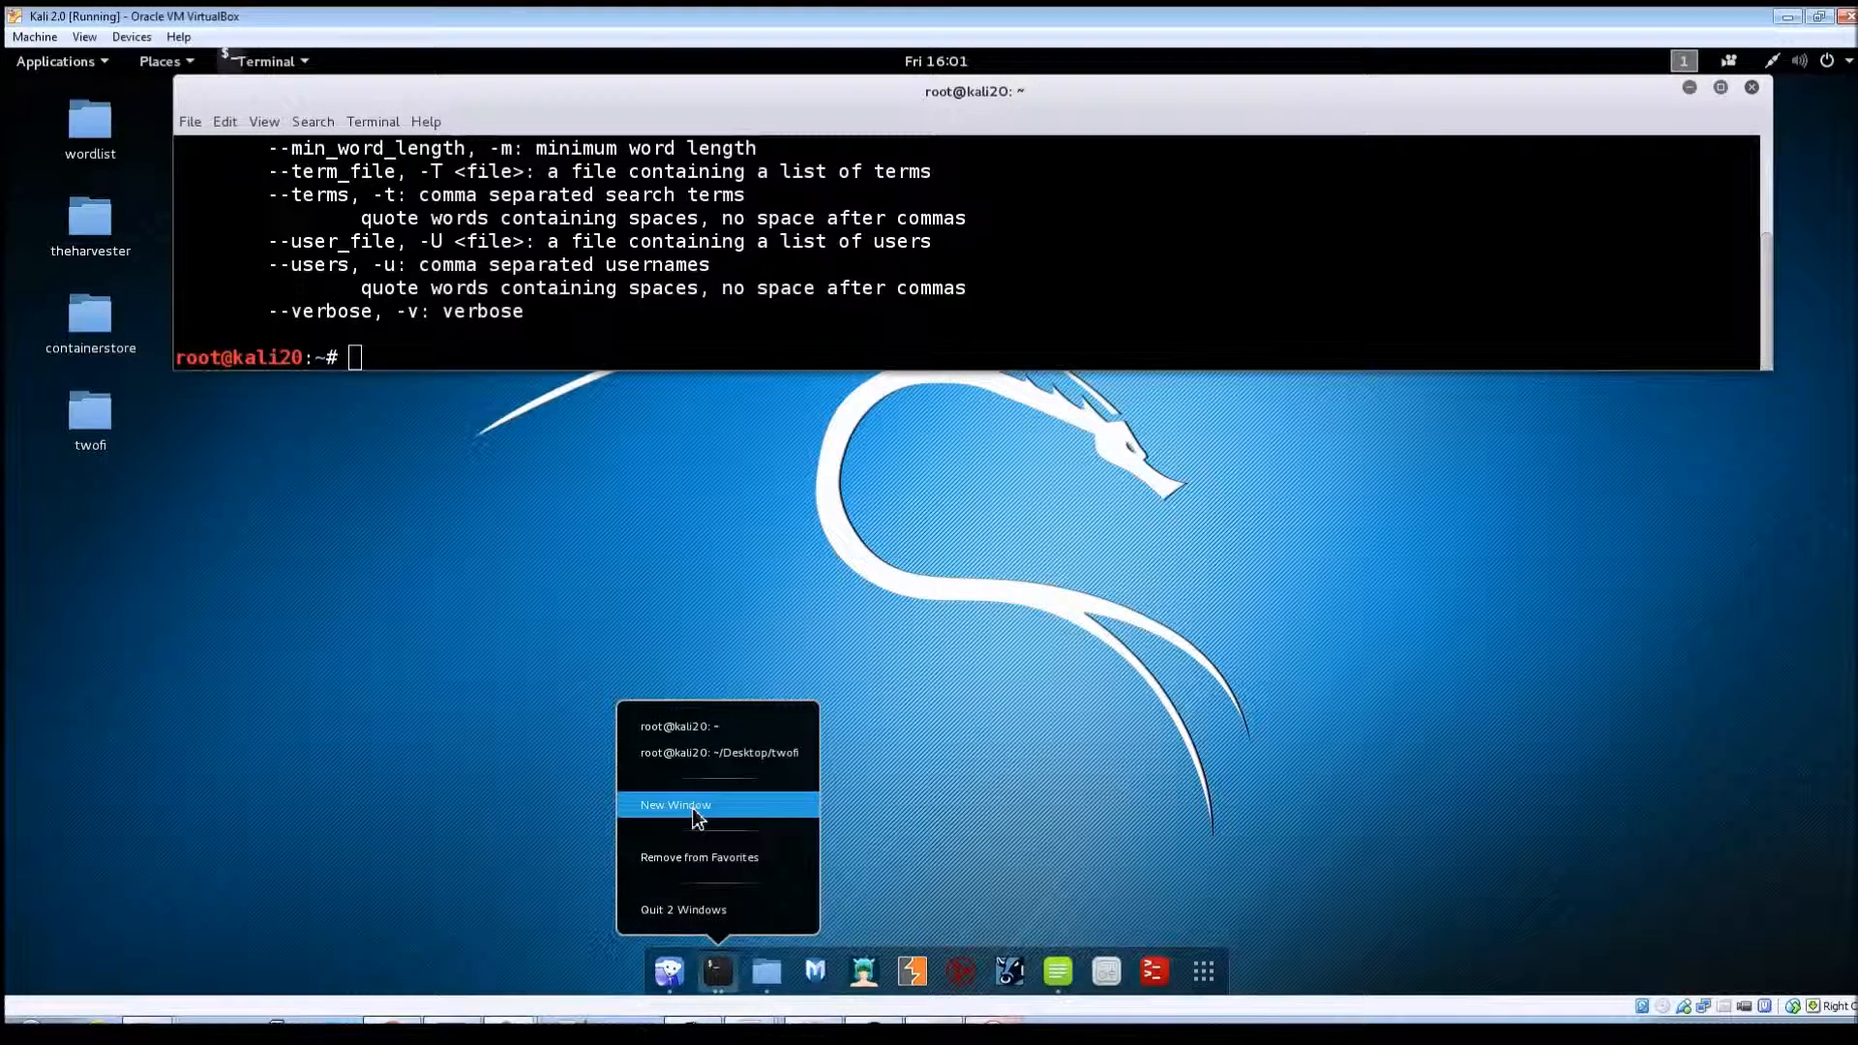
click(675, 806)
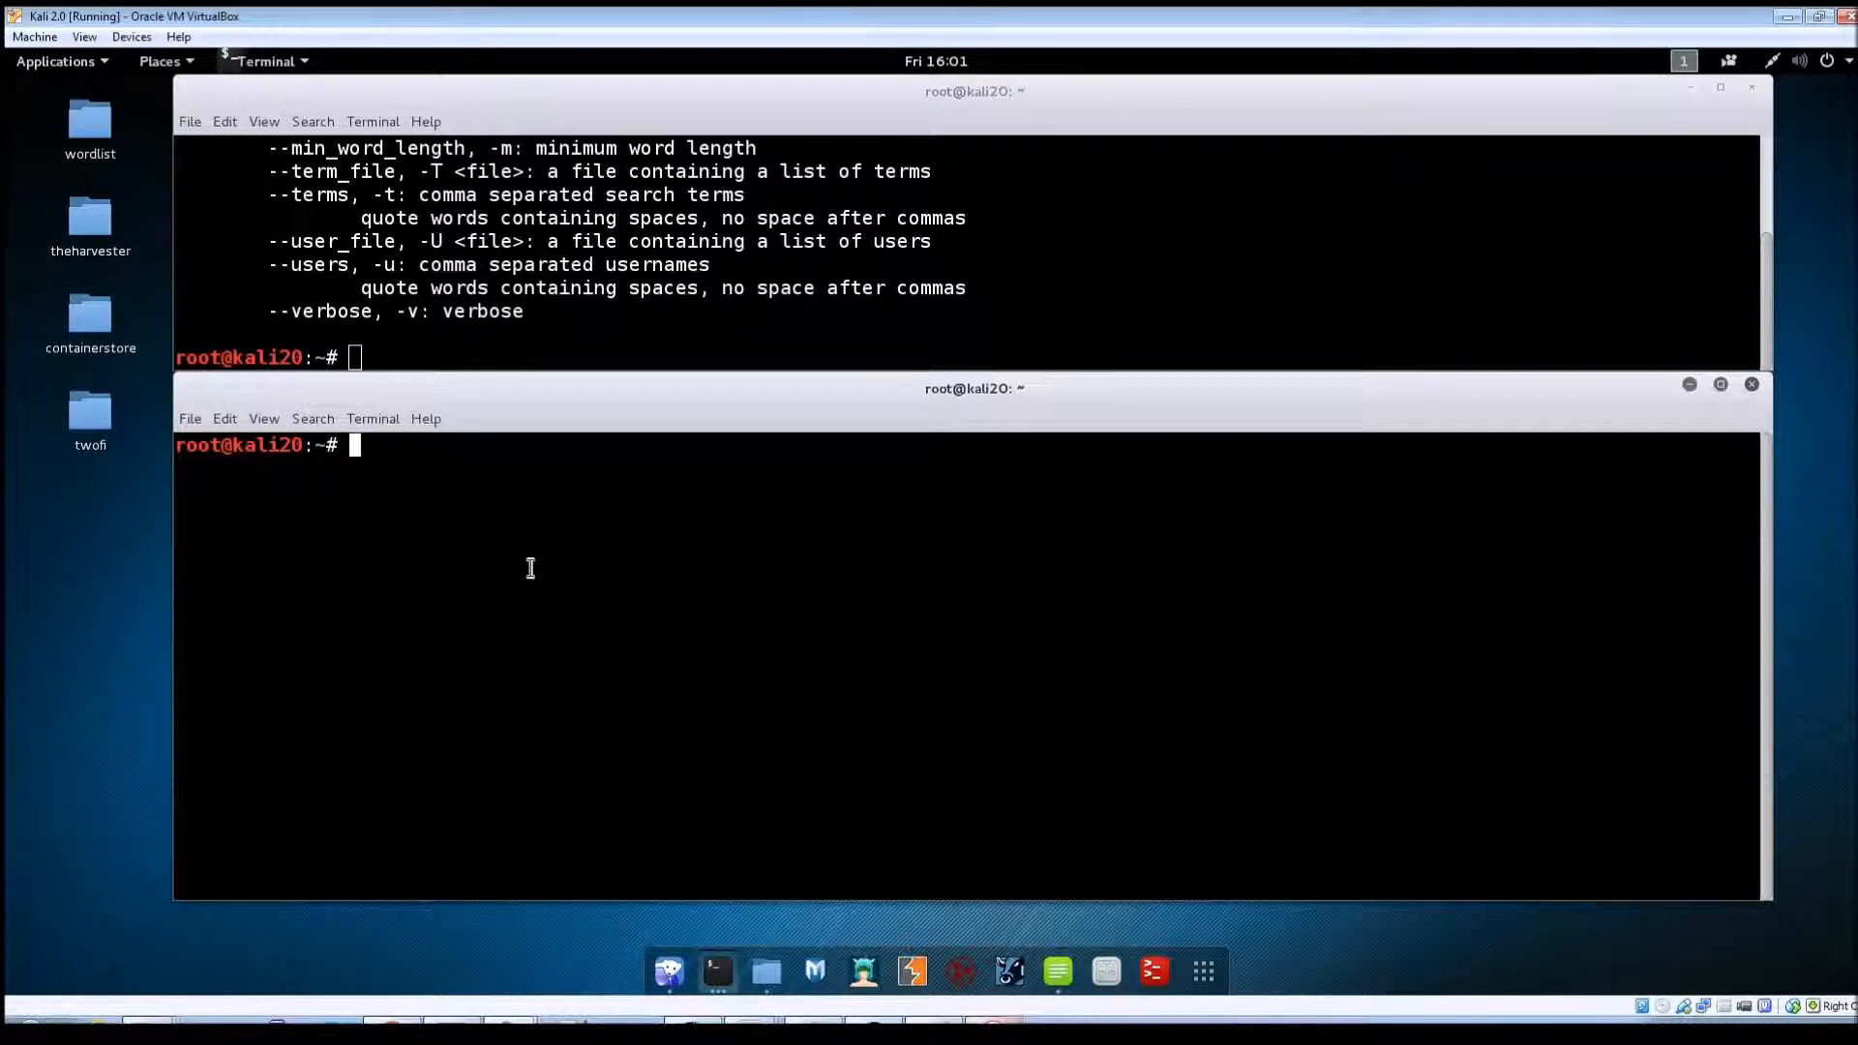
mouse_move(516, 558)
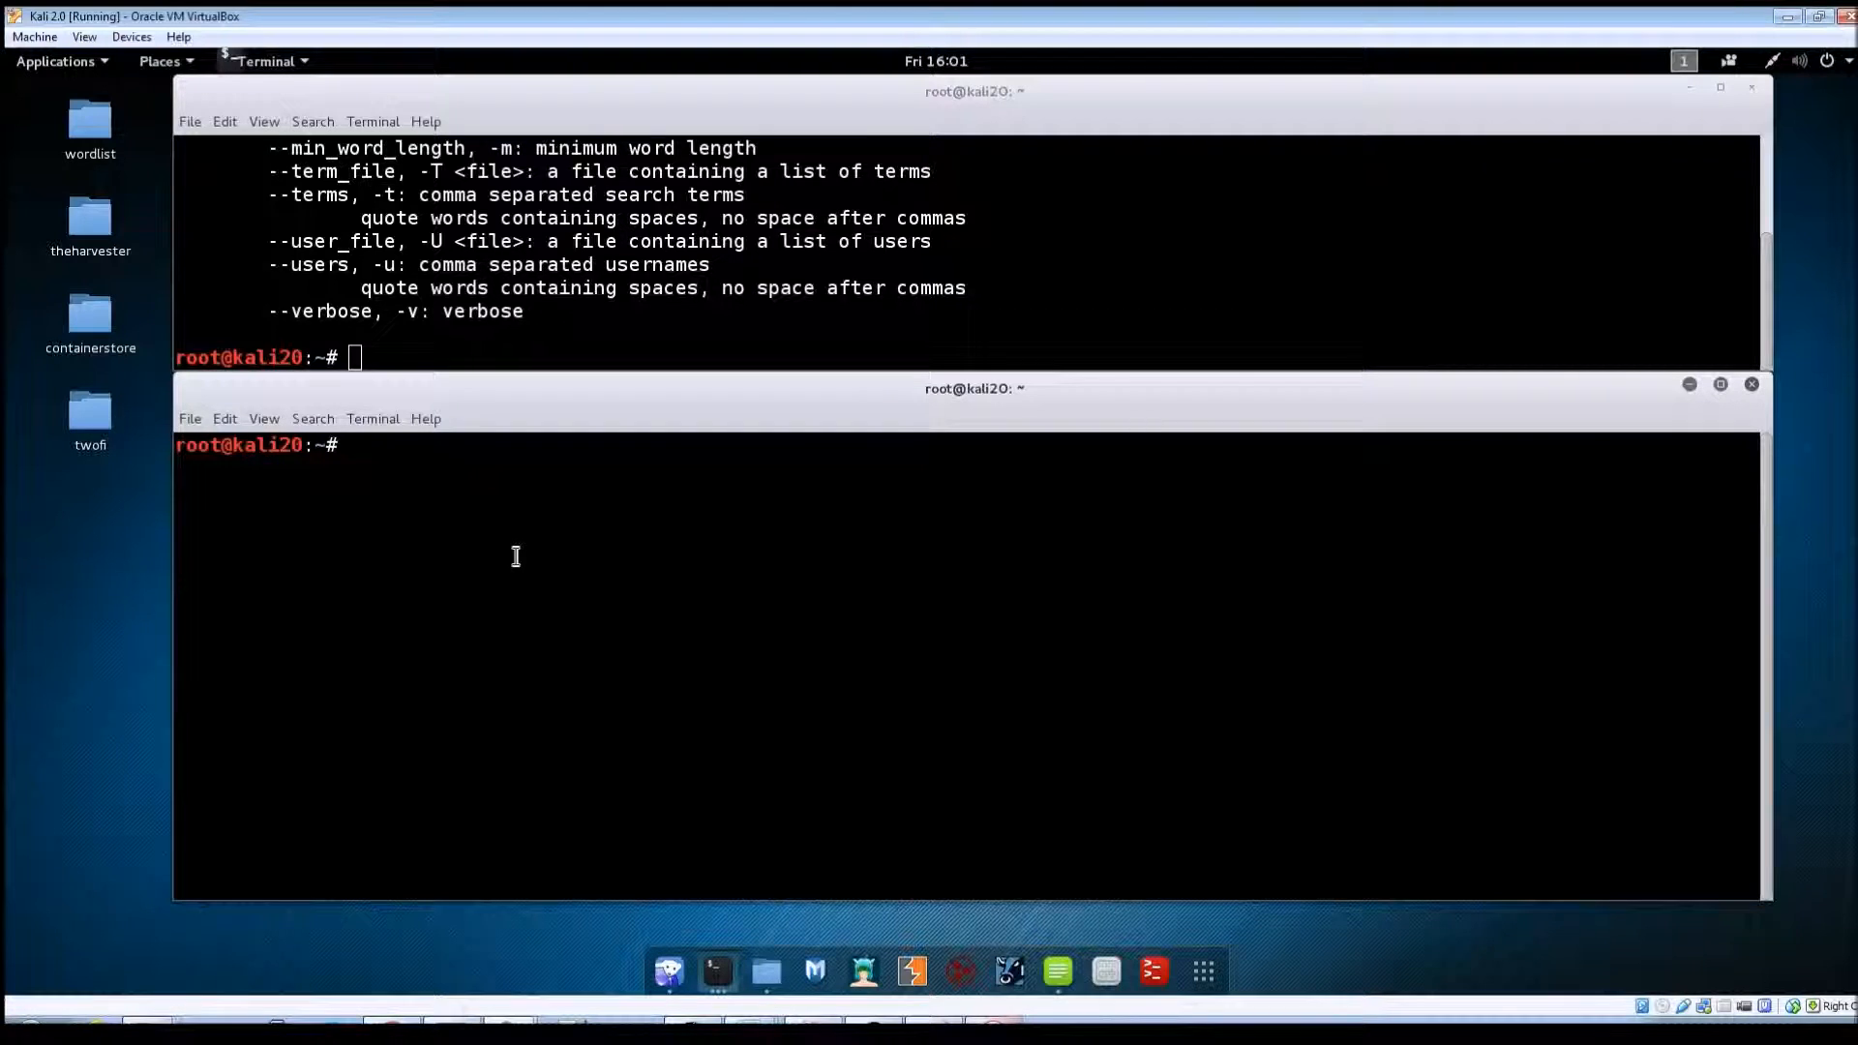
text(two)
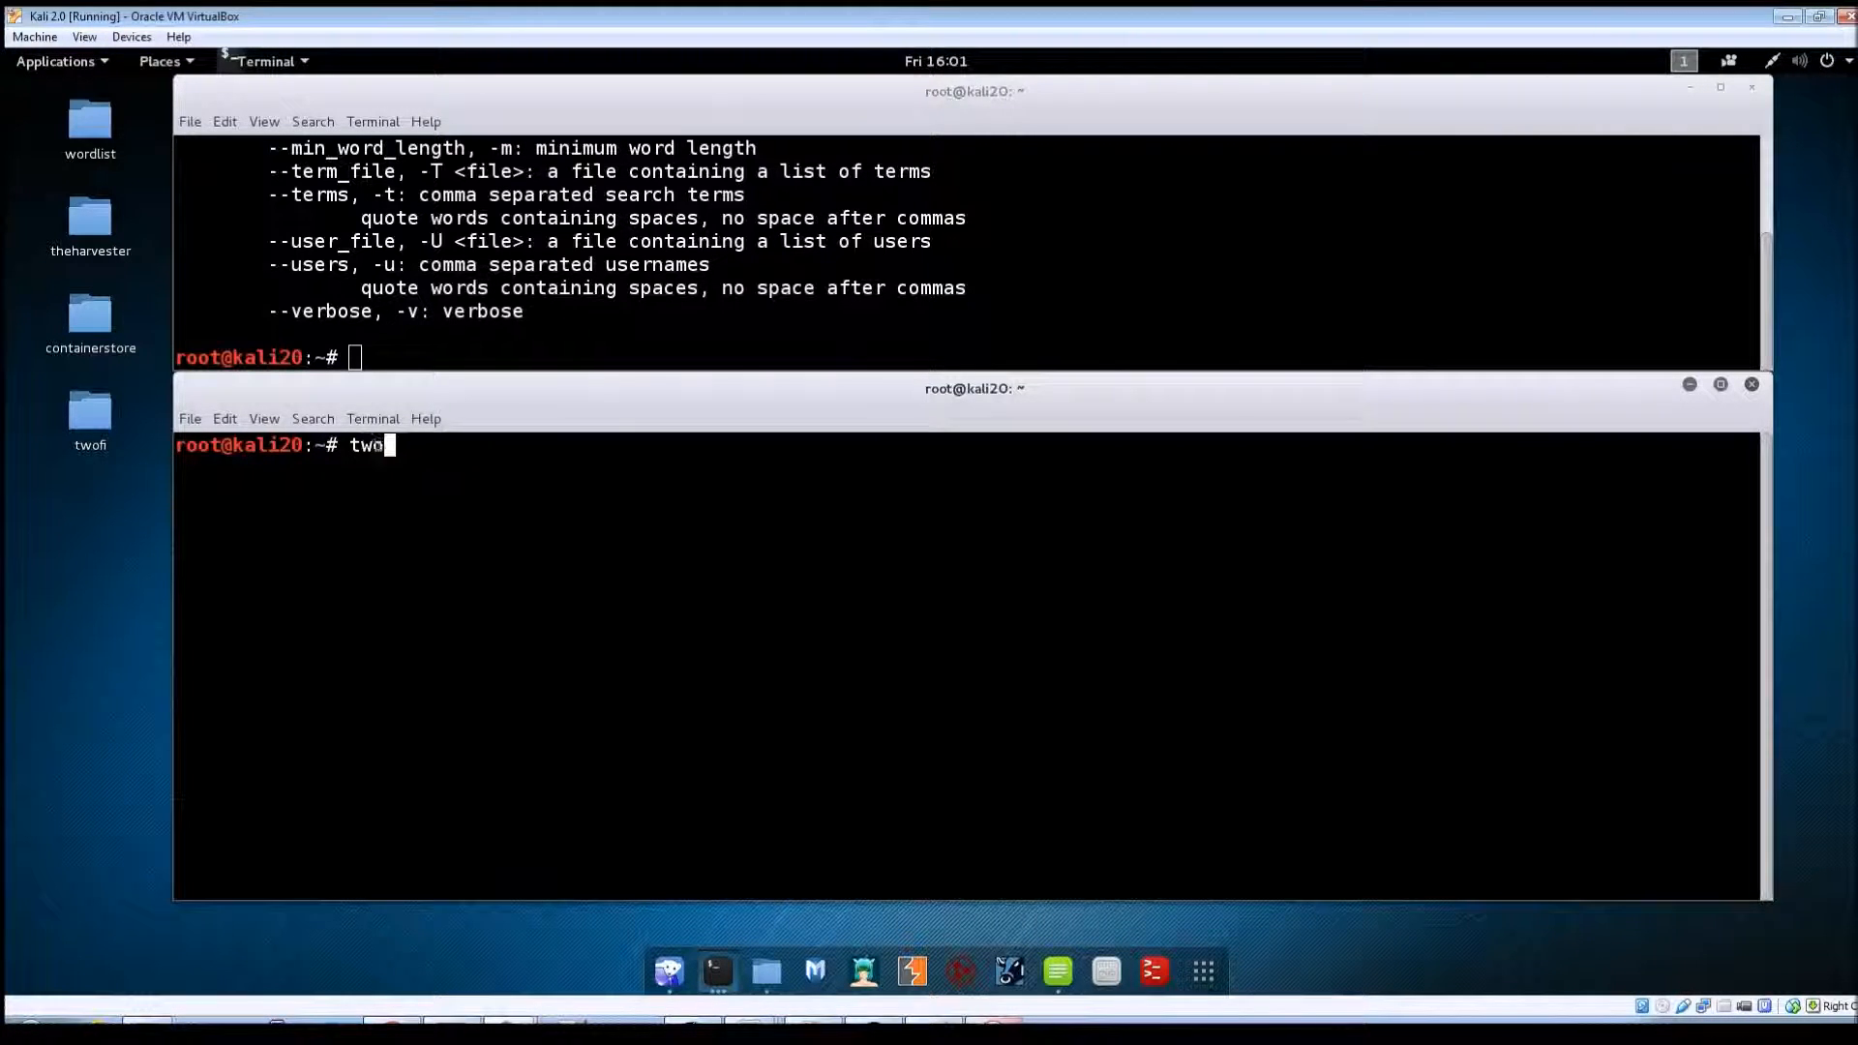
text(fi)
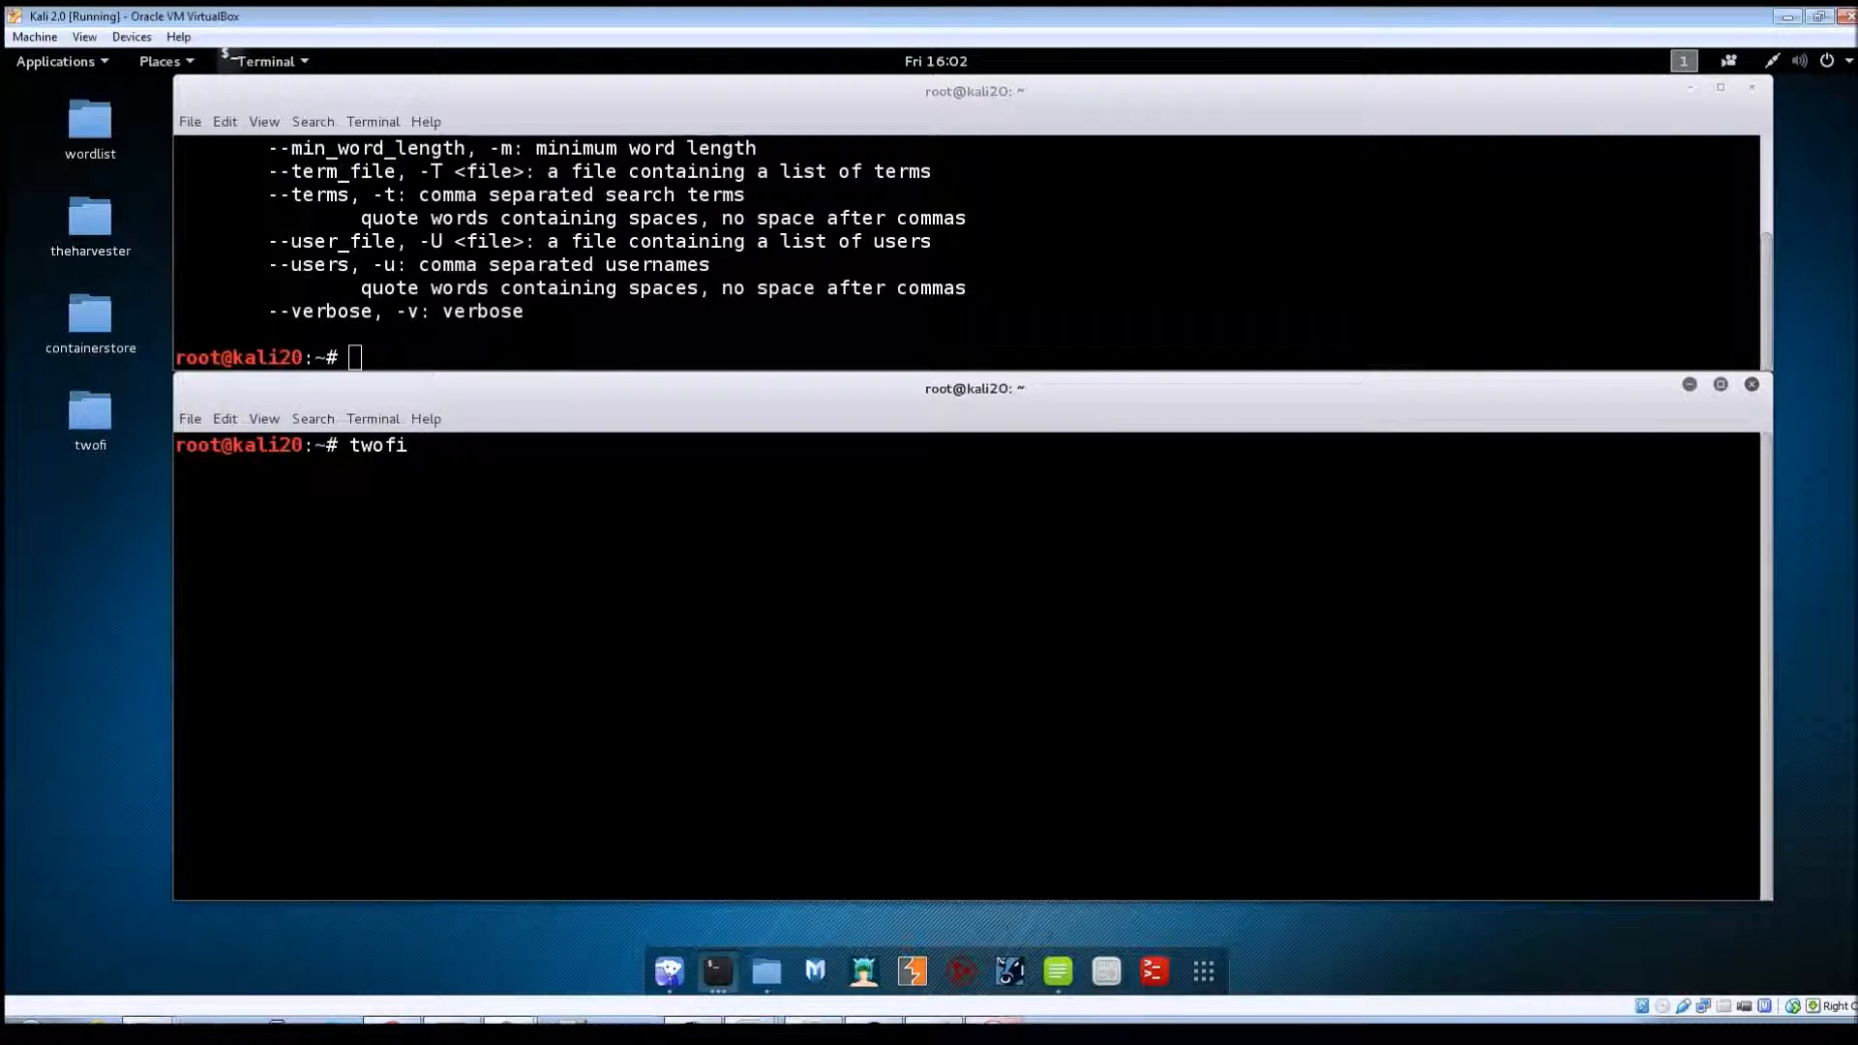
text(-c -u)
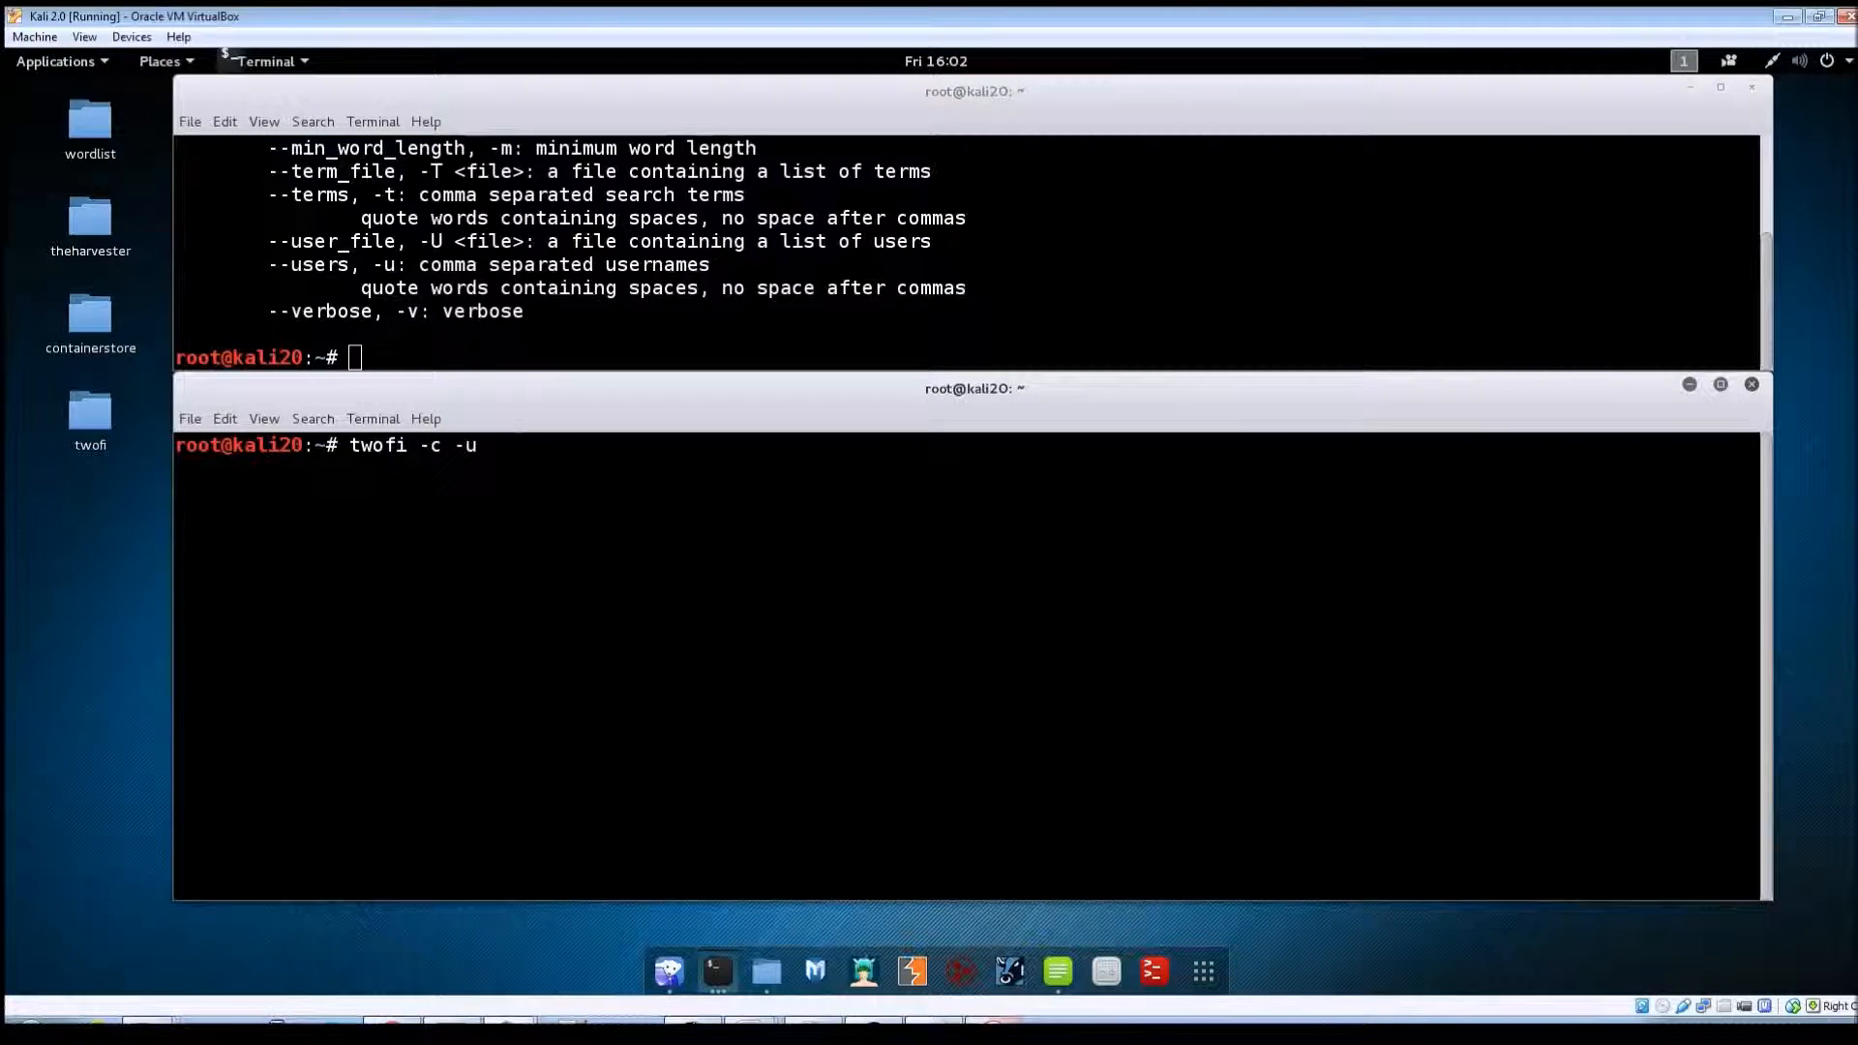
text(starwars)
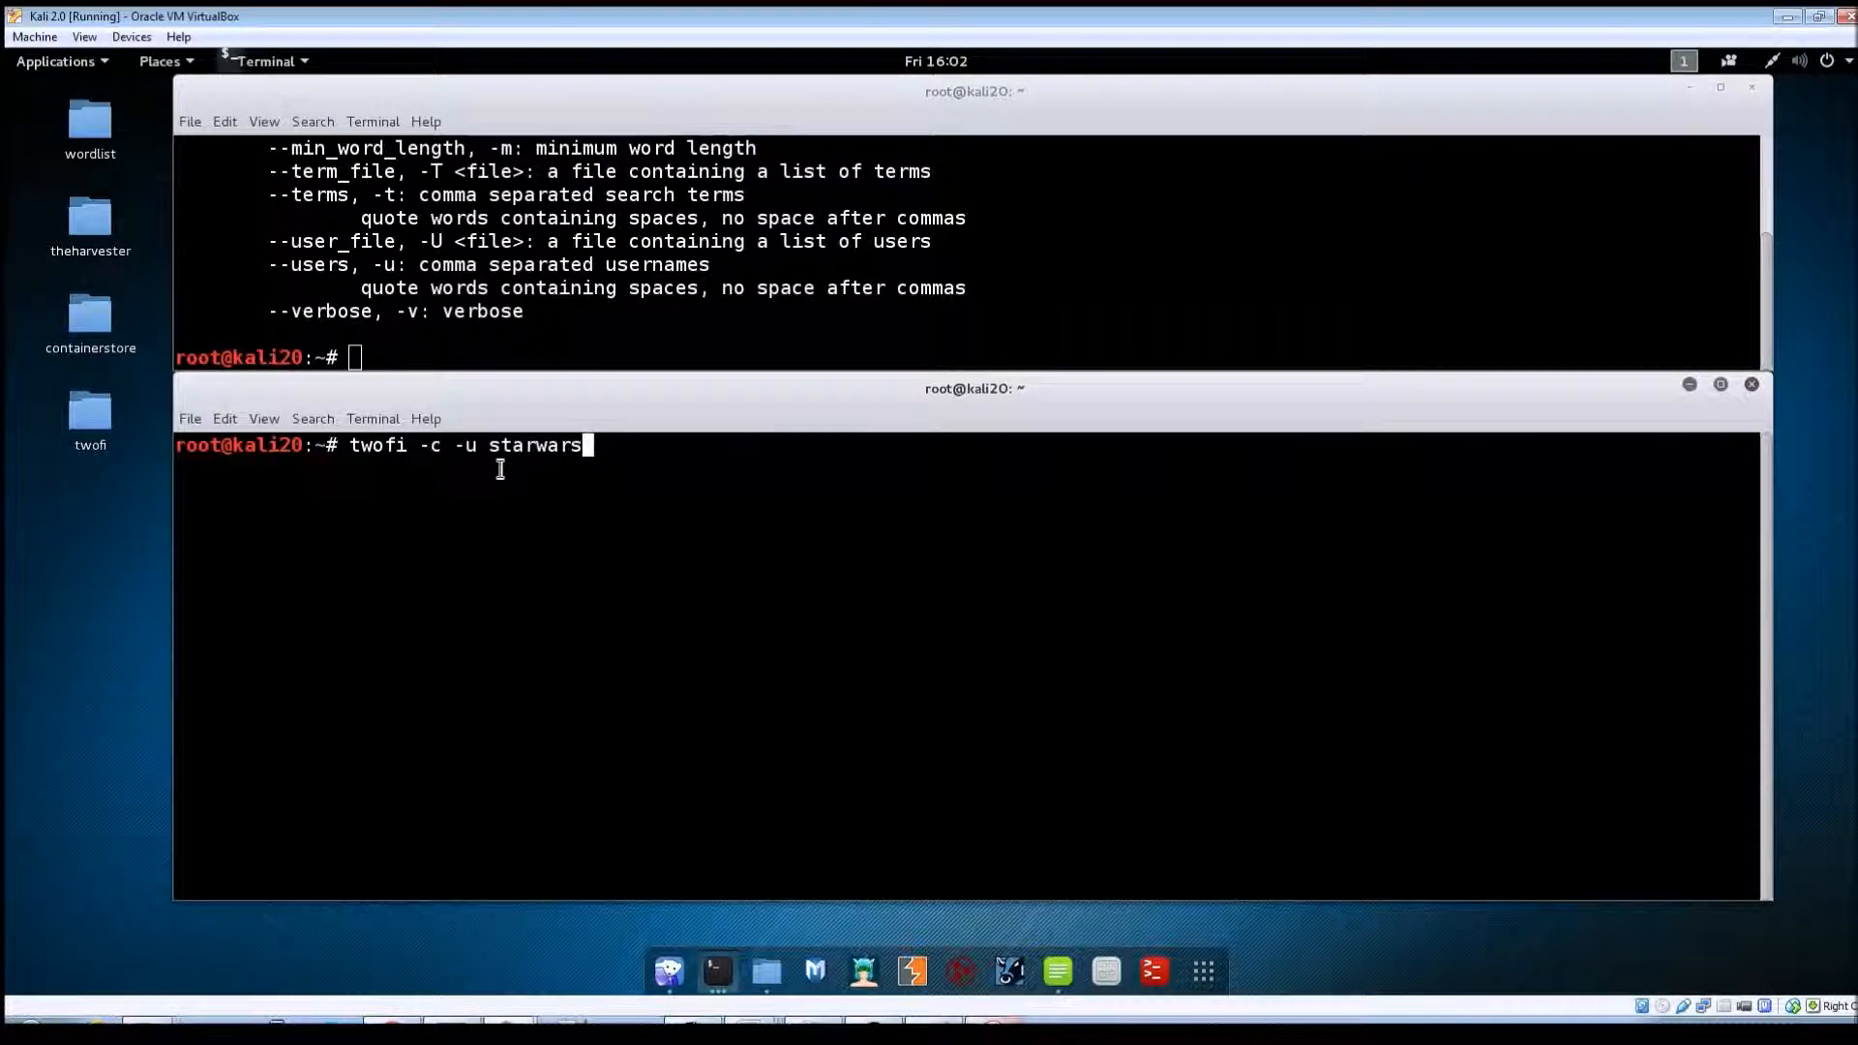
mouse_move(540, 519)
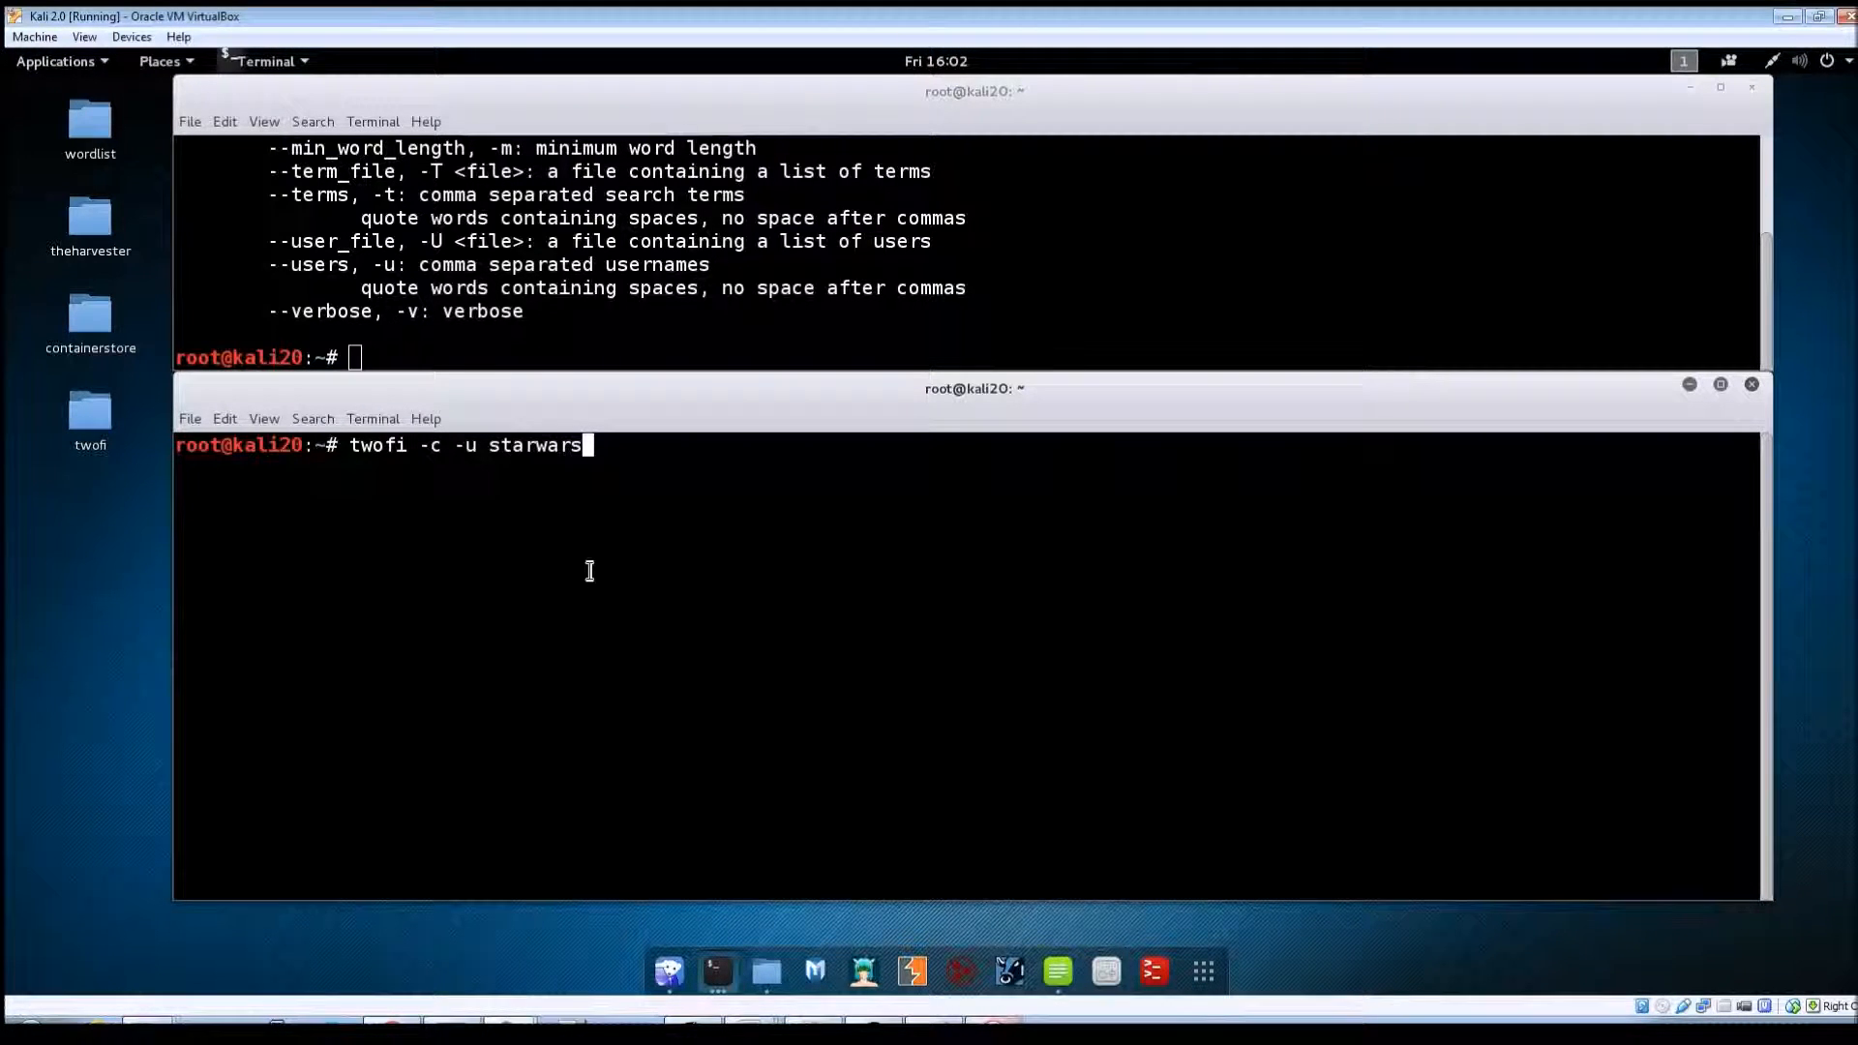
click(90, 416)
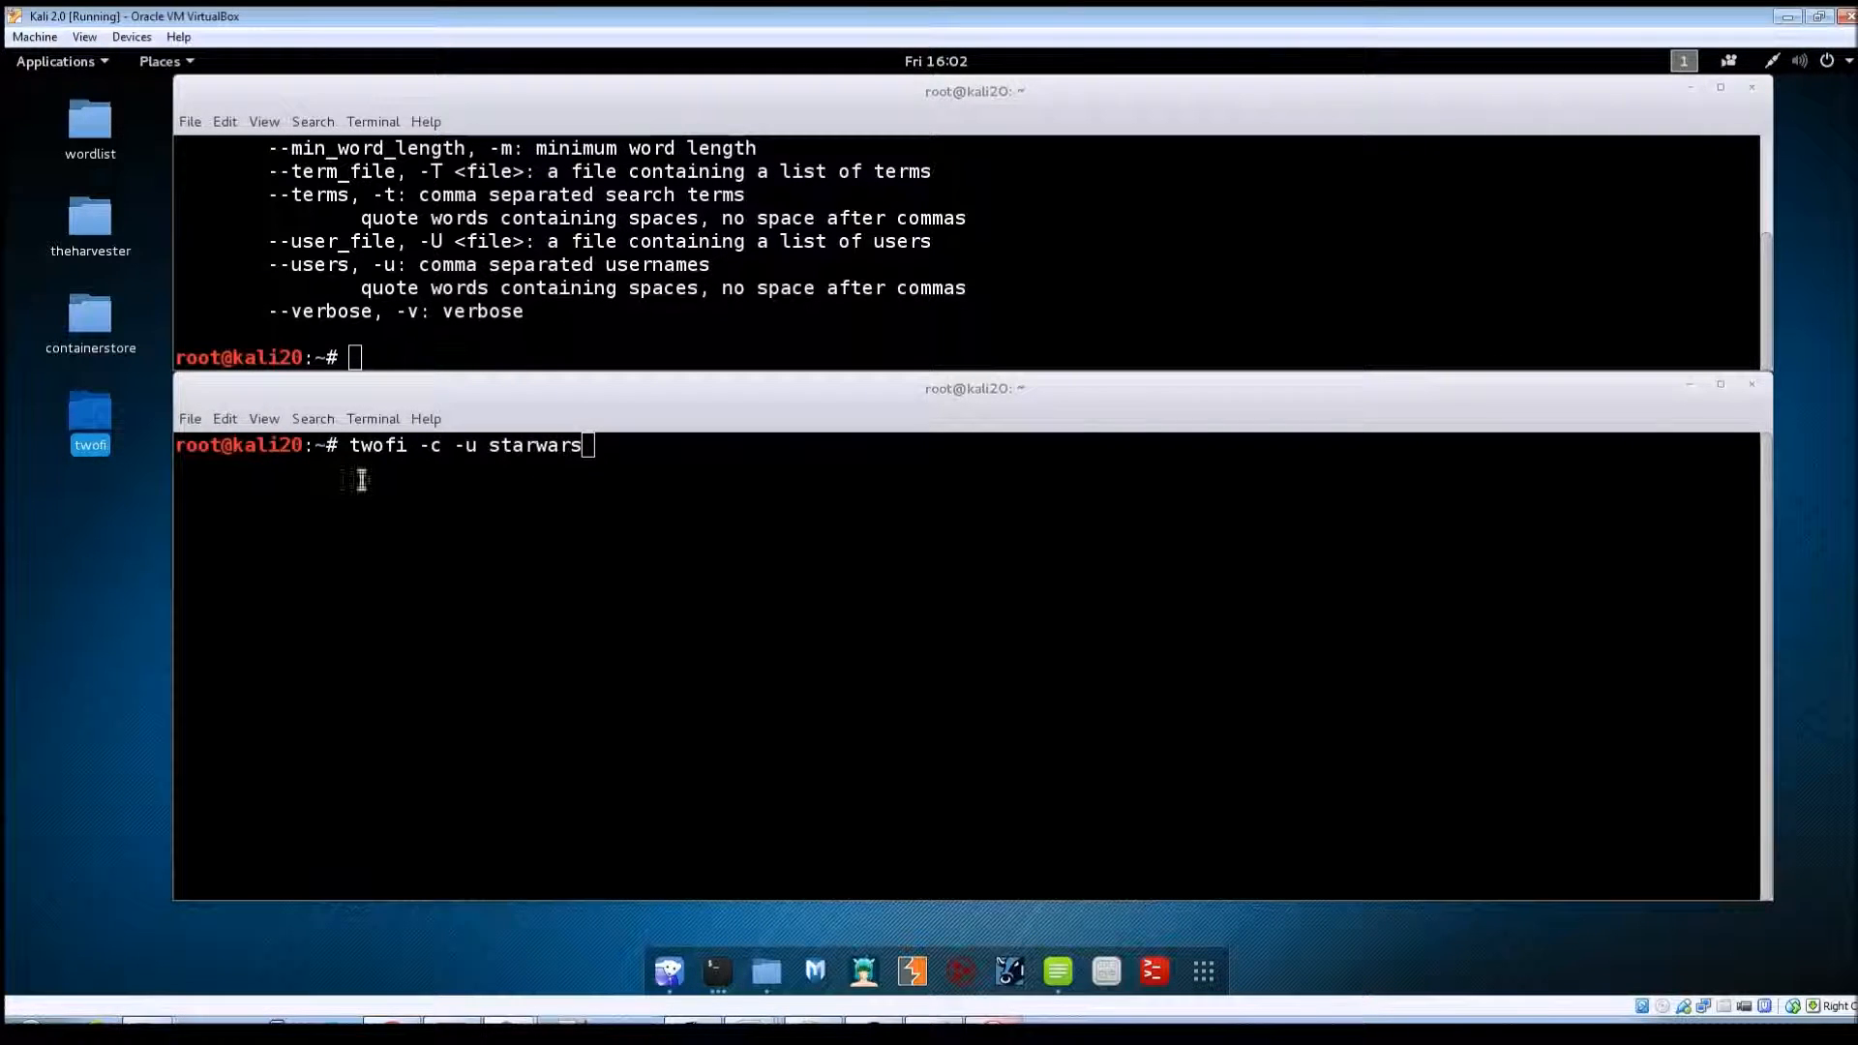
click(650, 463)
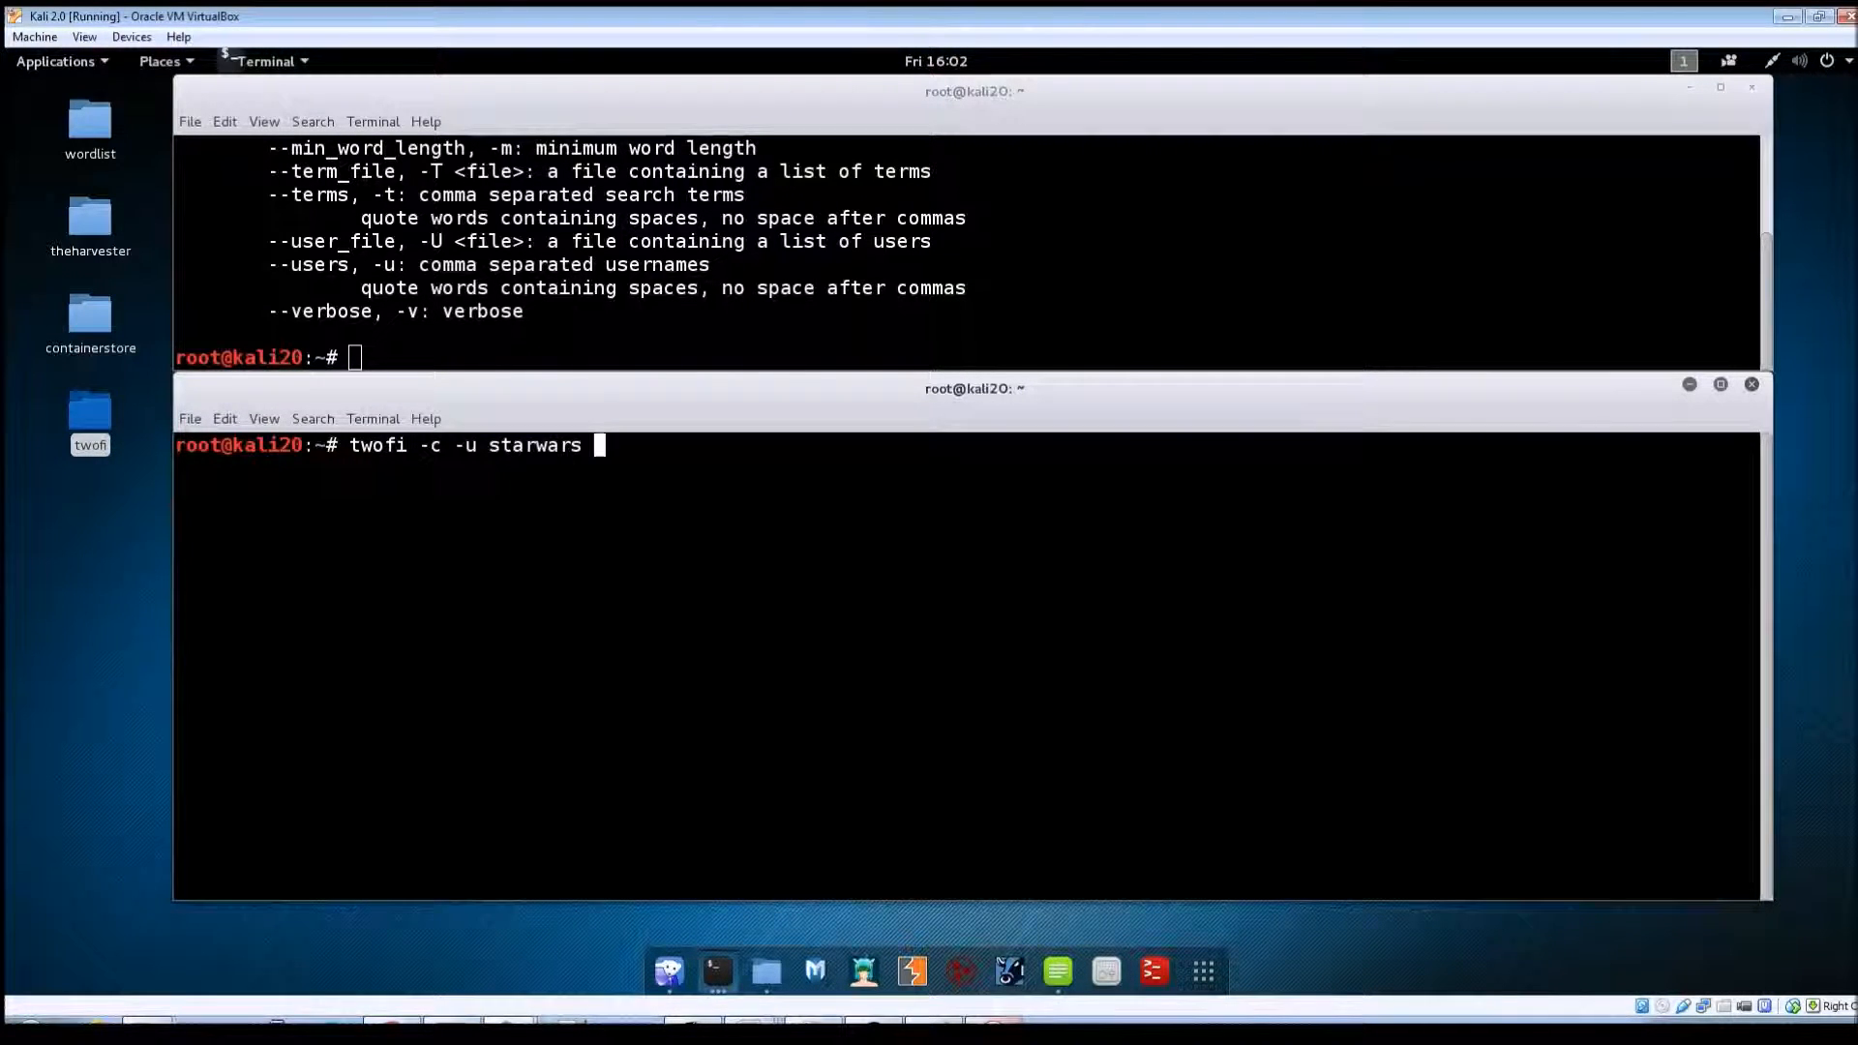
Redirect the output to /root/Desktop/twofi/starwars.txt, then locate starwars.txt in the twofi folder
text(>)
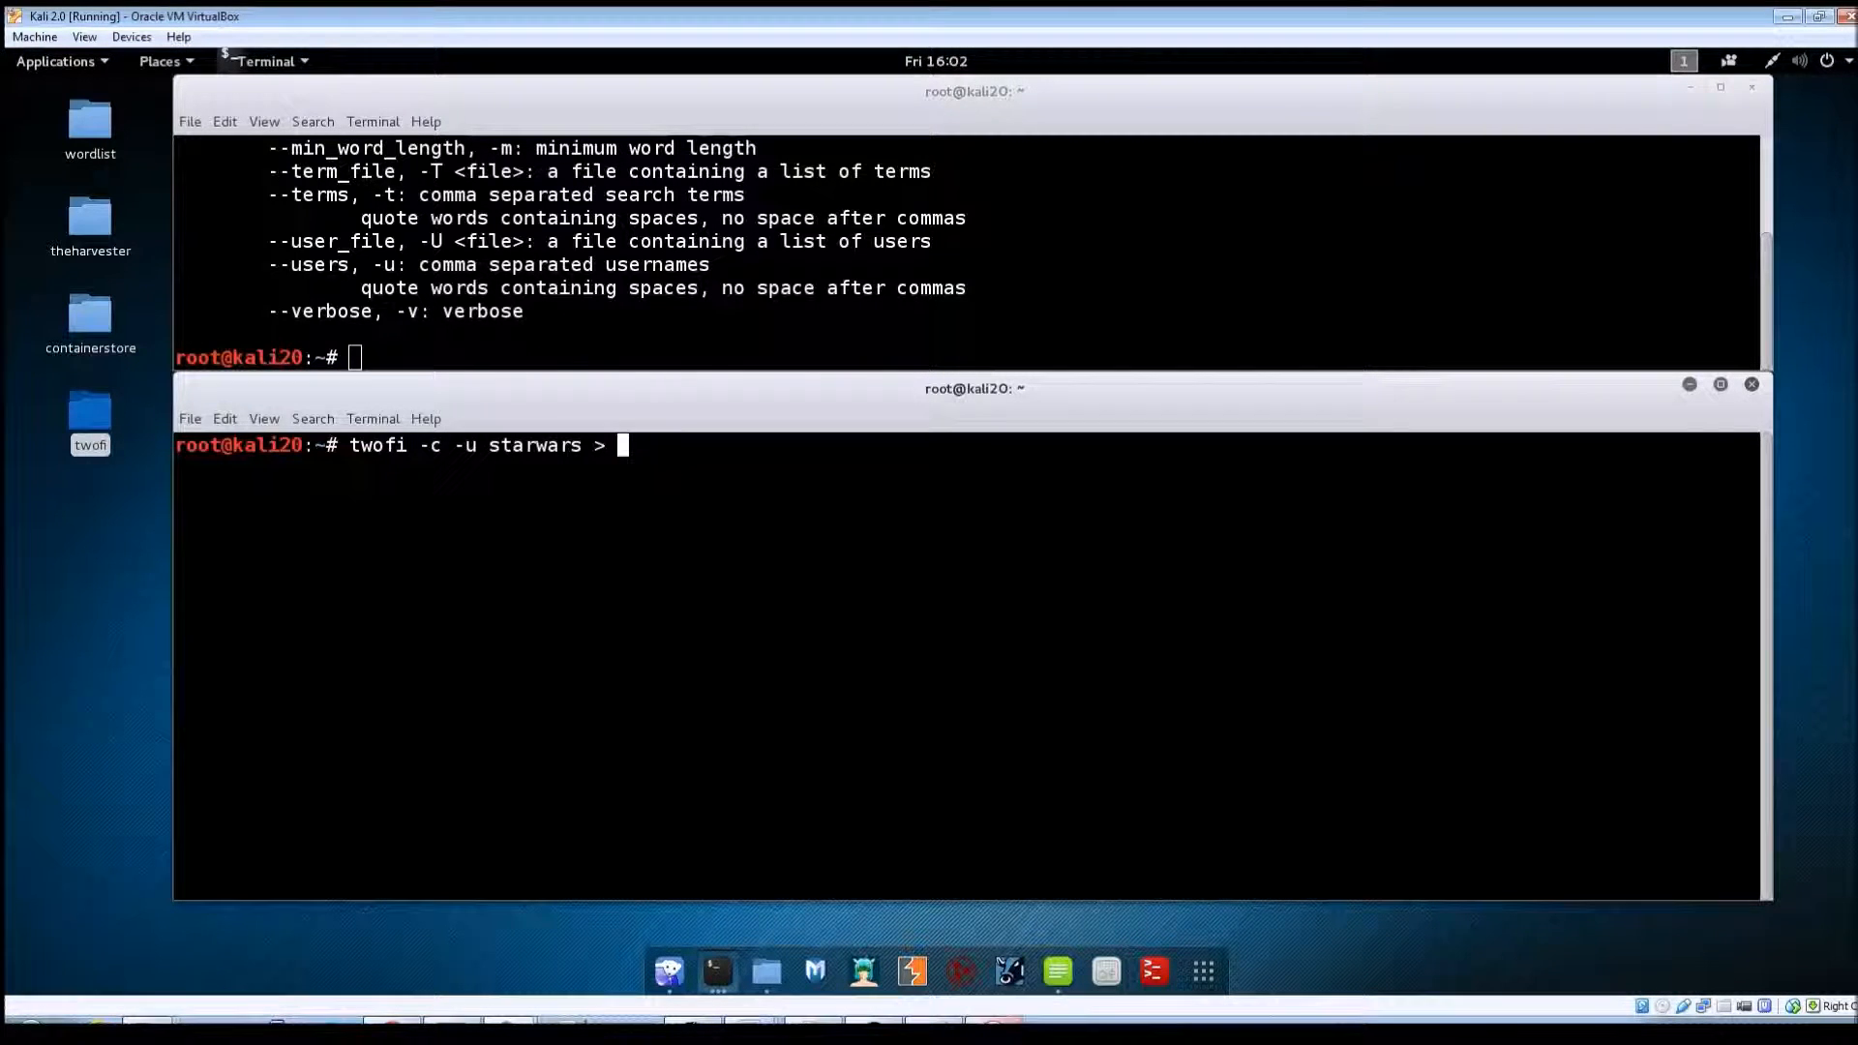
text(/root/Desktop/)
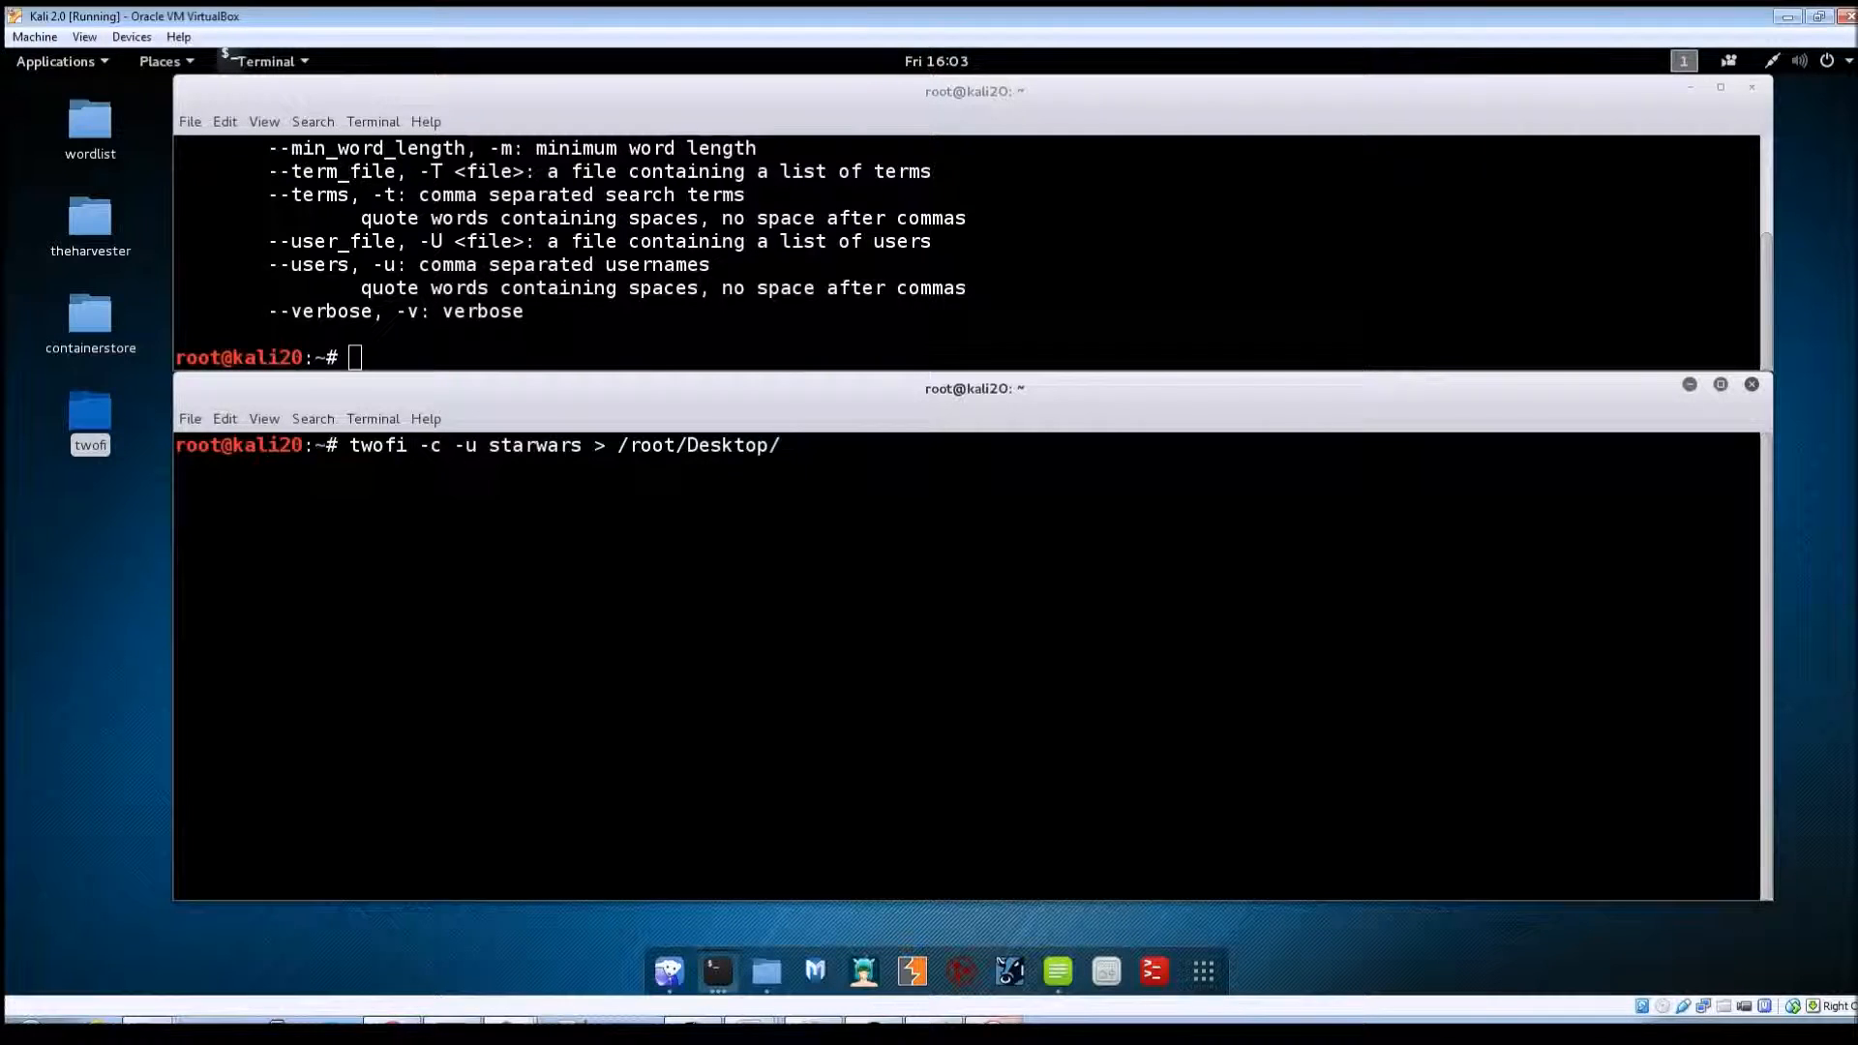
text(twofi/)
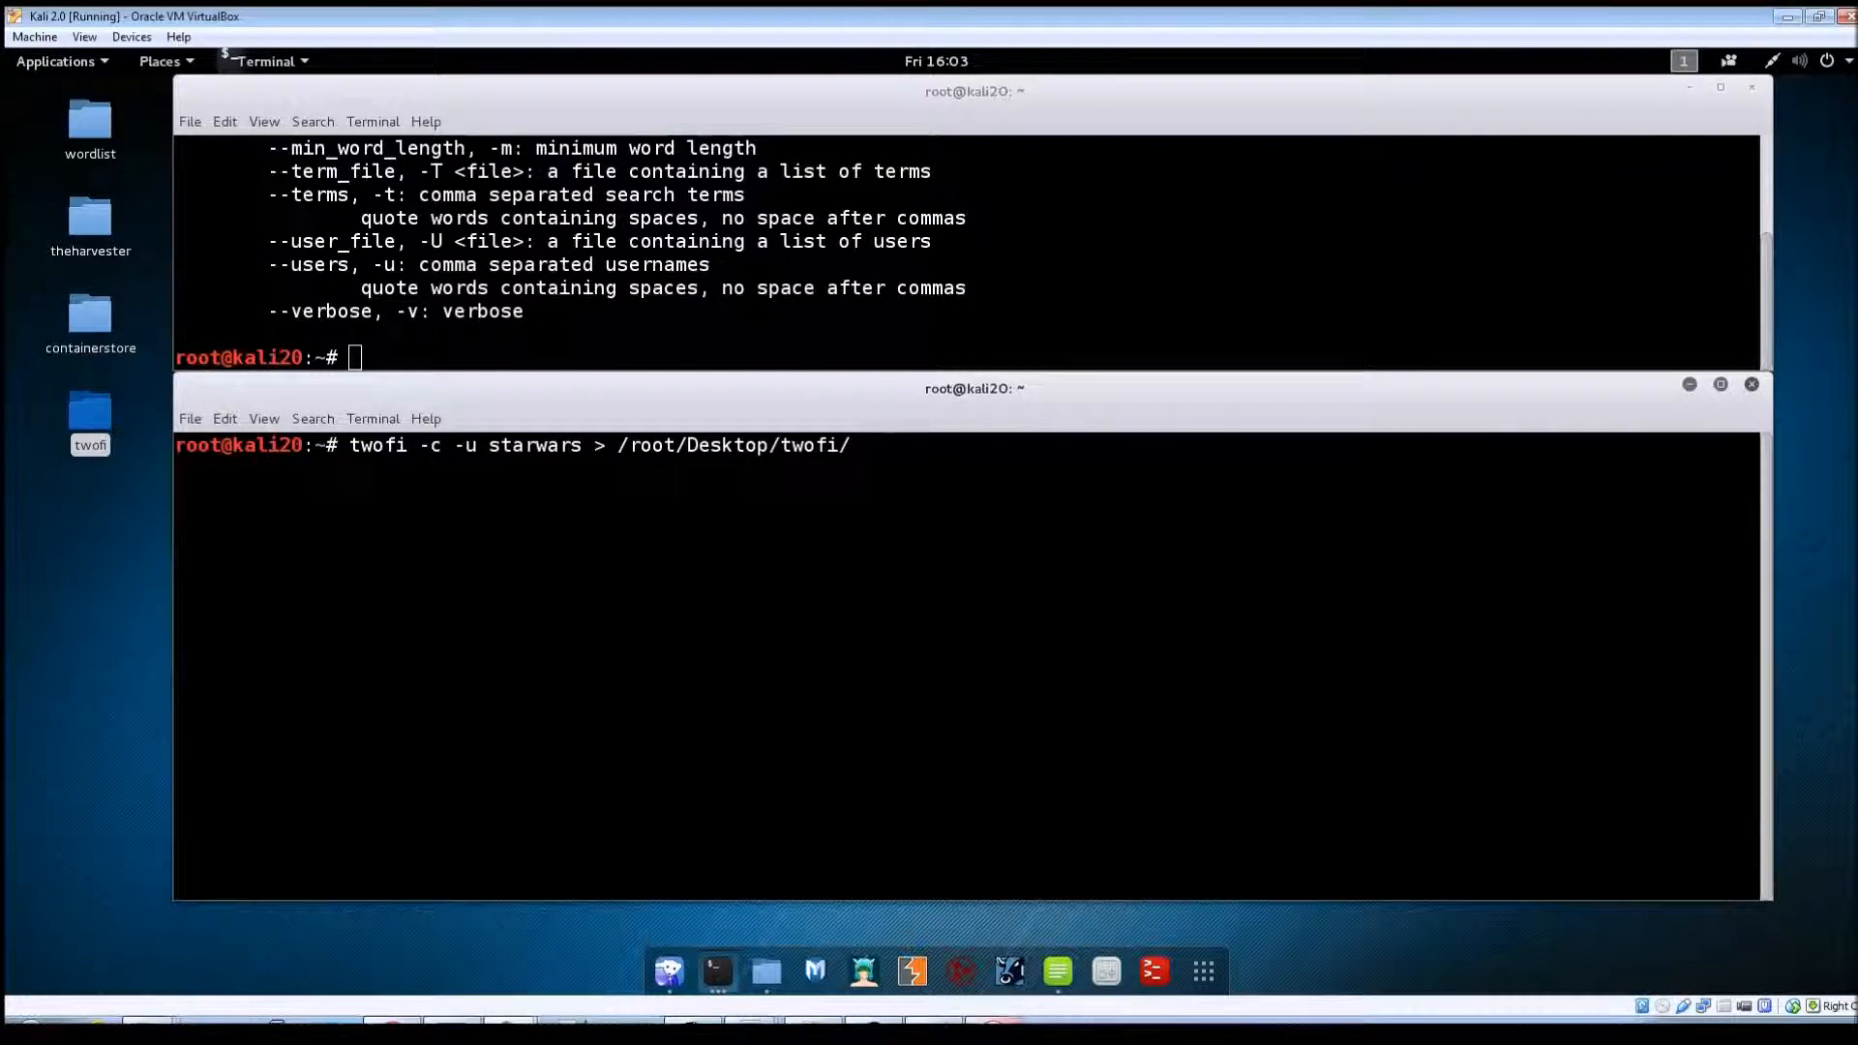
text(starwars.txt)
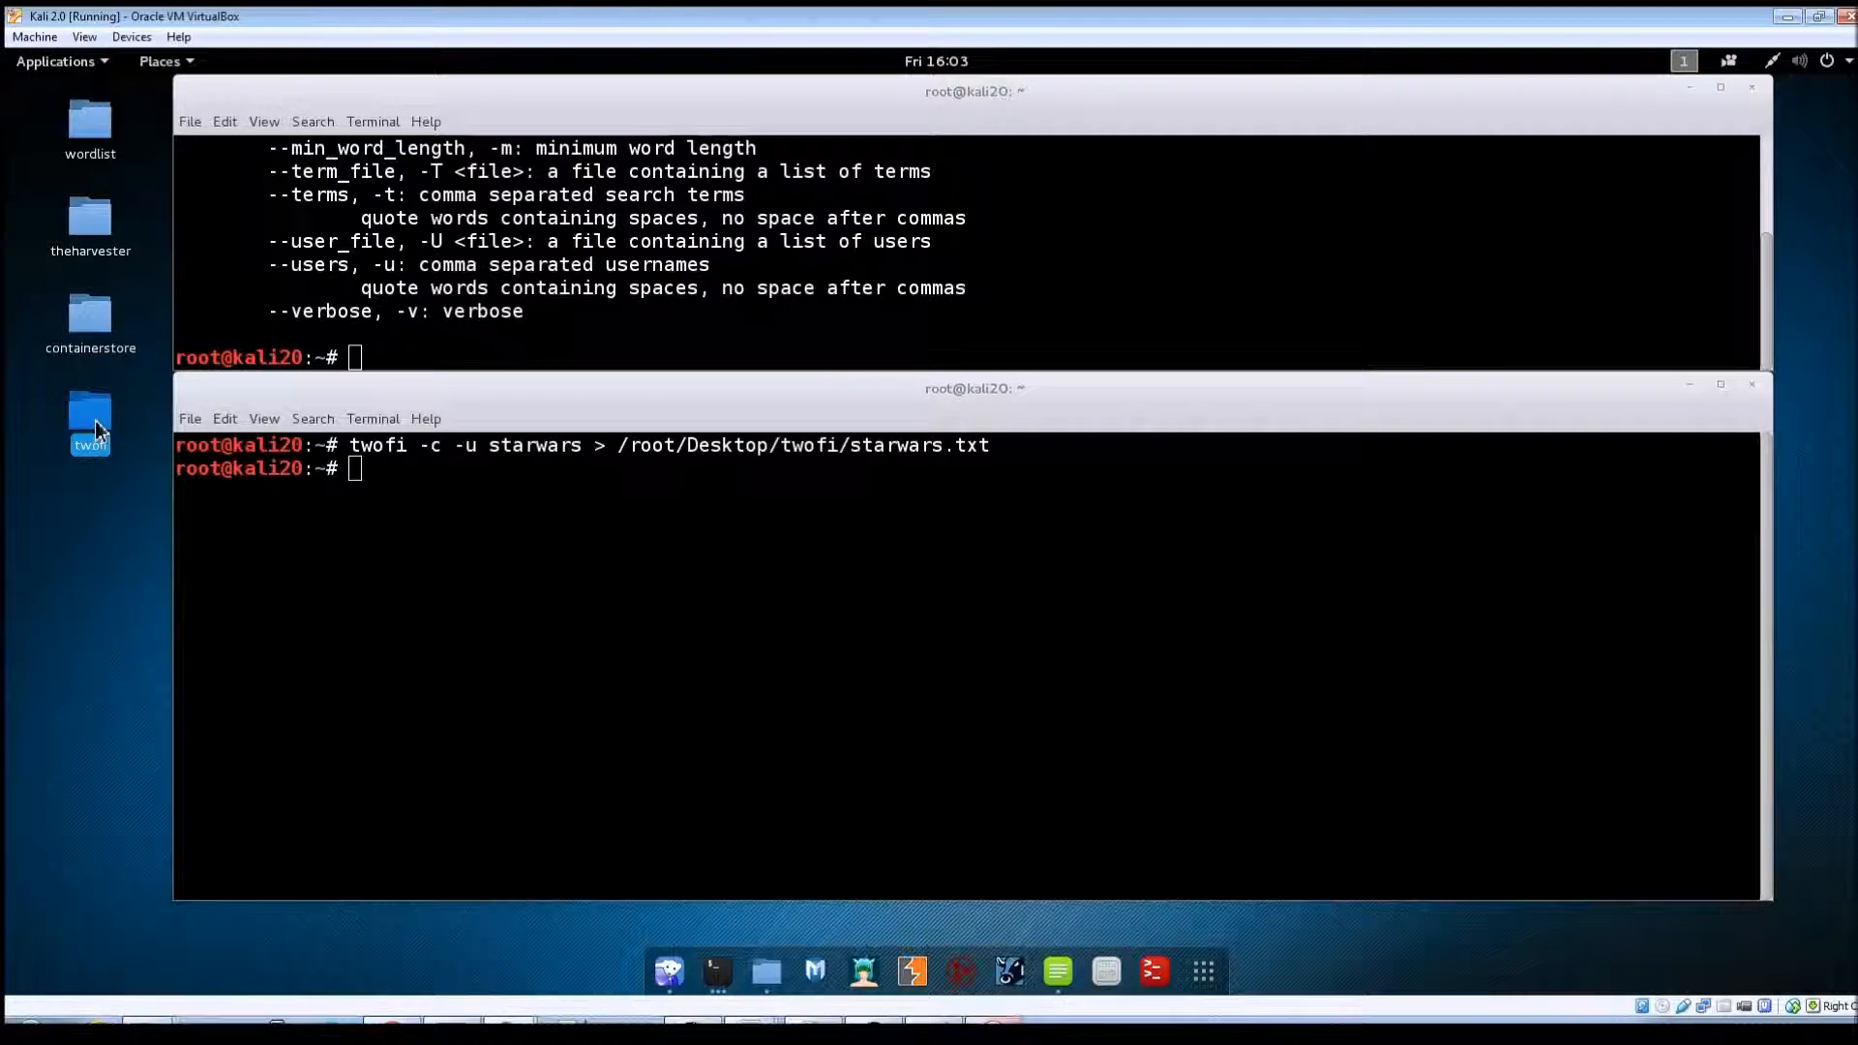
mouse_move(109, 524)
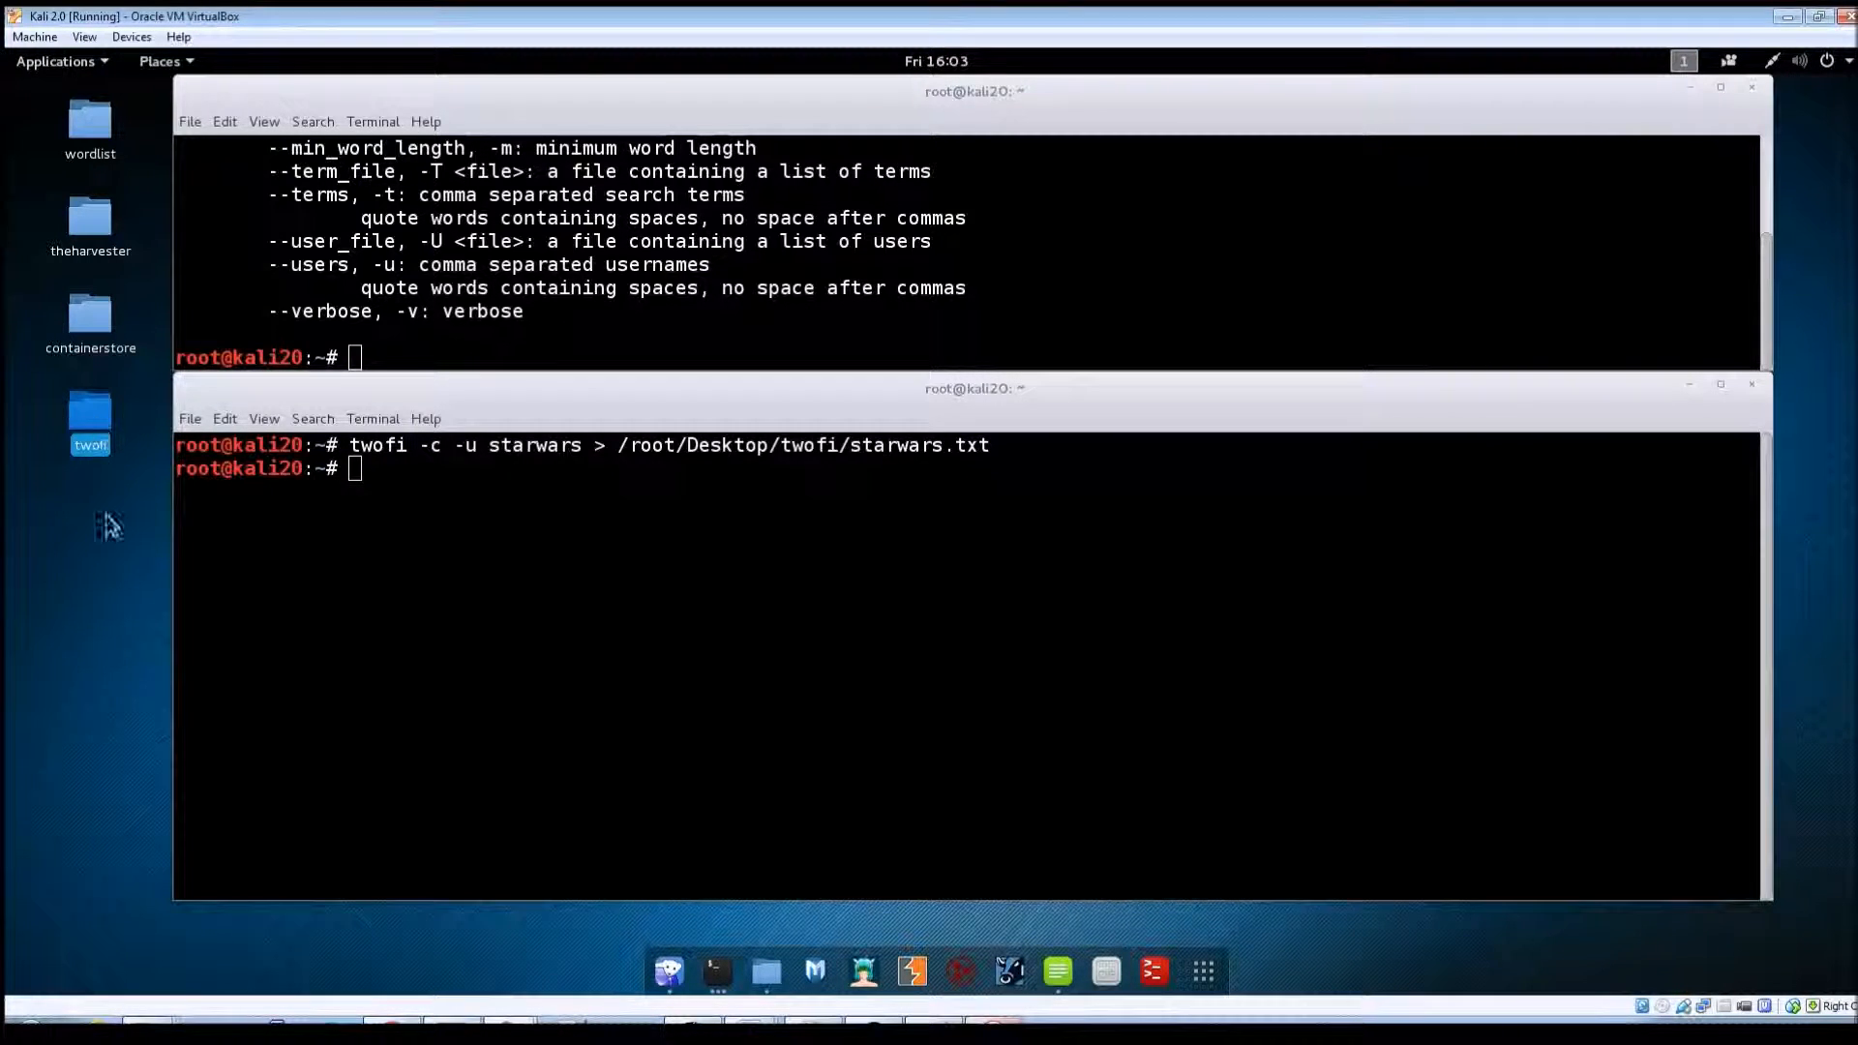
double_click(89, 421)
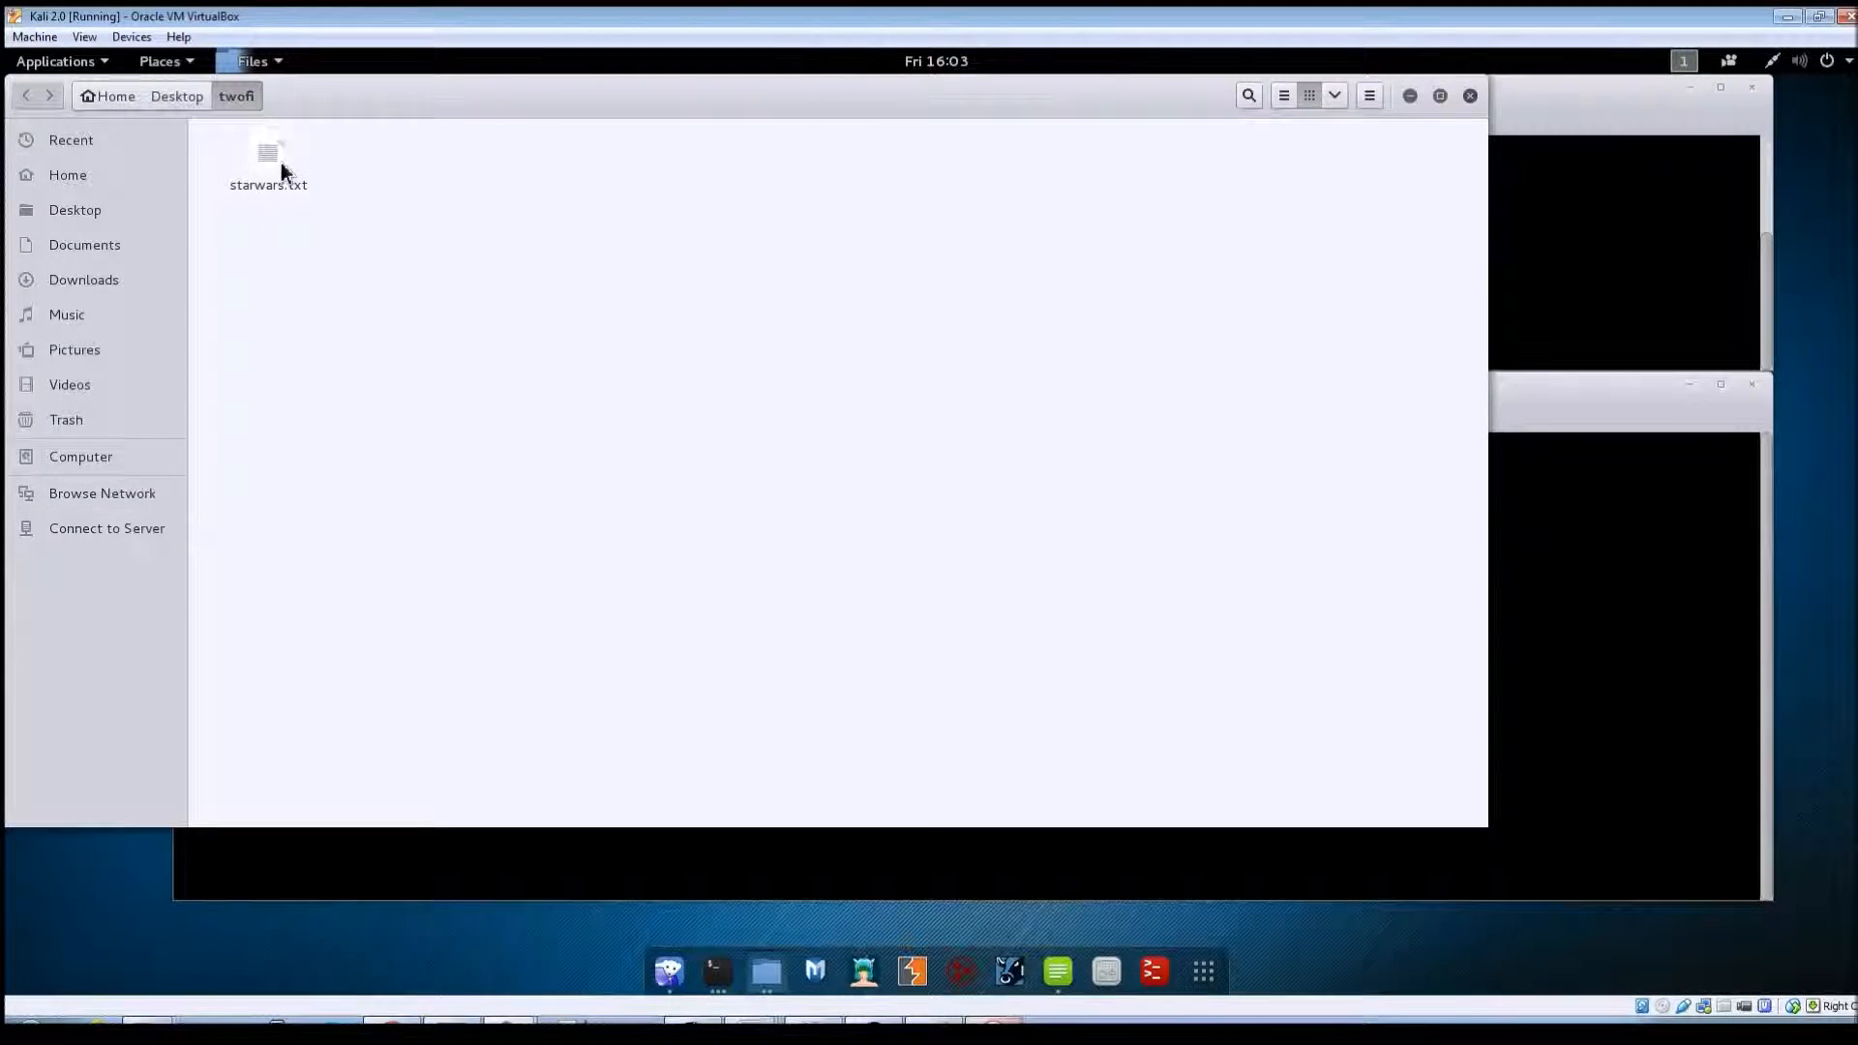
click(268, 160)
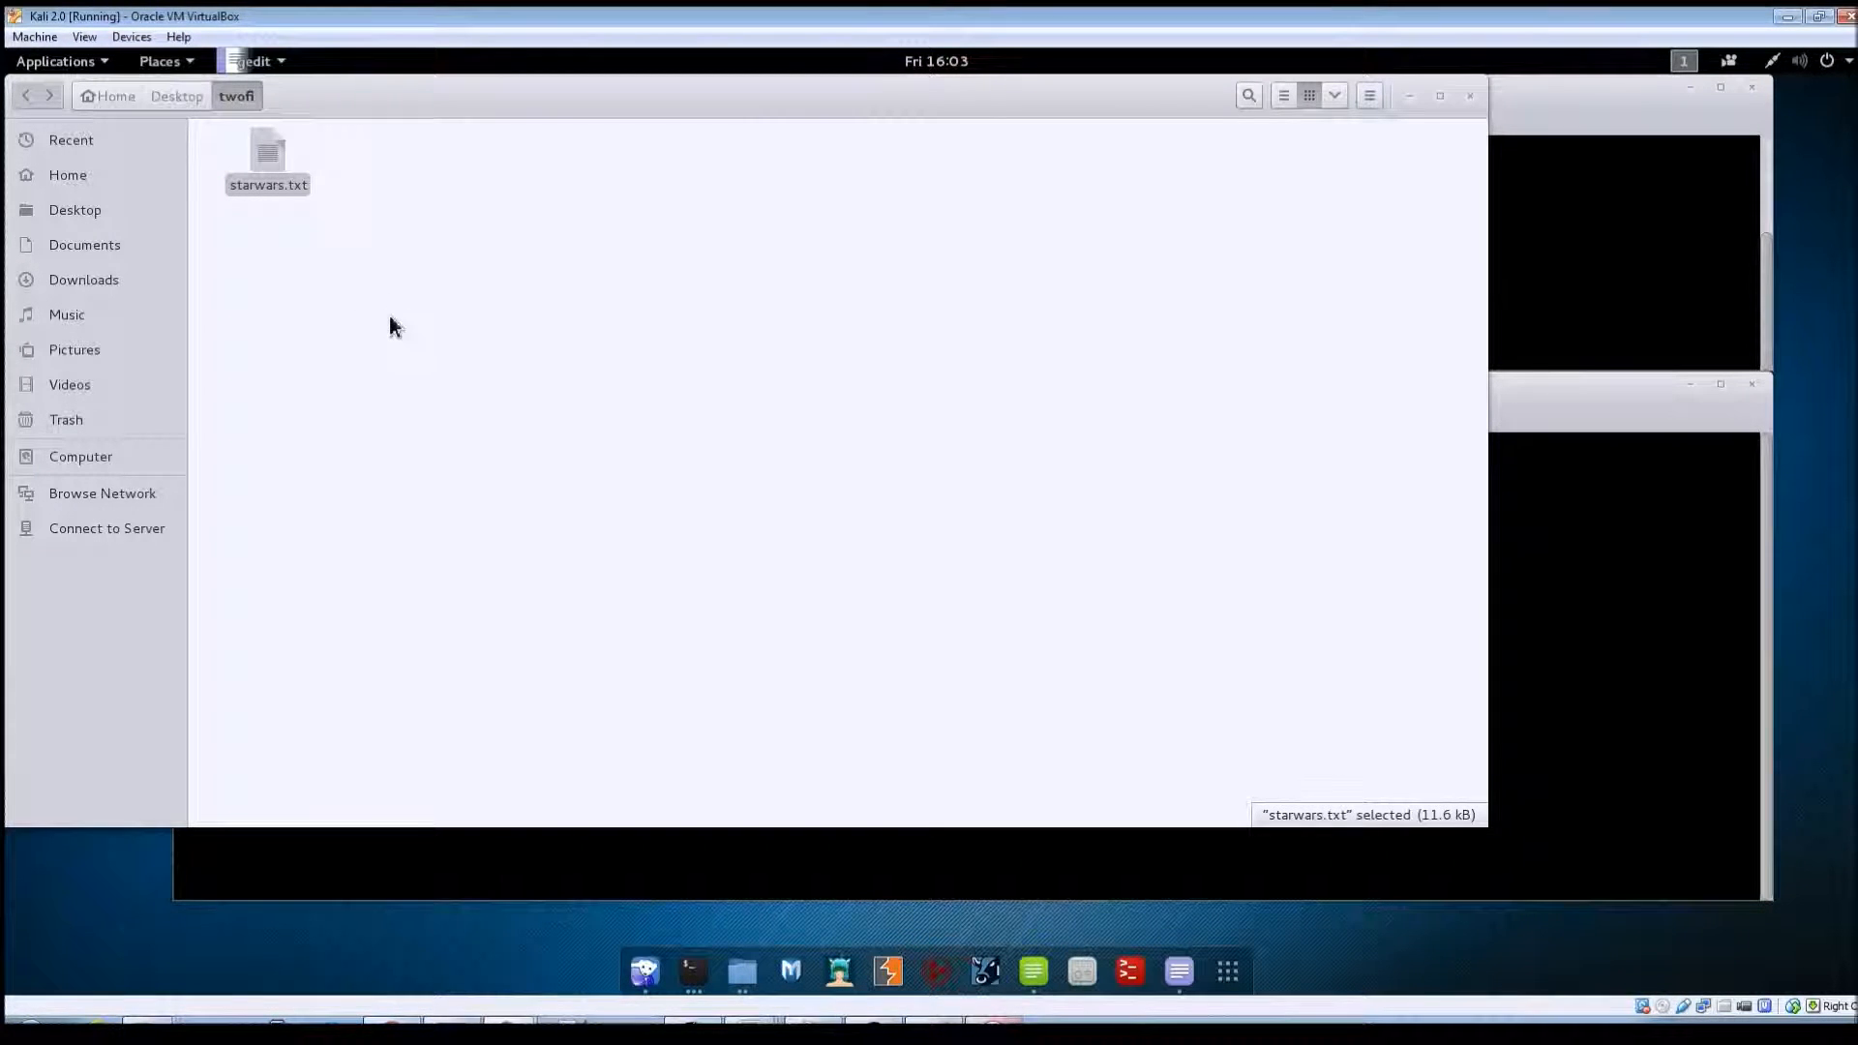
Open starwars.txt in gedit, scroll through the word counts, and close it
double_click(268, 154)
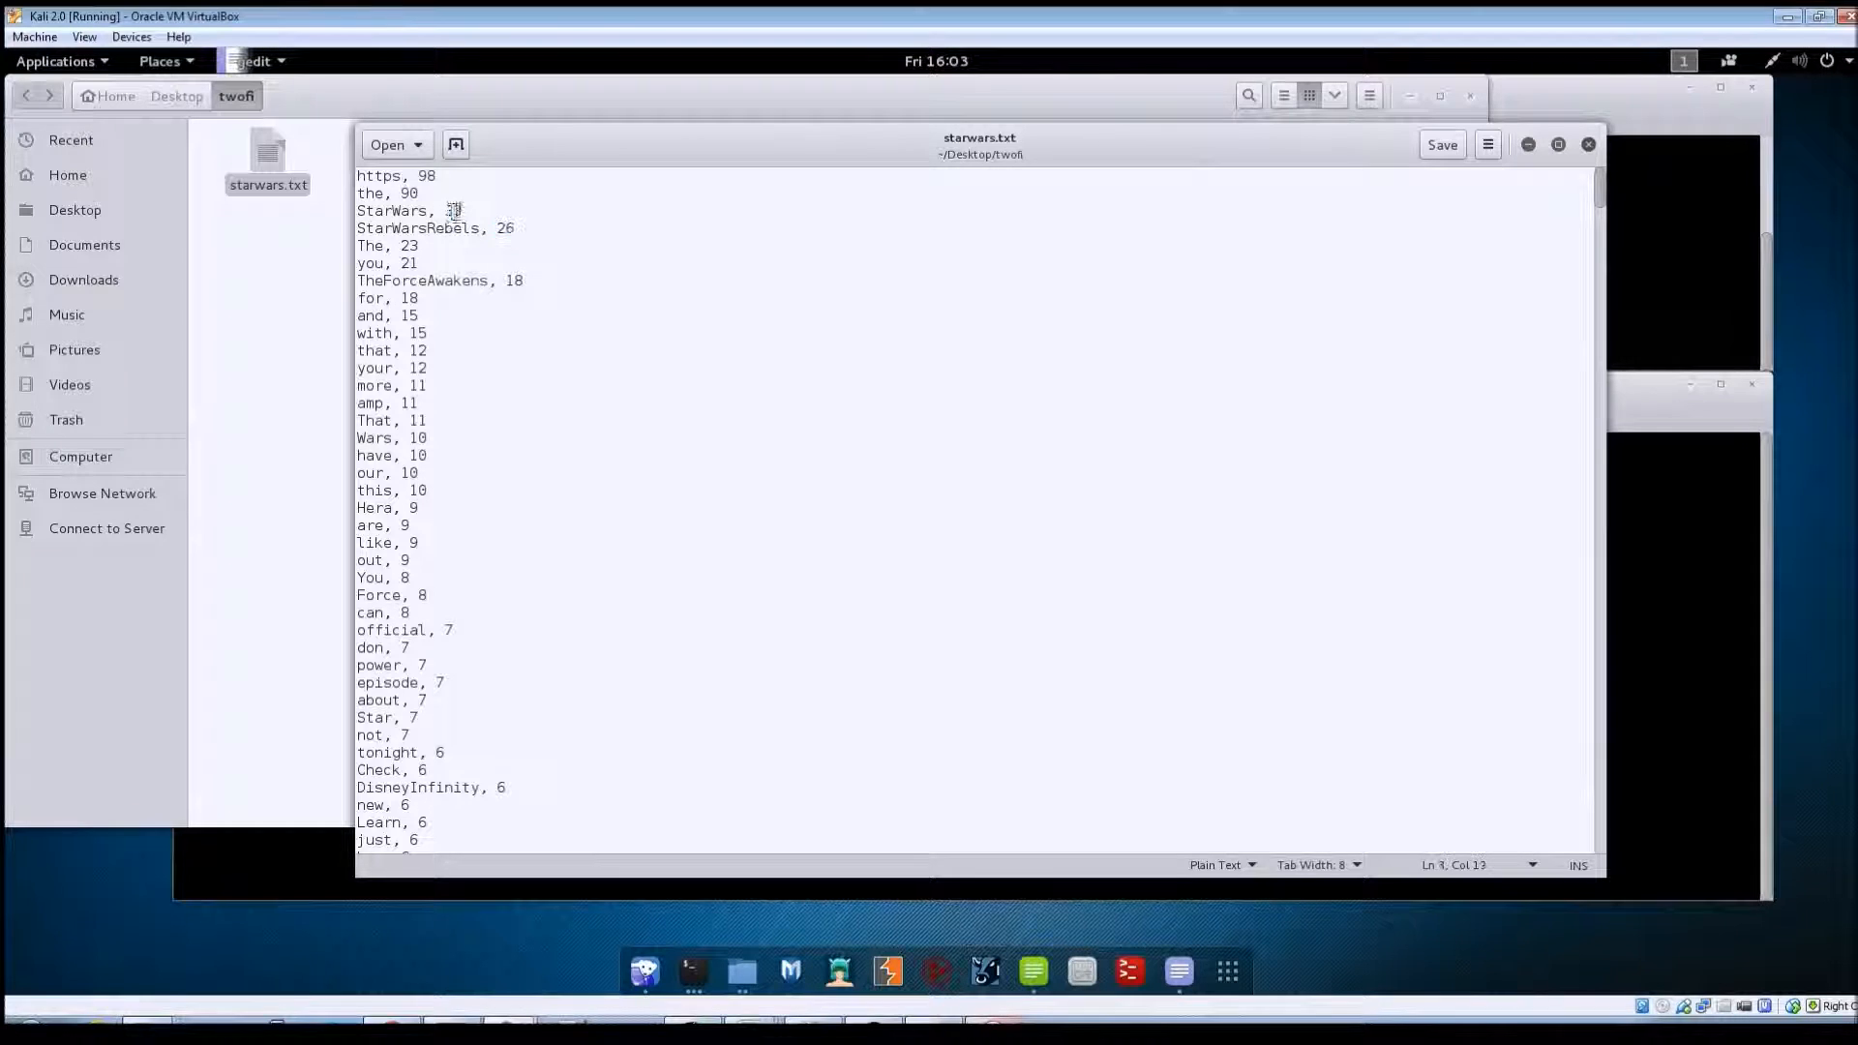
scroll(down, 3)
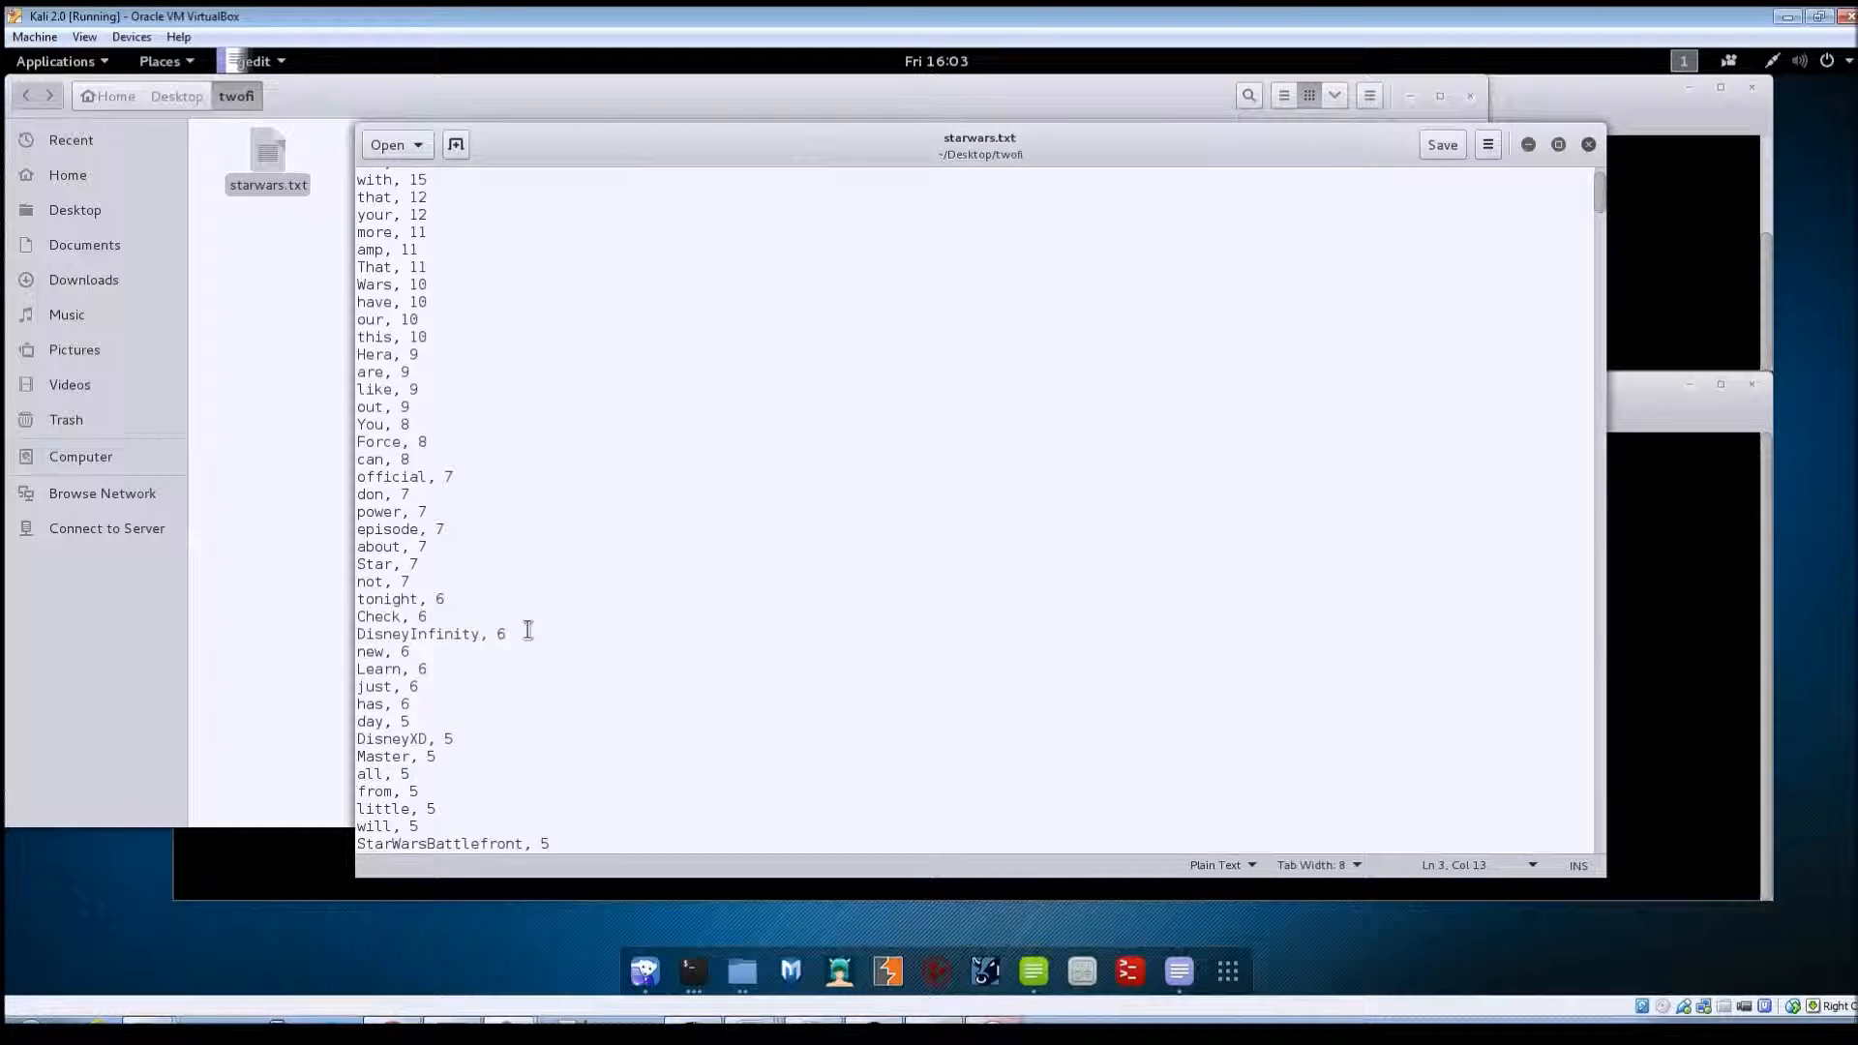
scroll(down, 3)
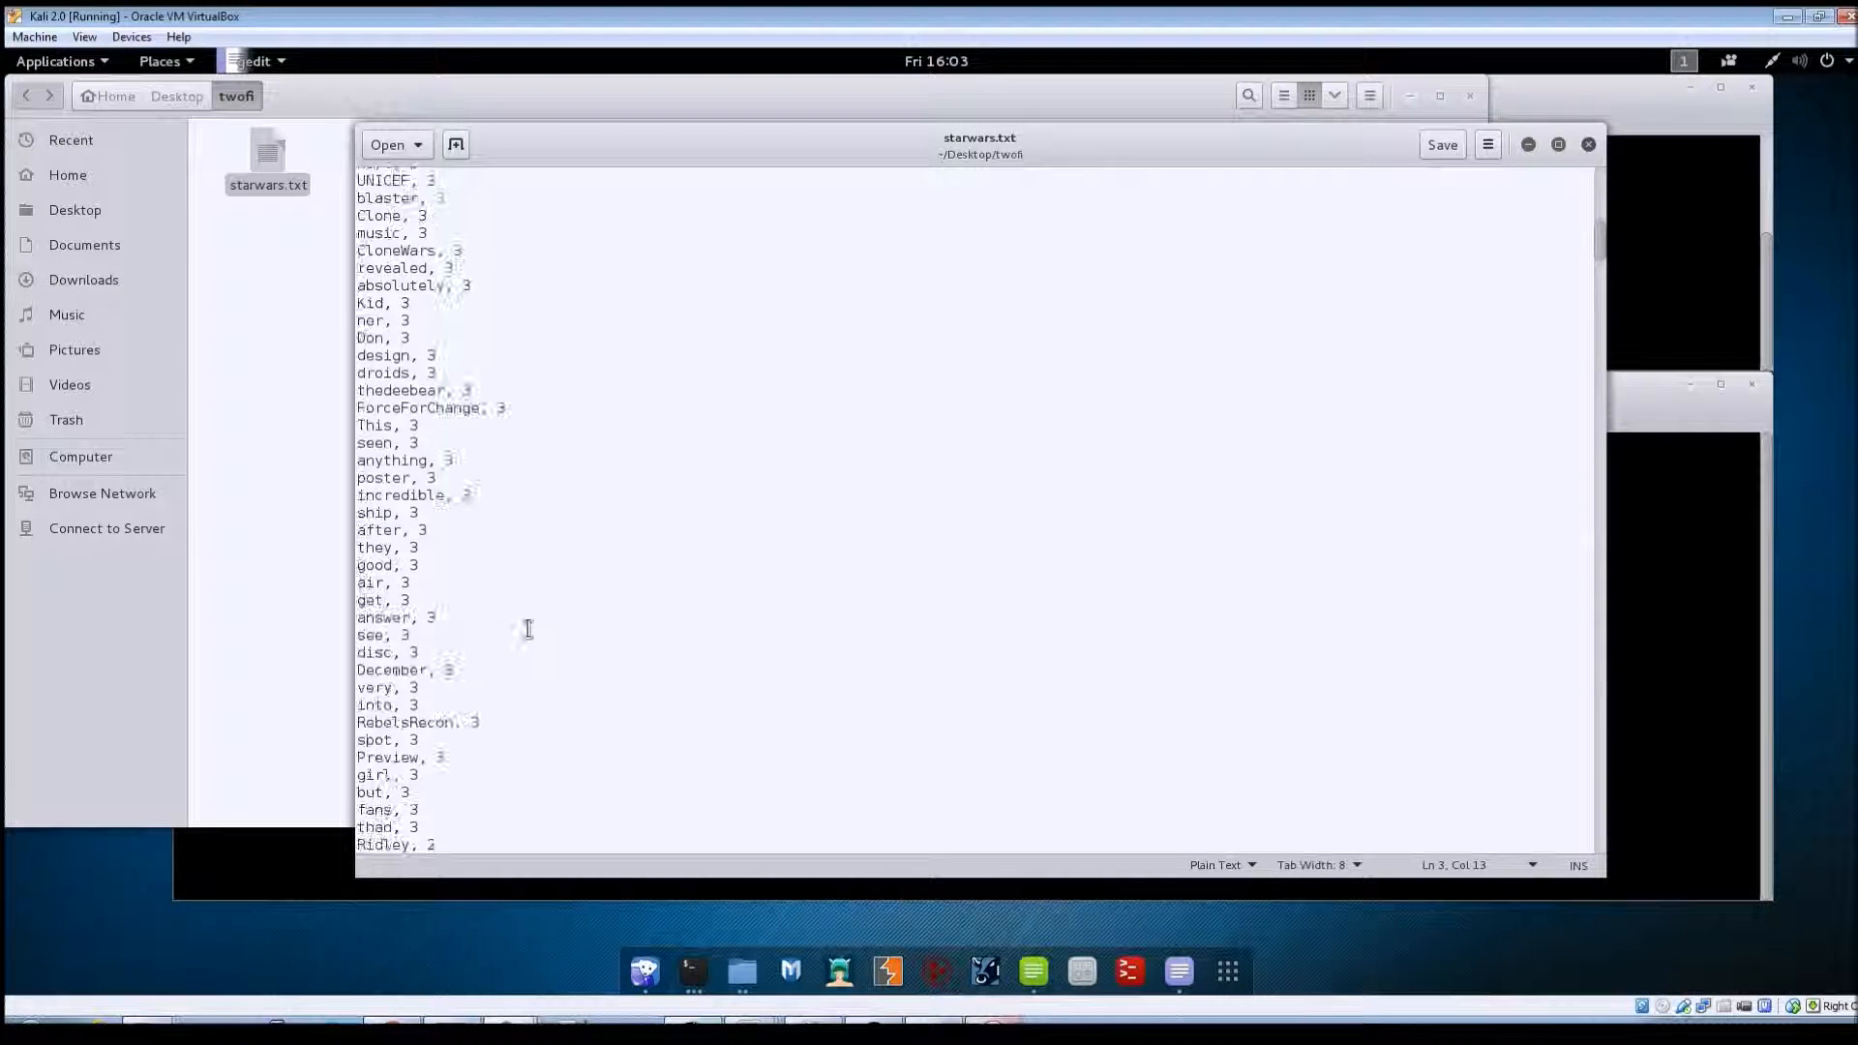
scroll(down, 3)
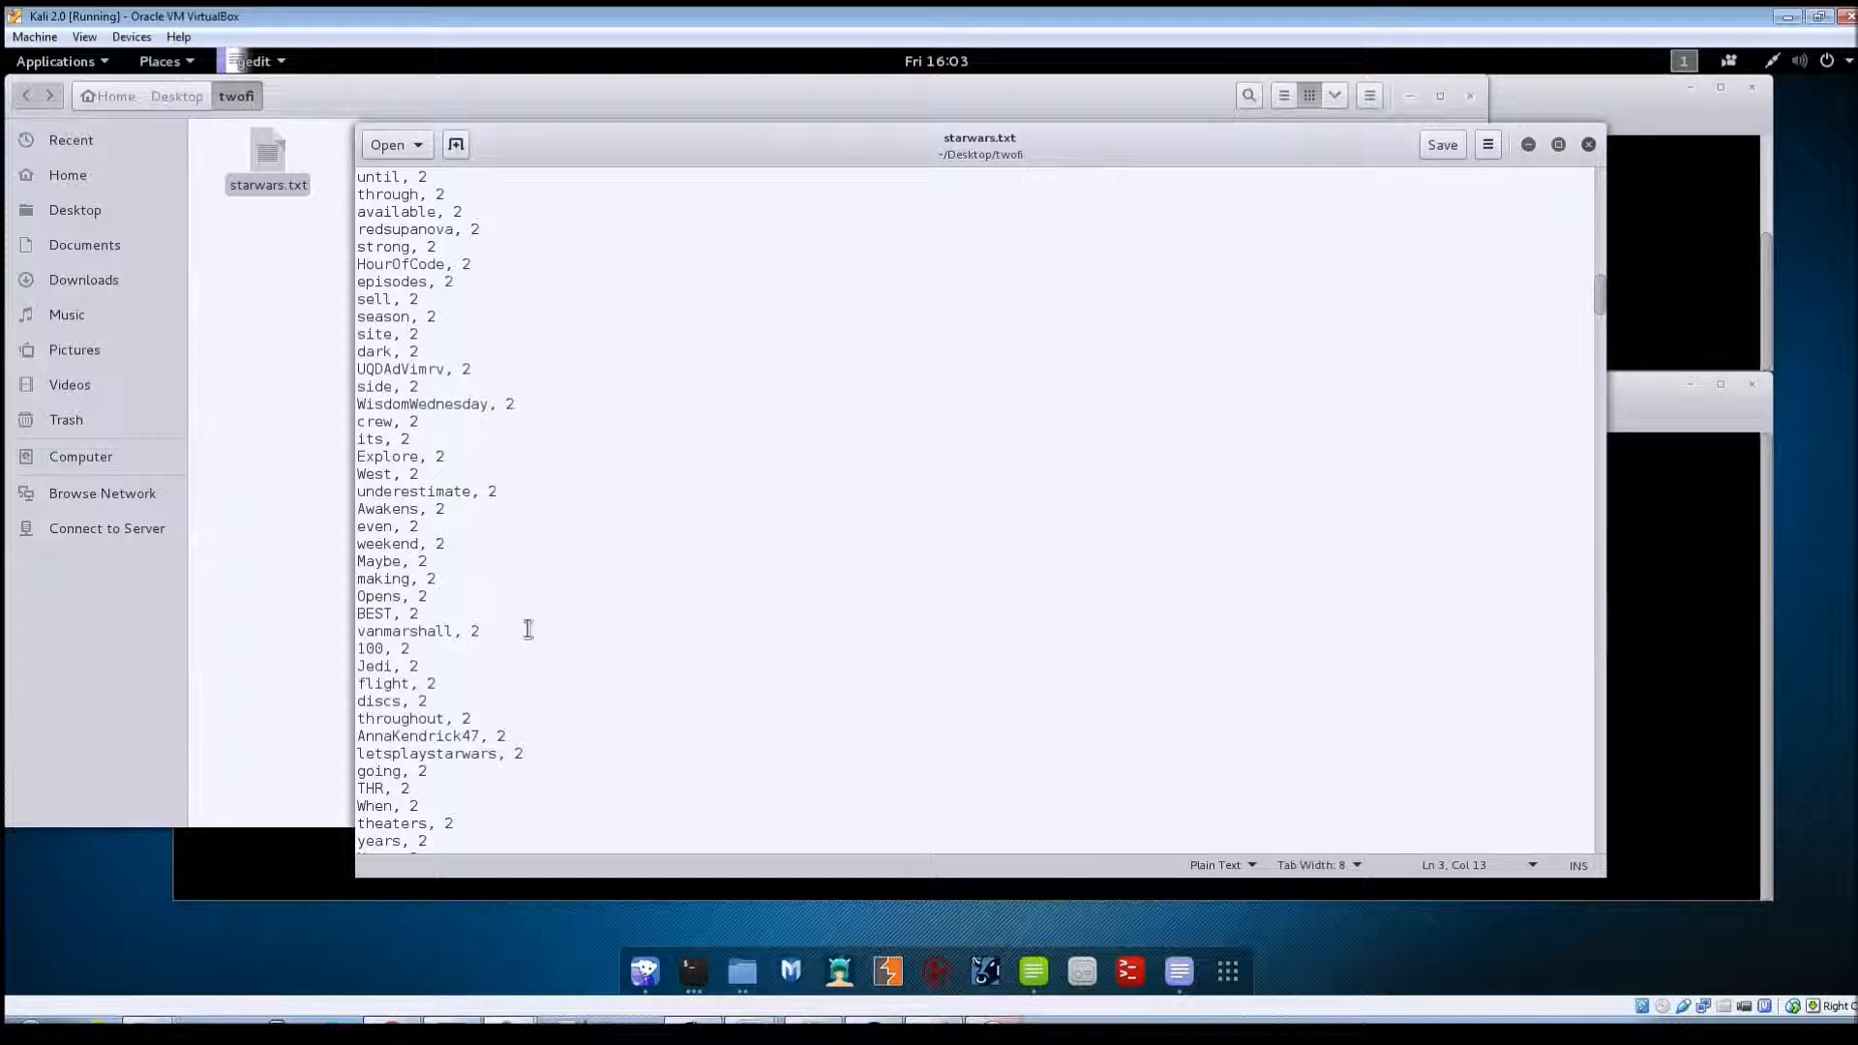
scroll(down, 3)
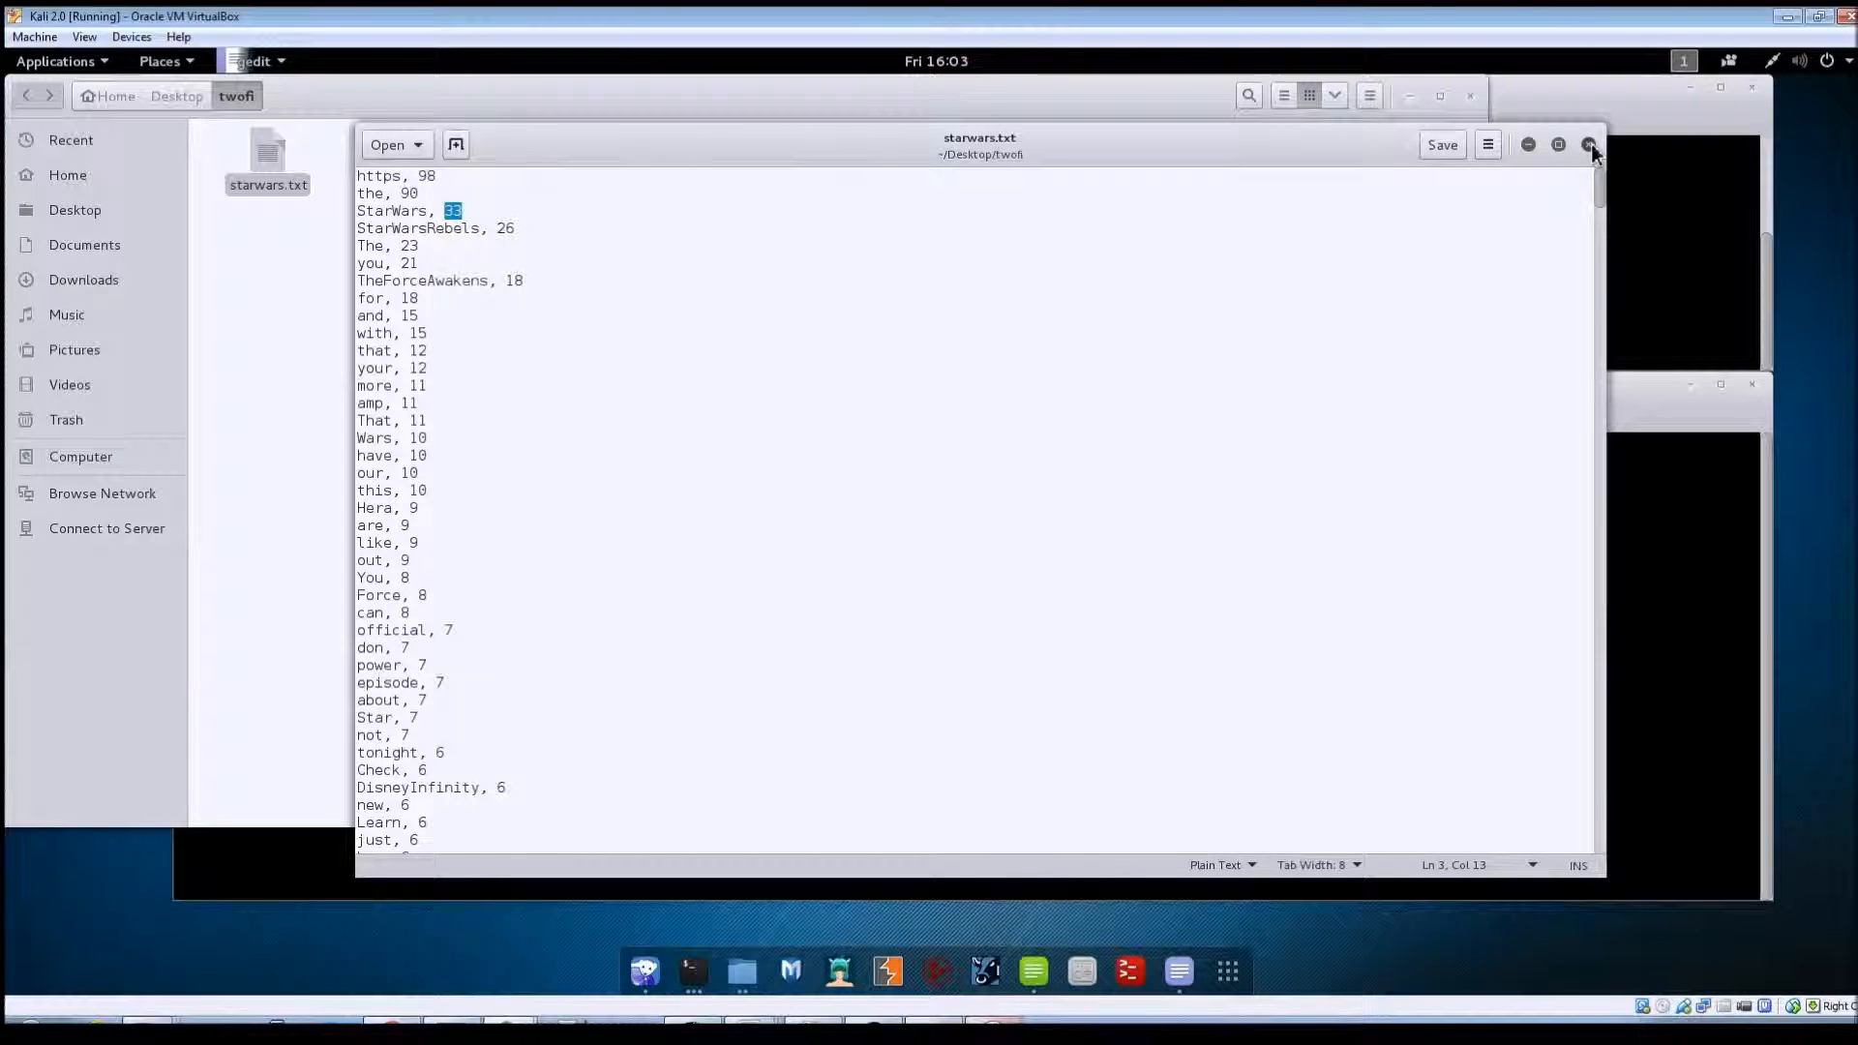
click(1590, 144)
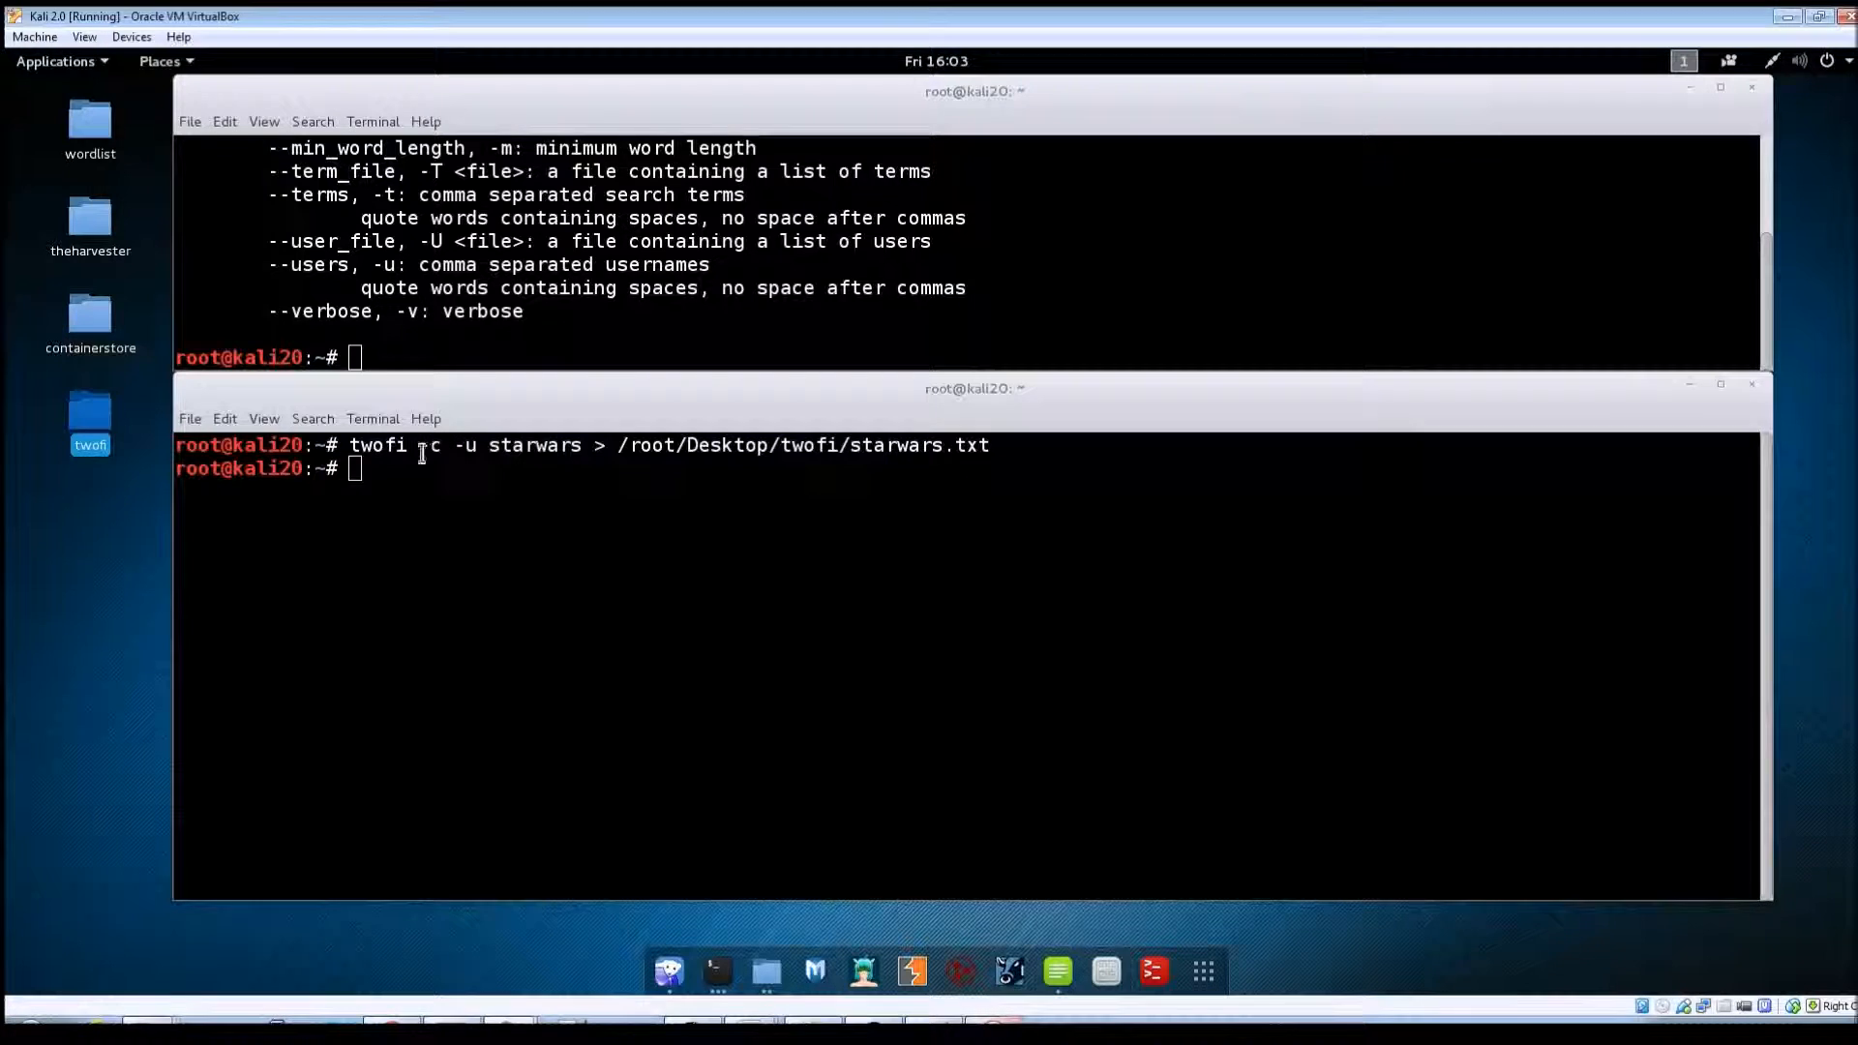
double_click(428, 444)
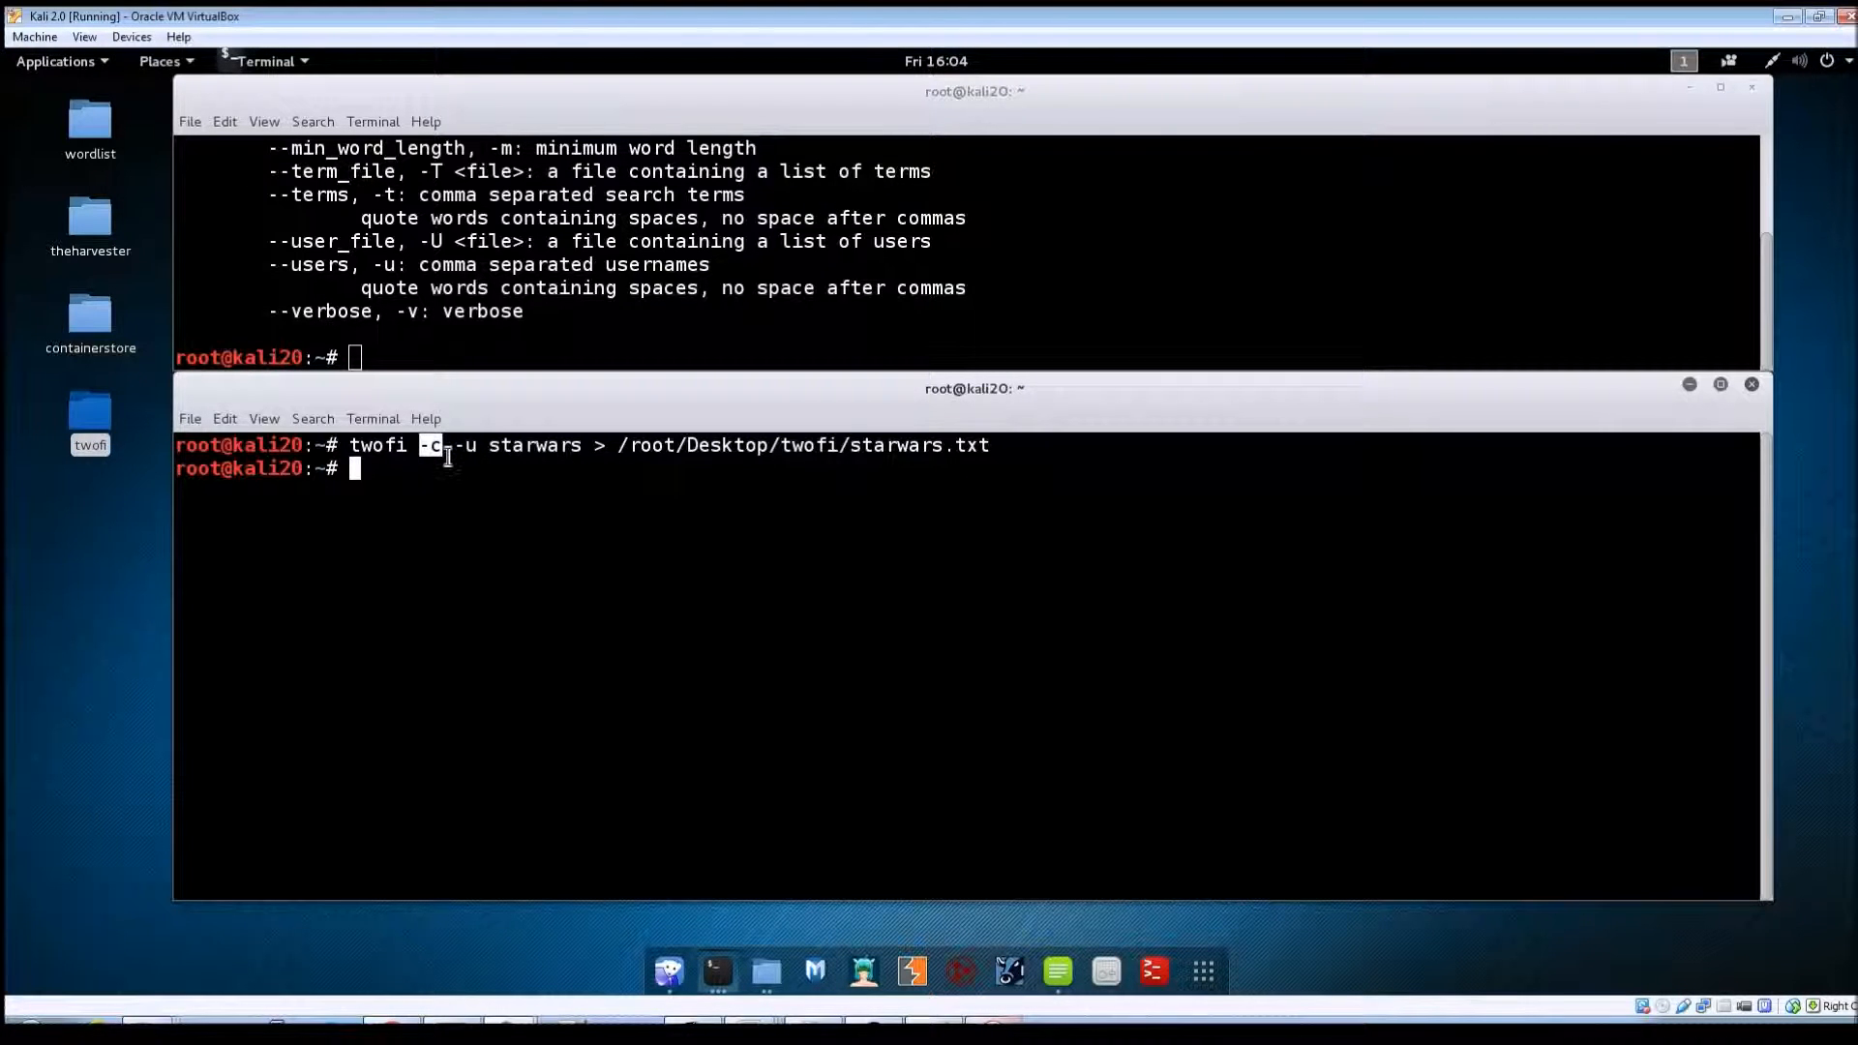